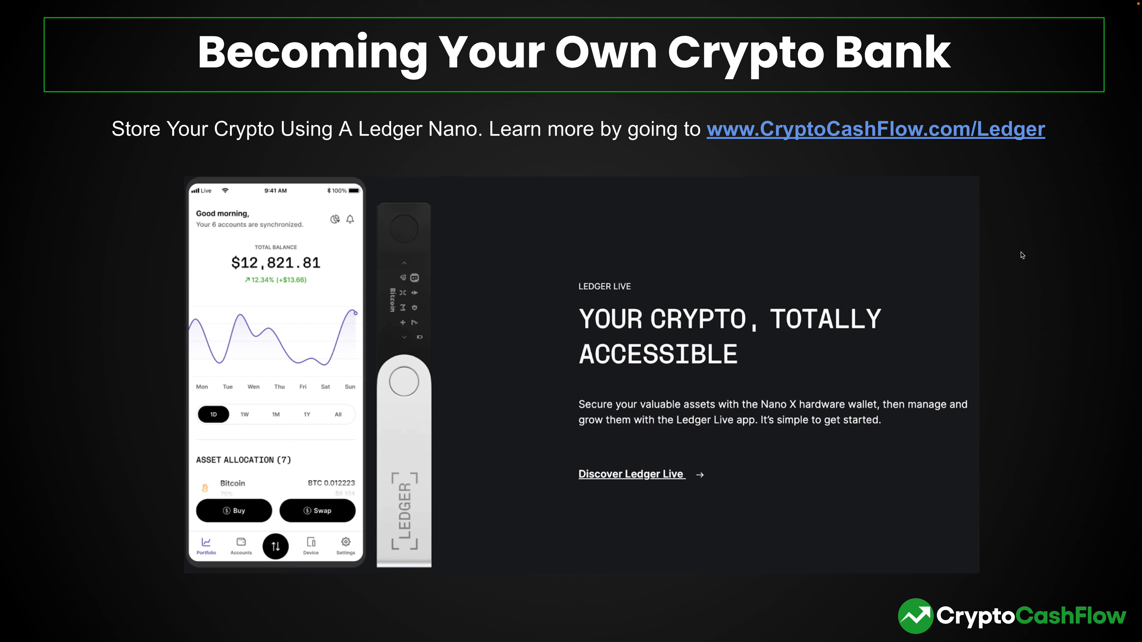
mouse_move(1009, 246)
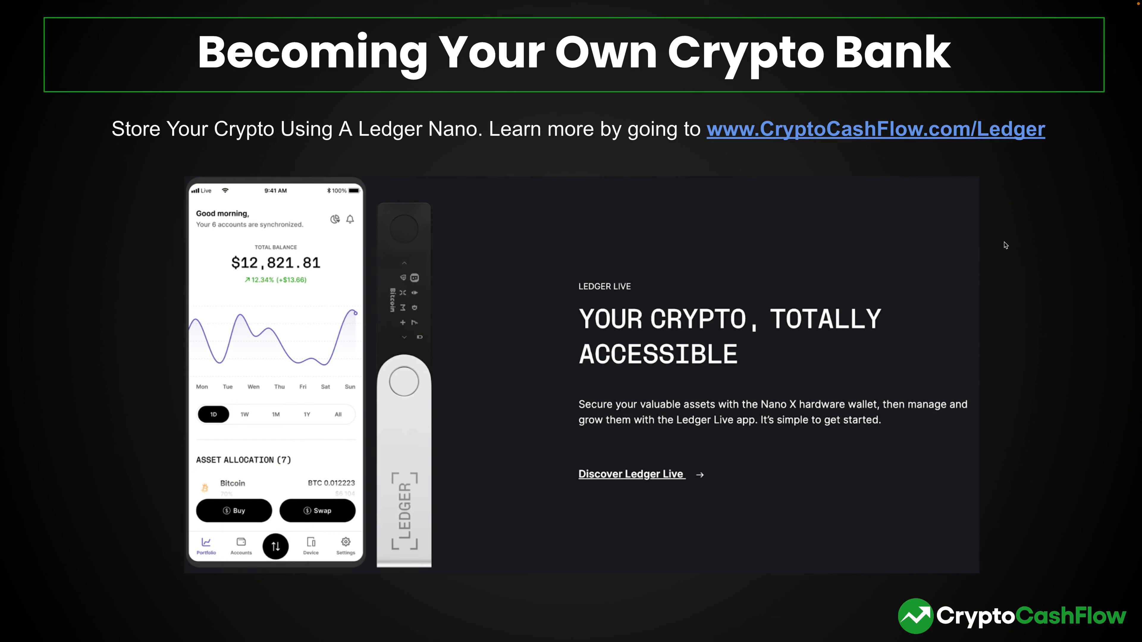
mouse_move(527, 162)
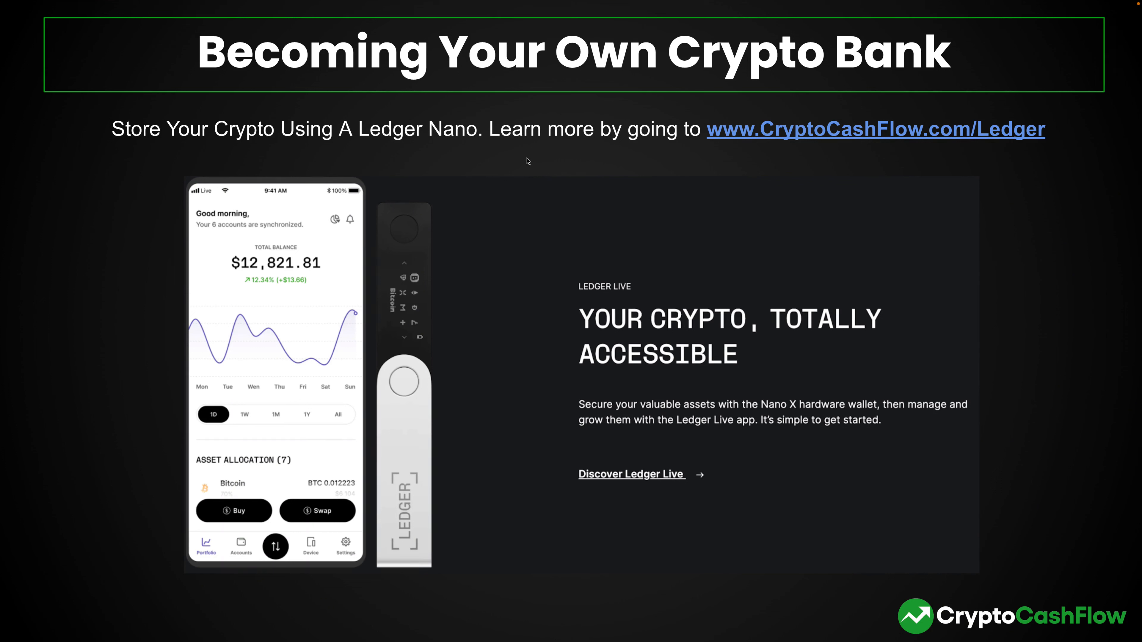
mouse_move(649, 146)
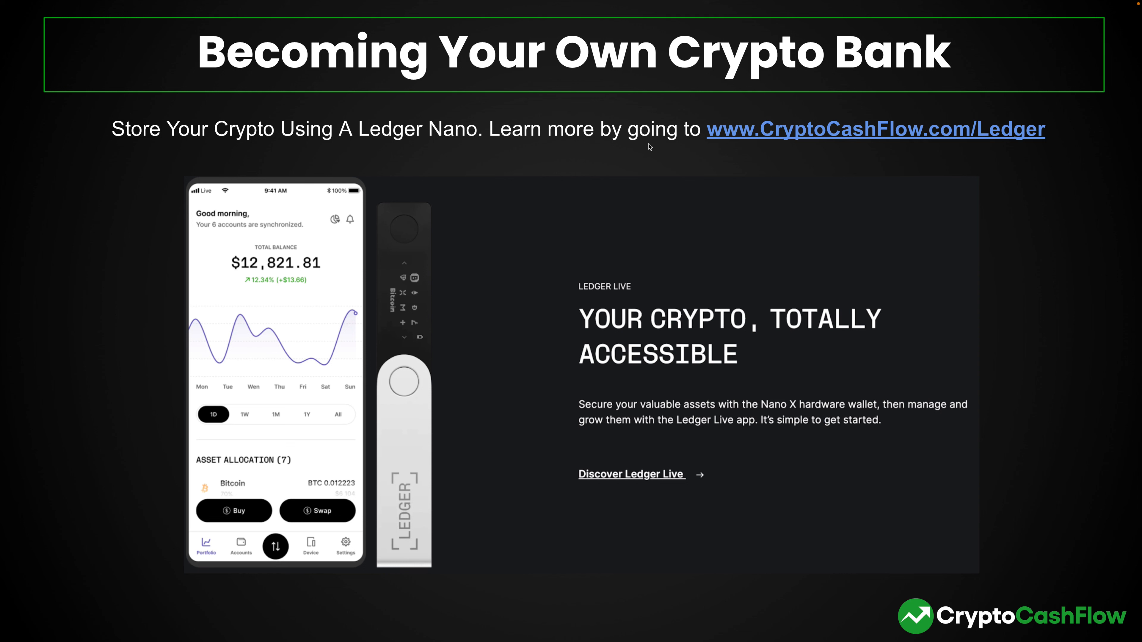
mouse_move(896, 135)
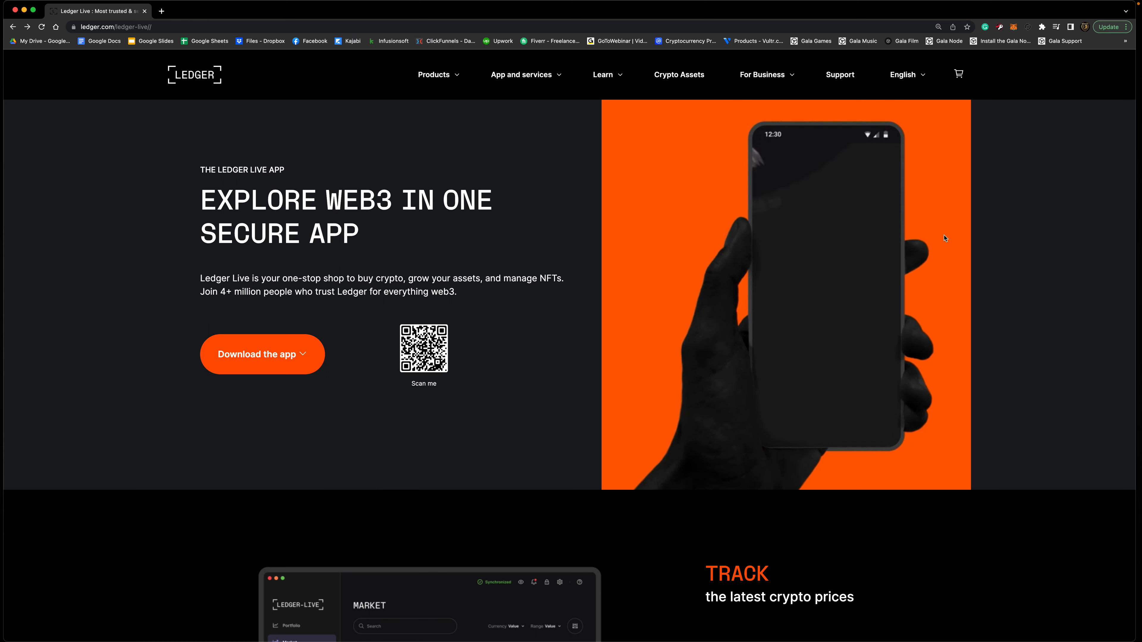
Scroll past the hero banner to the Track, Build, Buy, Swap feature carousel.
scroll("down", 3)
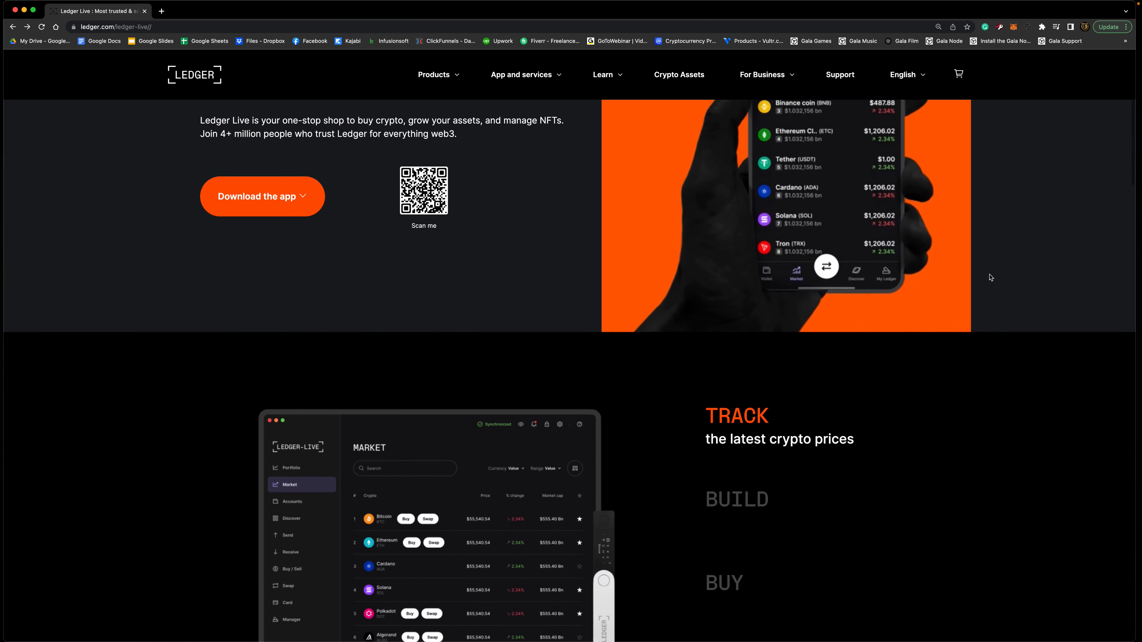
scroll("down", 3)
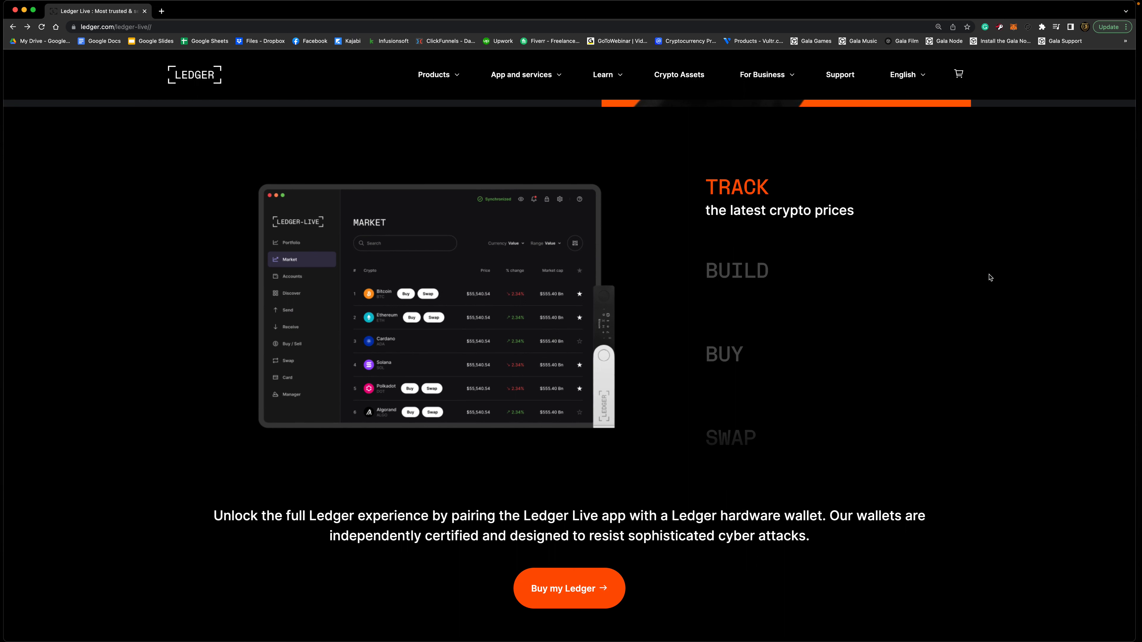
mouse_move(950, 263)
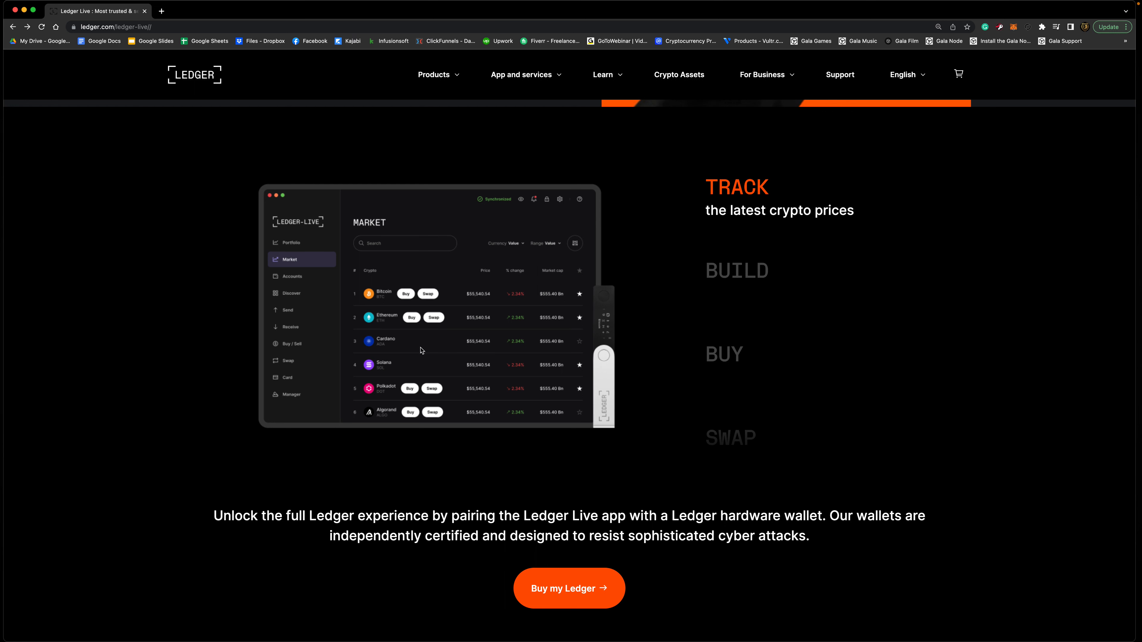
mouse_move(383, 333)
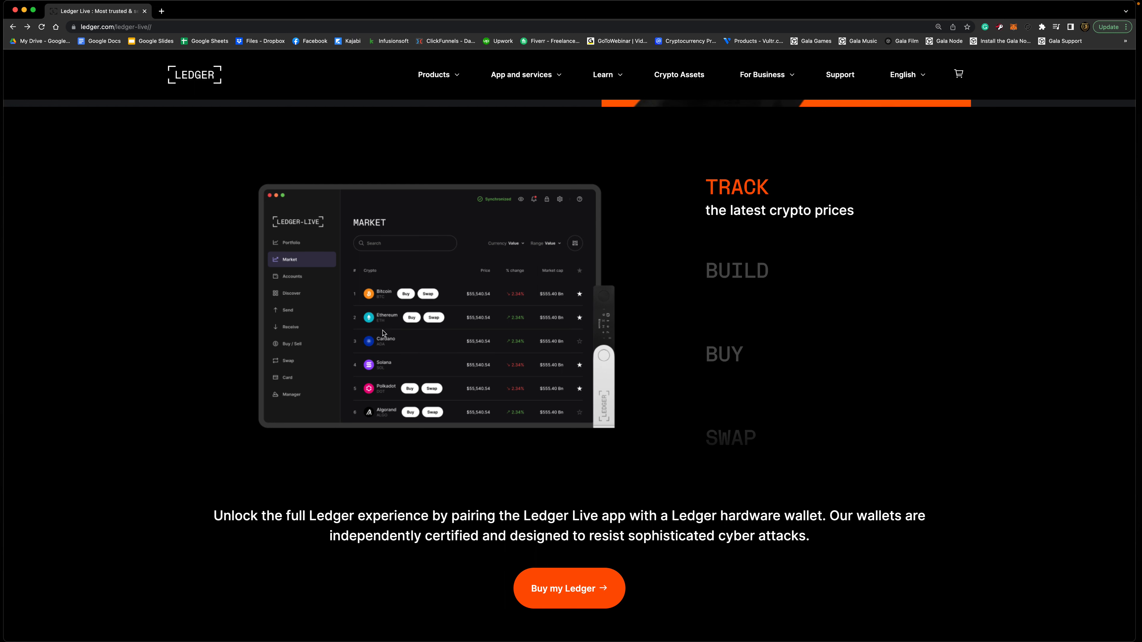
mouse_move(409, 341)
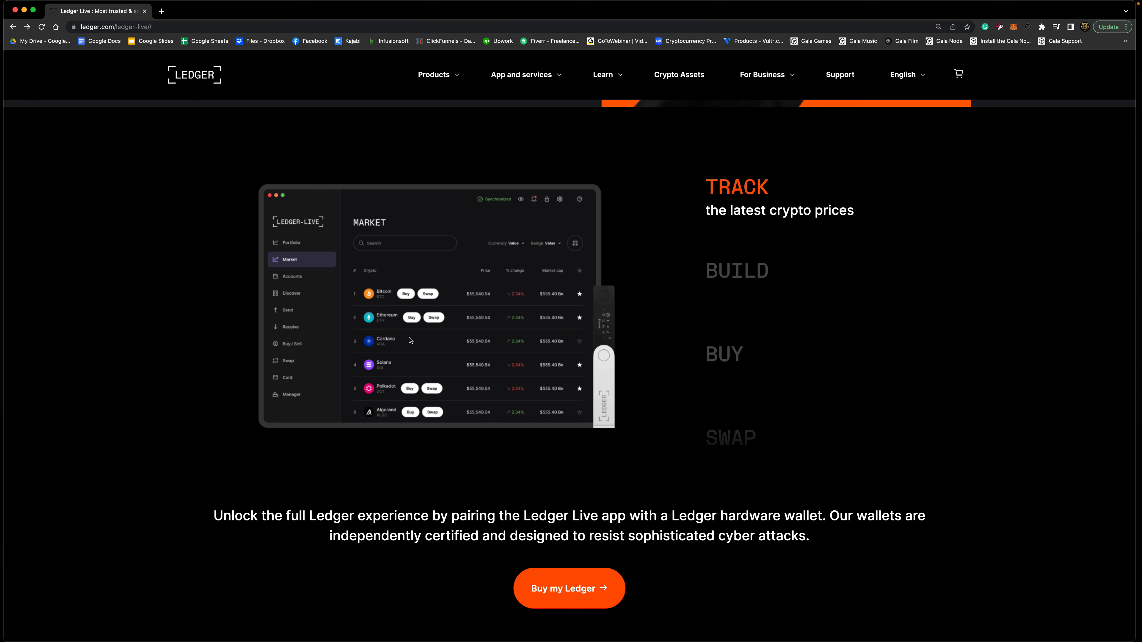
mouse_move(520, 360)
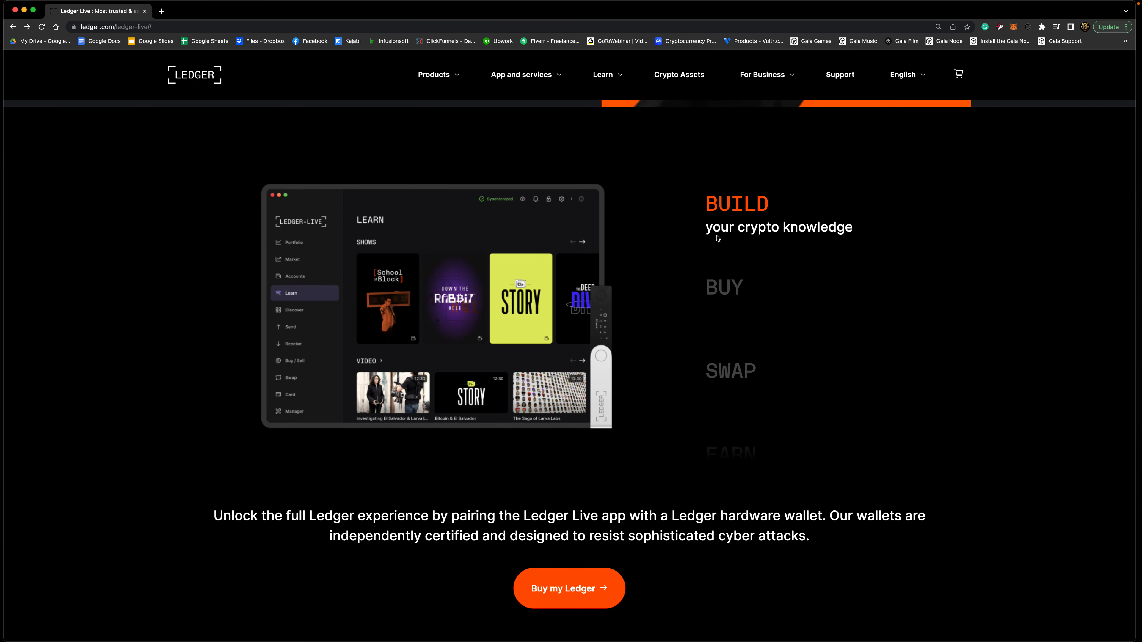
mouse_move(400, 298)
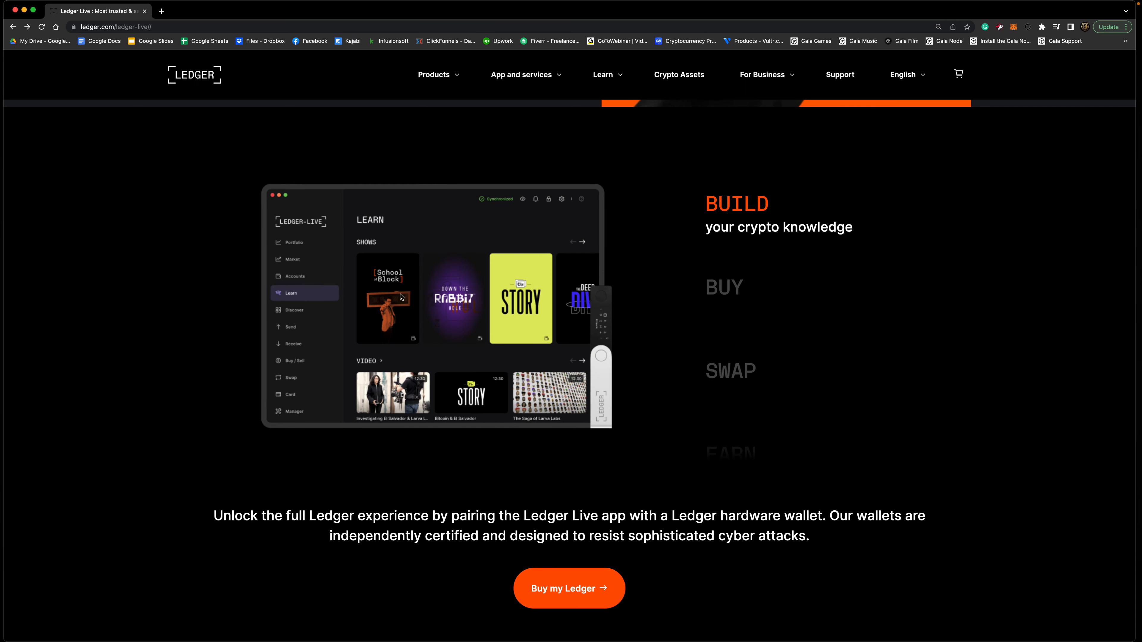
mouse_move(507, 348)
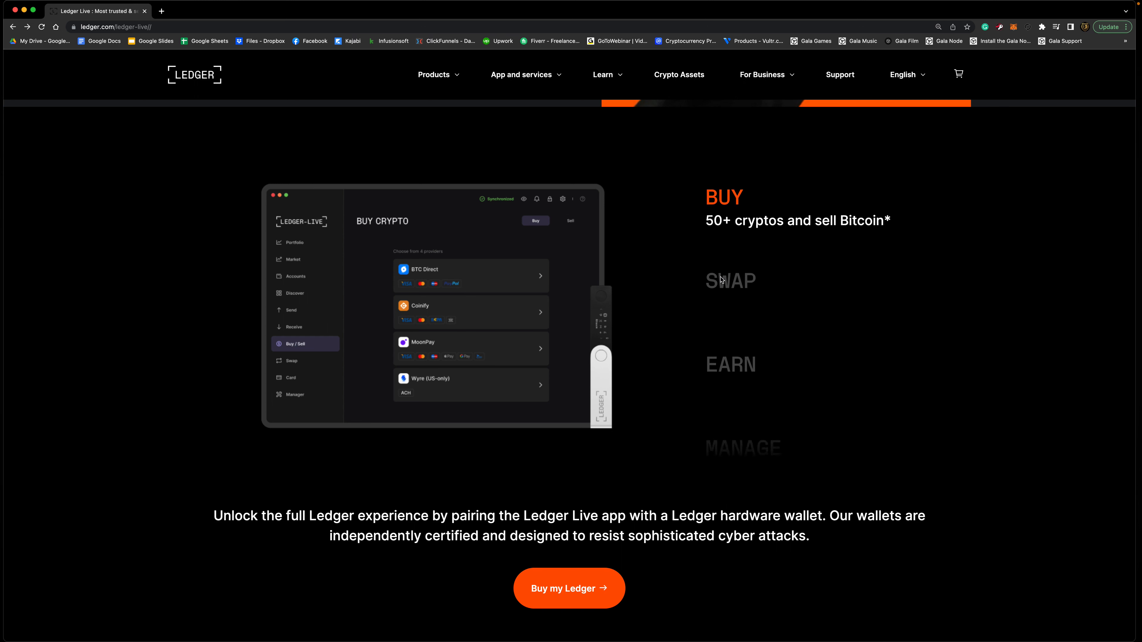
left_click(730, 280)
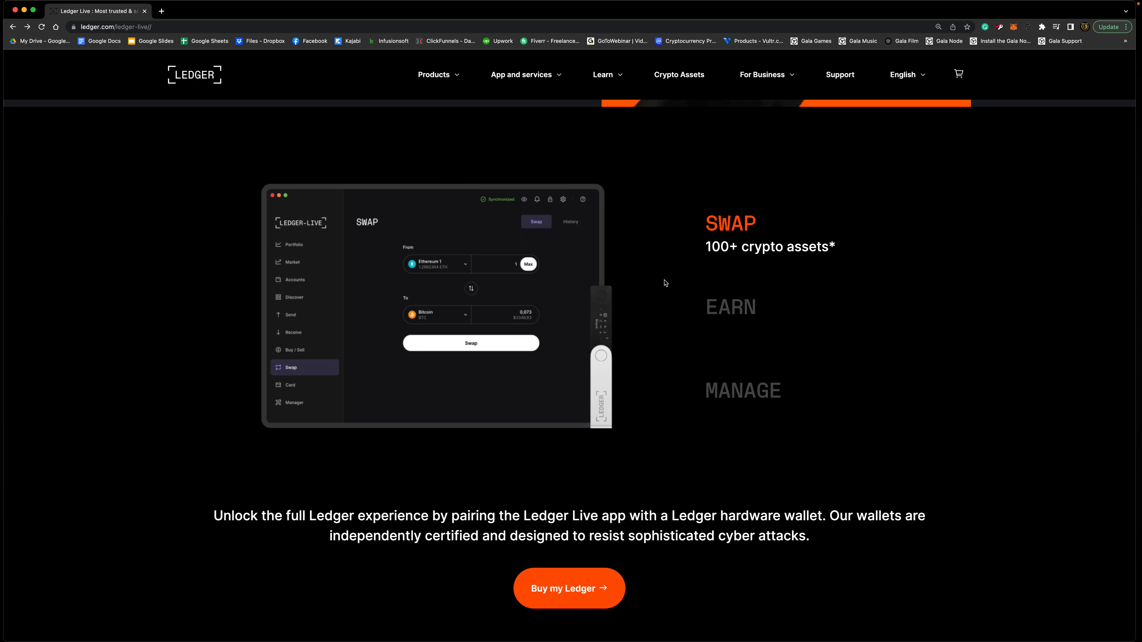
mouse_move(476, 328)
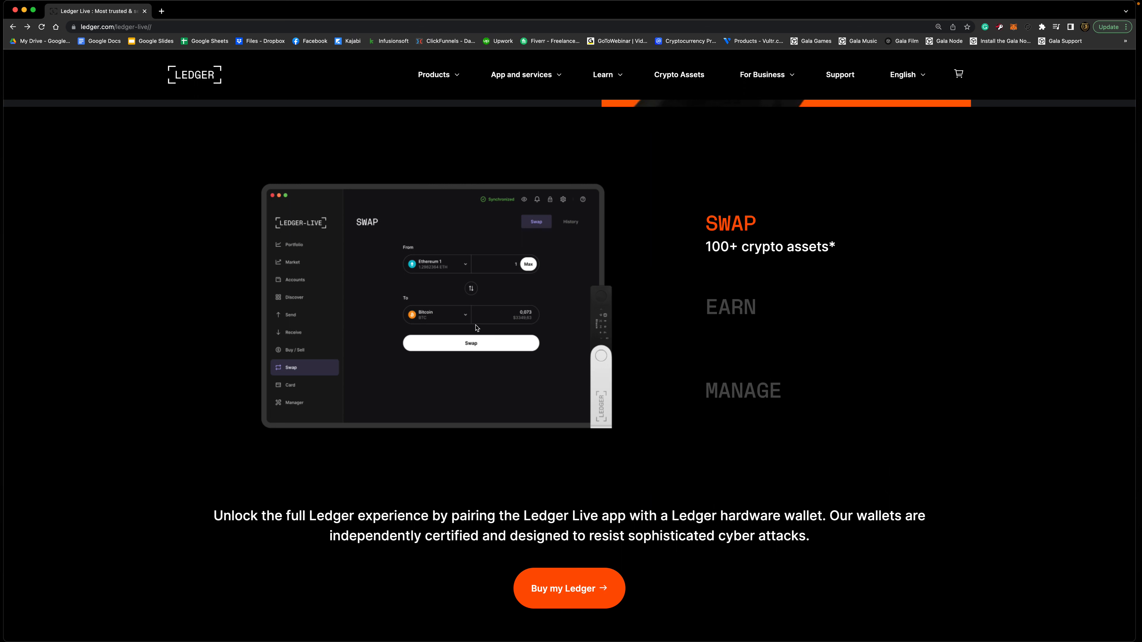
mouse_move(530, 325)
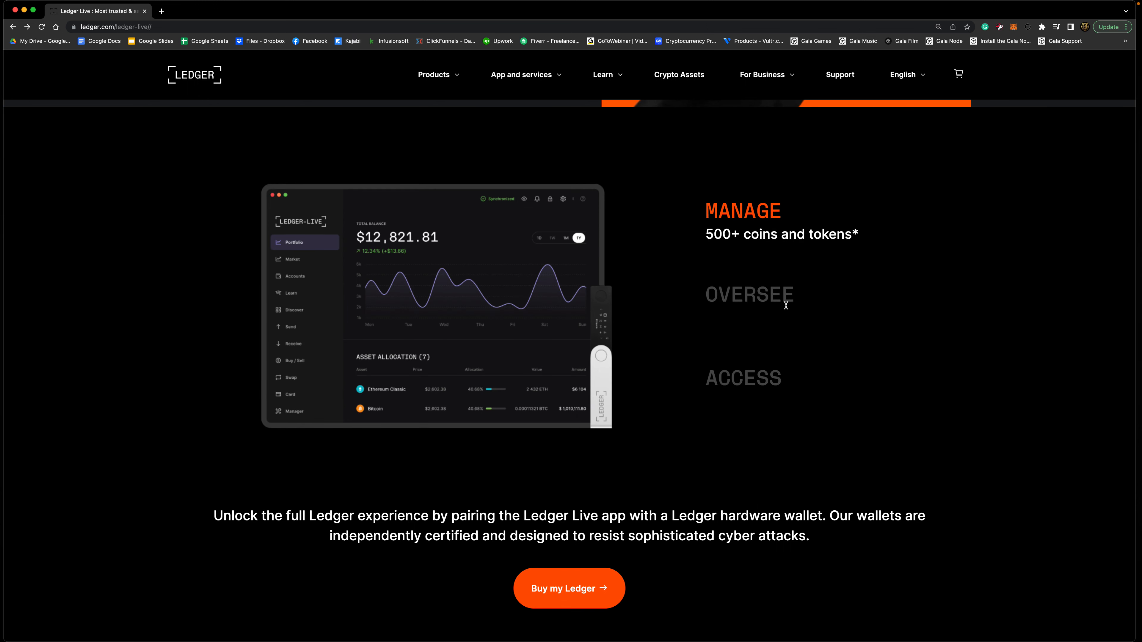
mouse_move(796, 298)
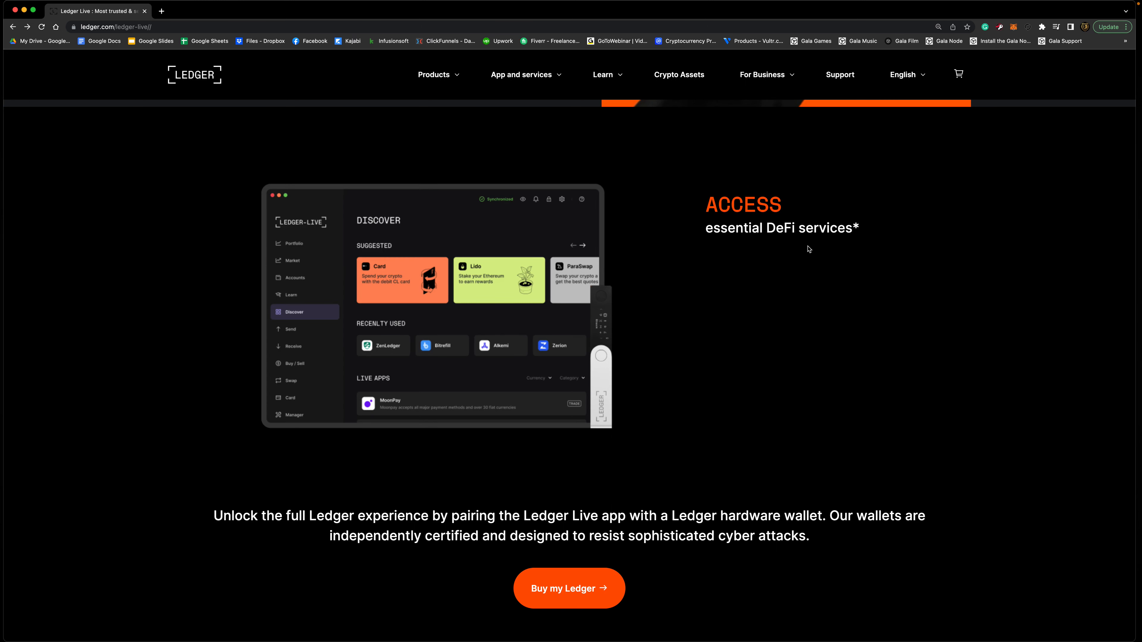
mouse_move(672, 212)
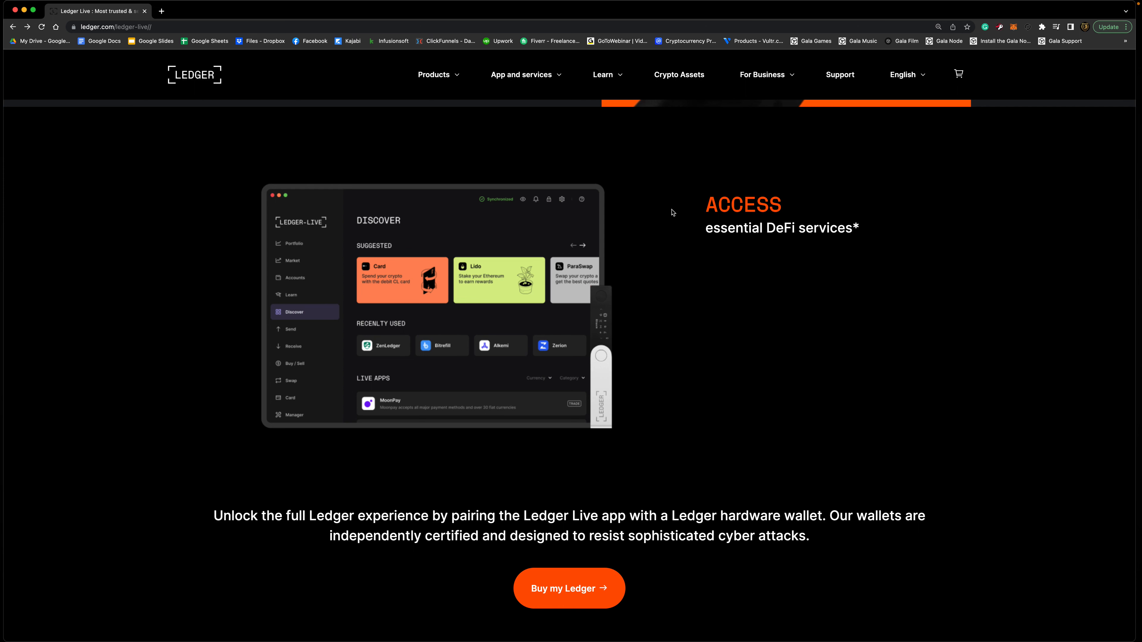
mouse_move(714, 269)
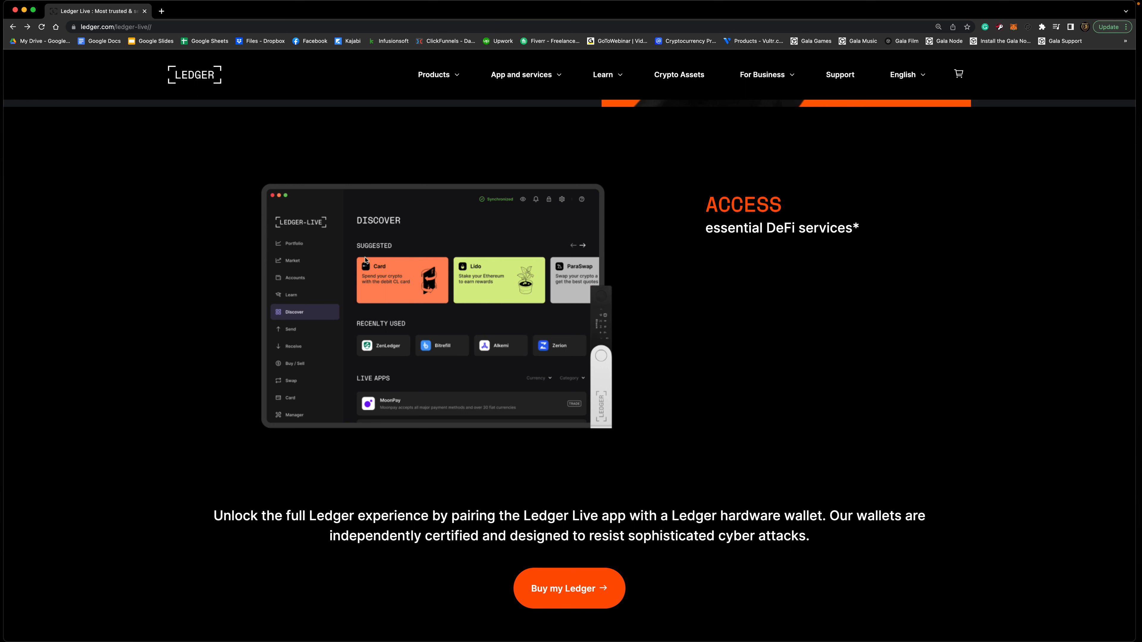
mouse_move(413, 310)
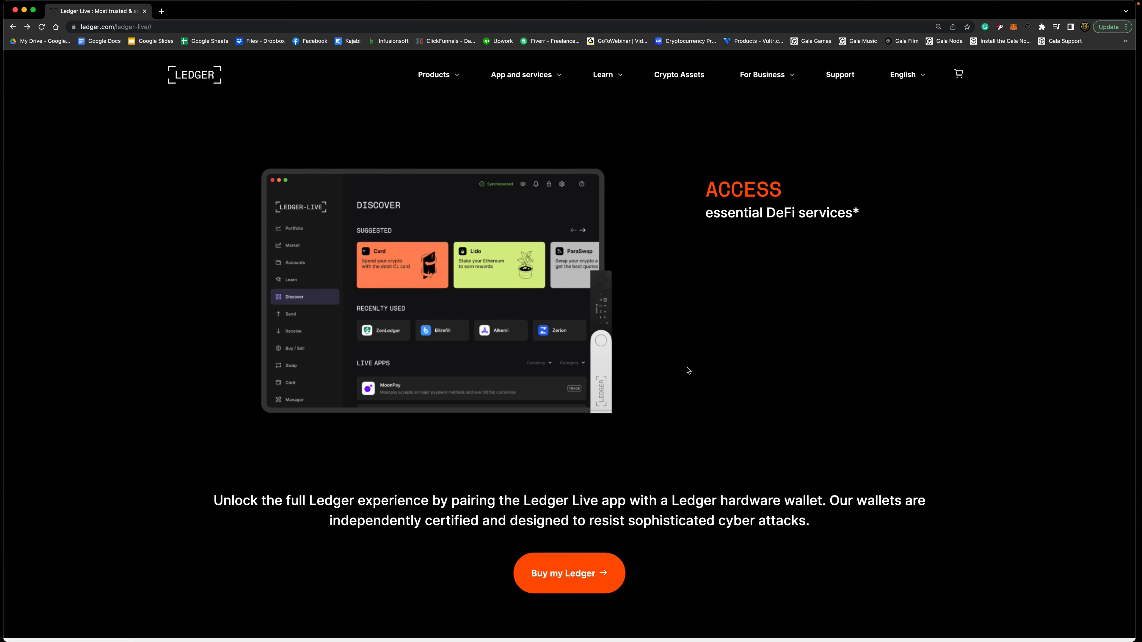
Scroll past Secure All Your Coins and Keep Your NFTs Safe to the Download the App section.
scroll("down", 3)
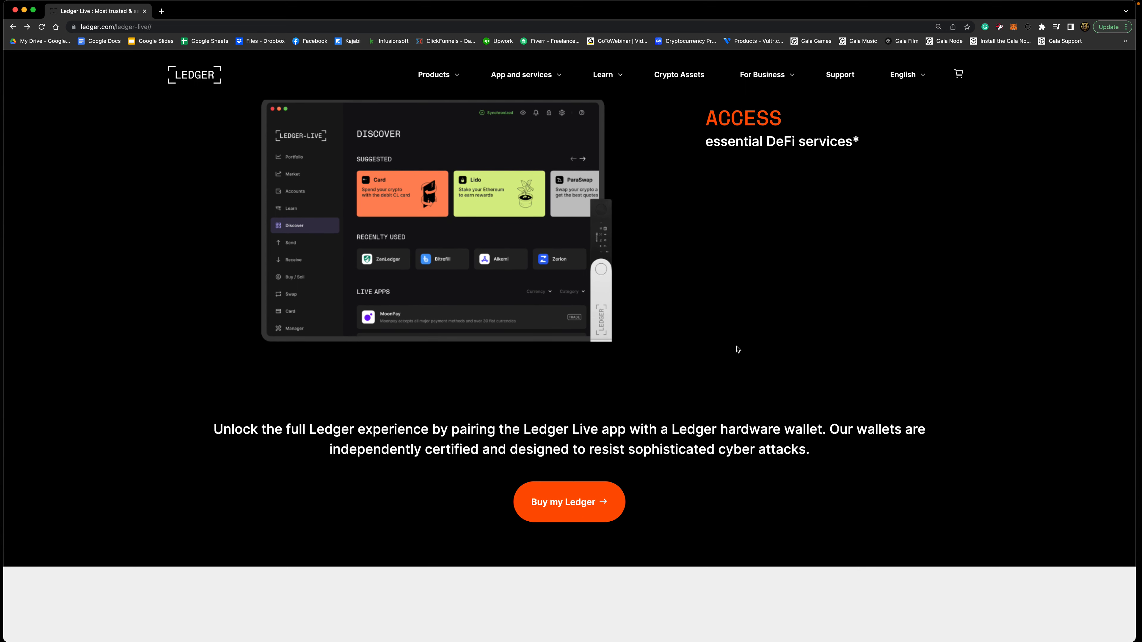
scroll("down", 3)
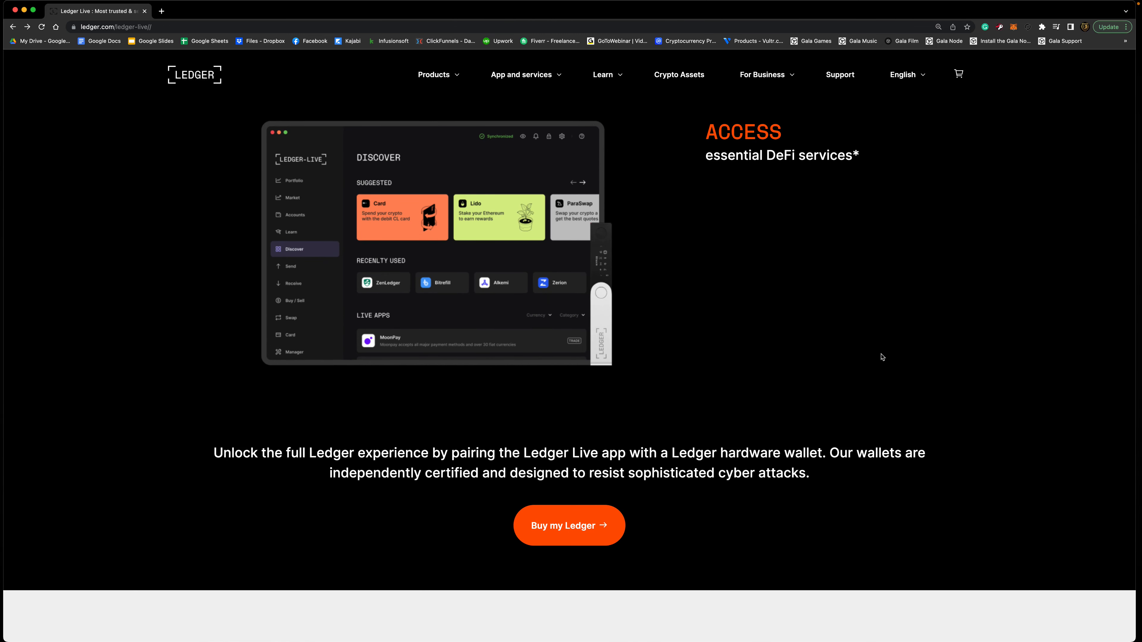
scroll("down", 3)
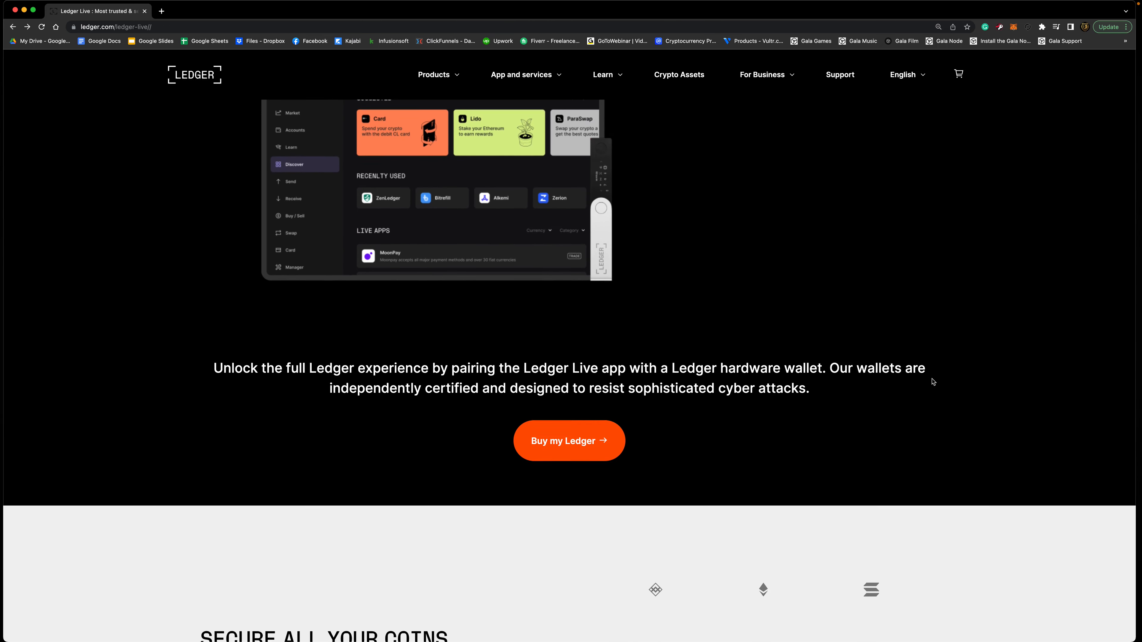
scroll("down", 3)
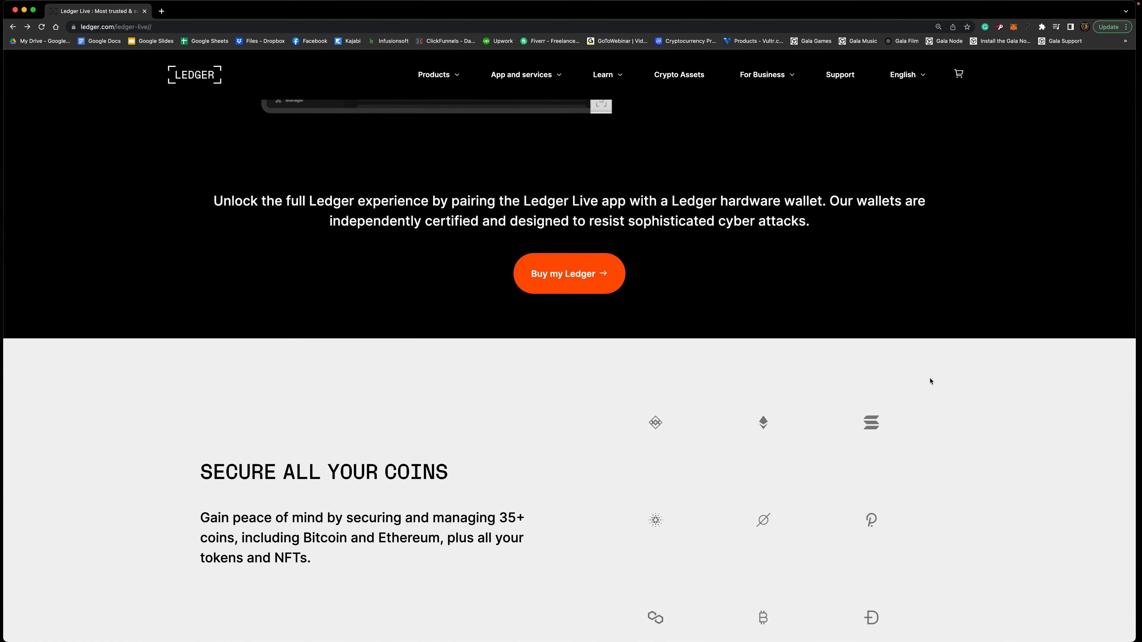
scroll("down", 3)
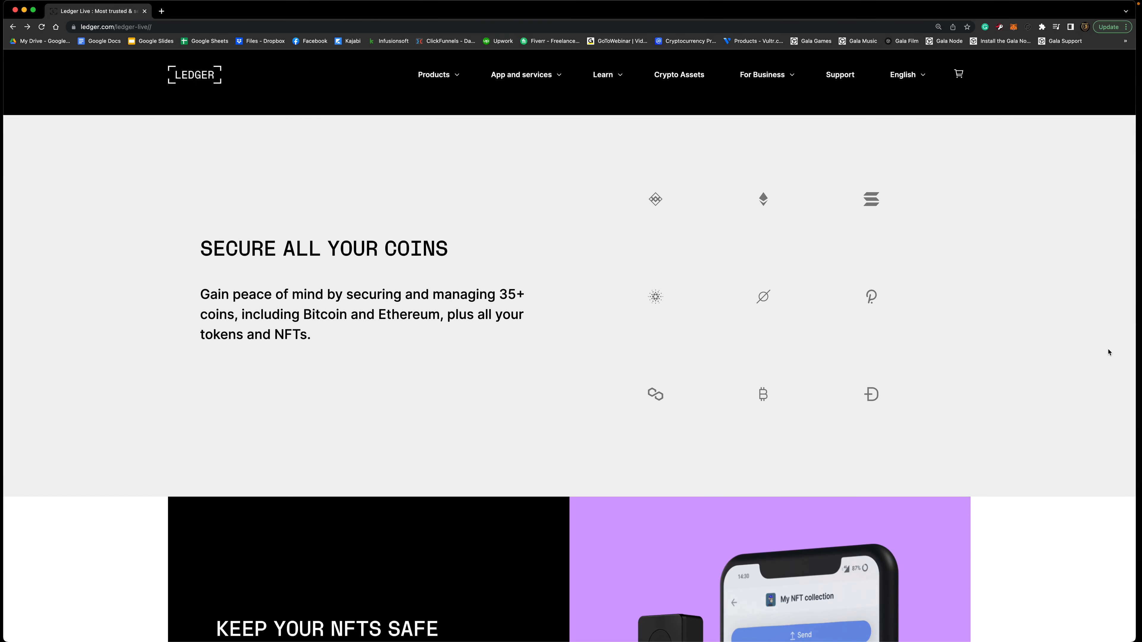
scroll("down", 3)
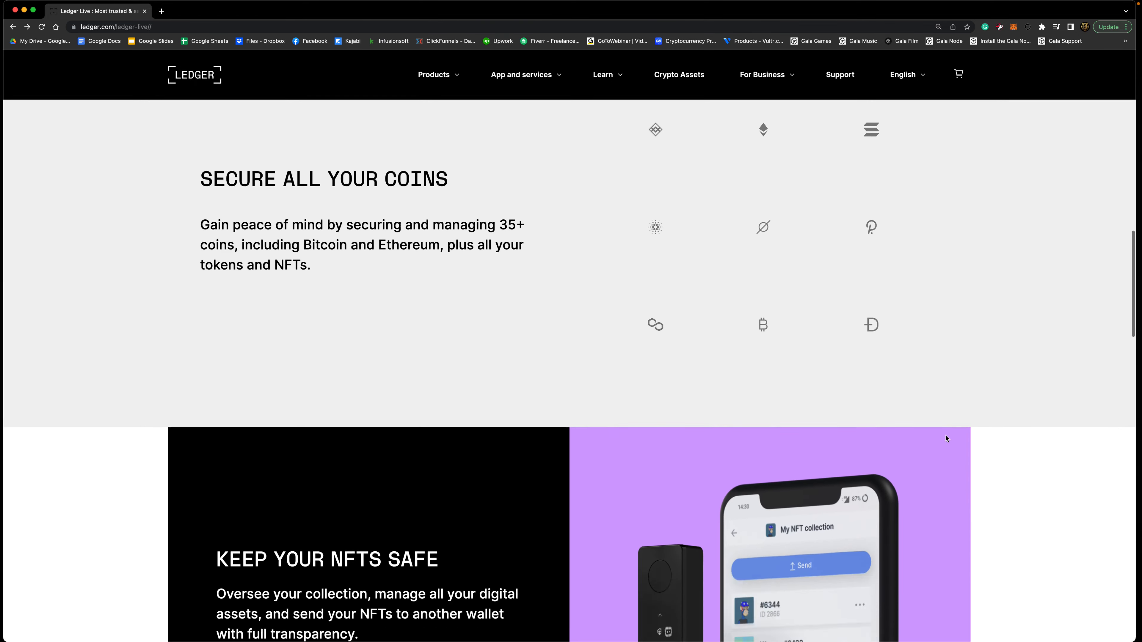
scroll("down", 3)
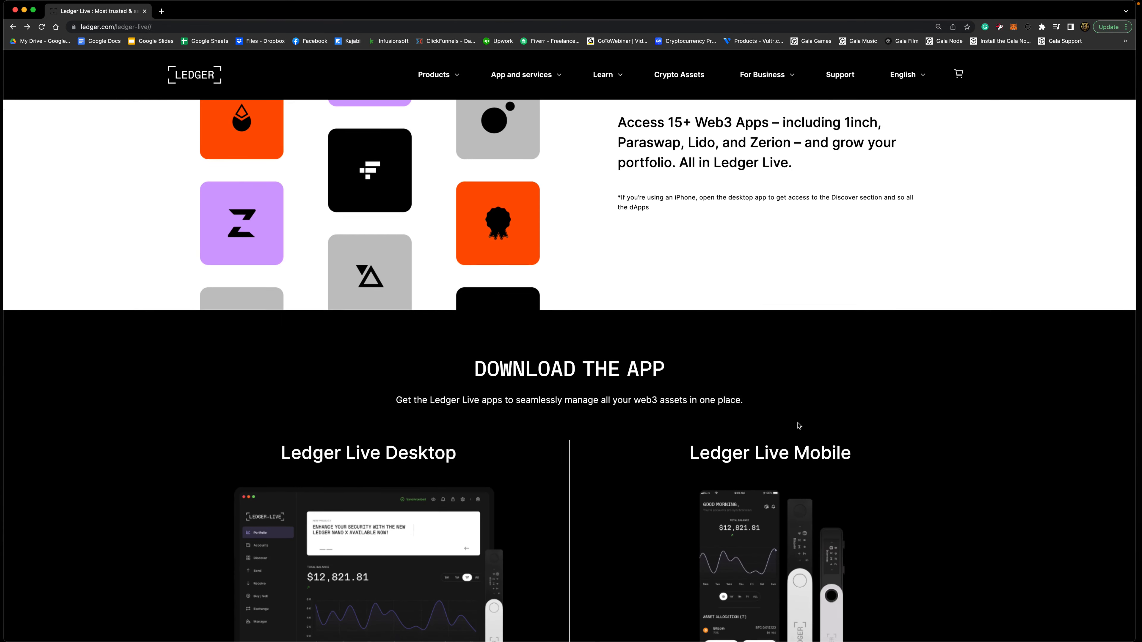
scroll("down", 3)
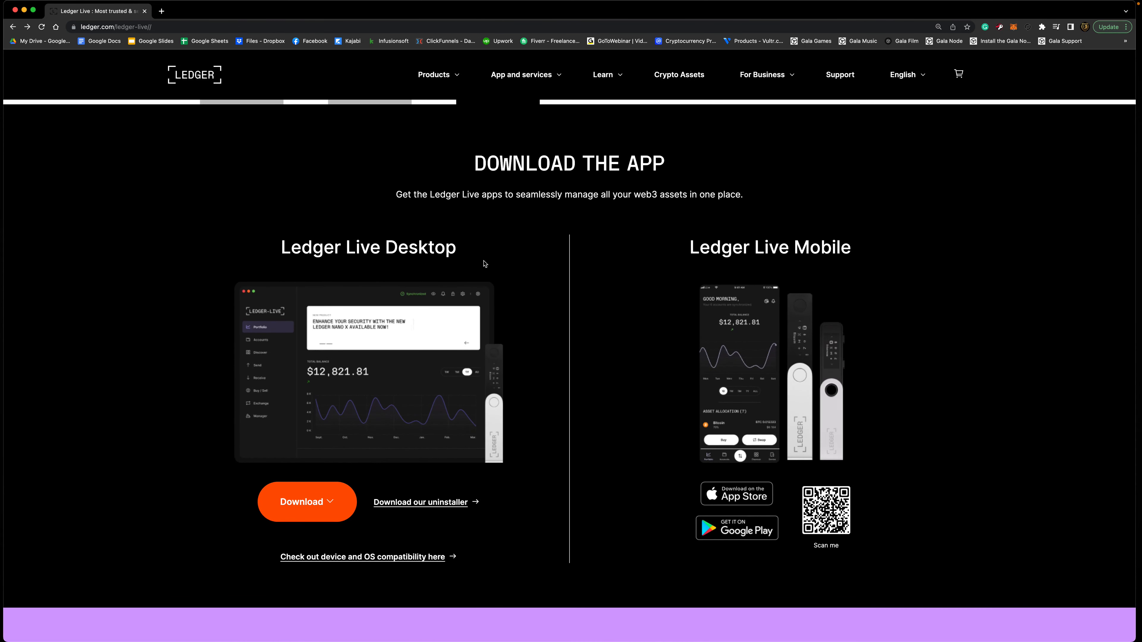
scroll("down", 3)
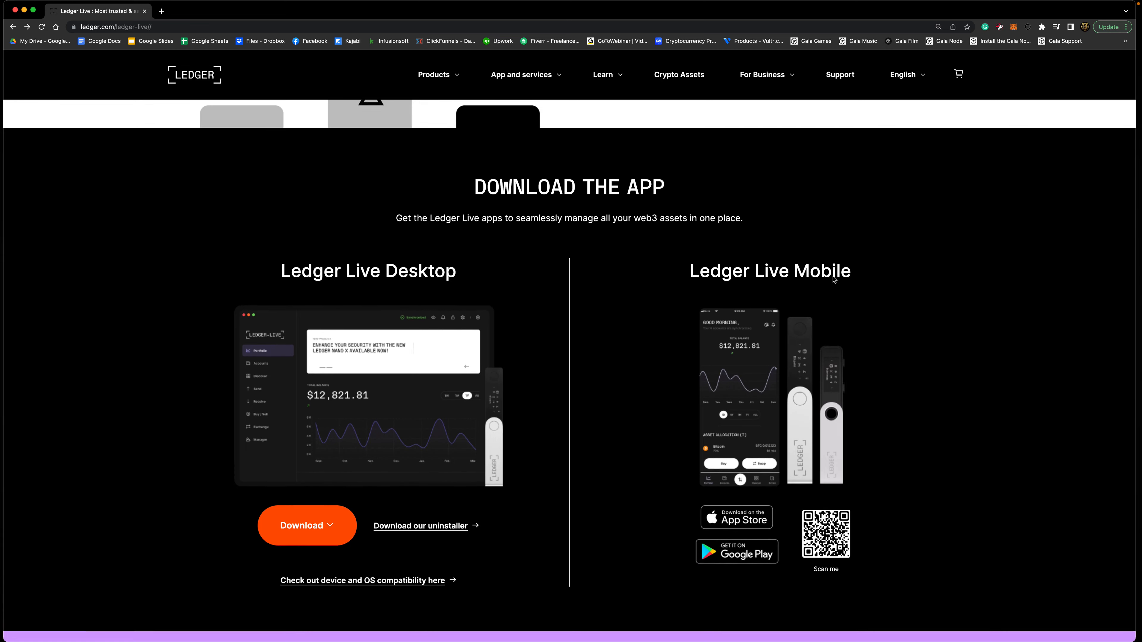
scroll("down", 3)
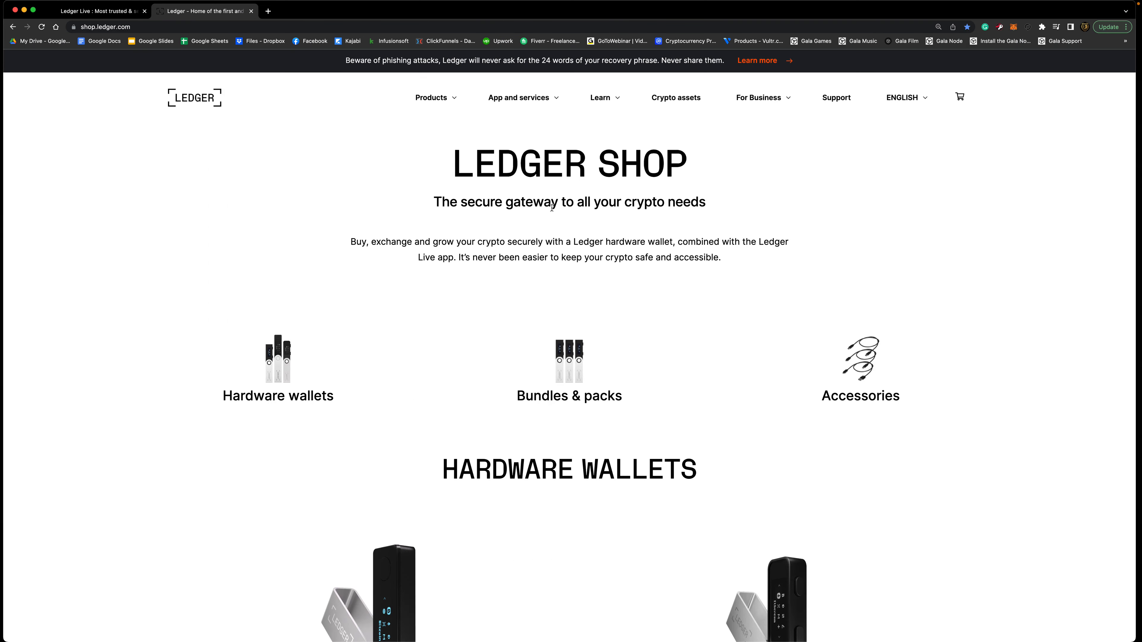
mouse_move(861, 283)
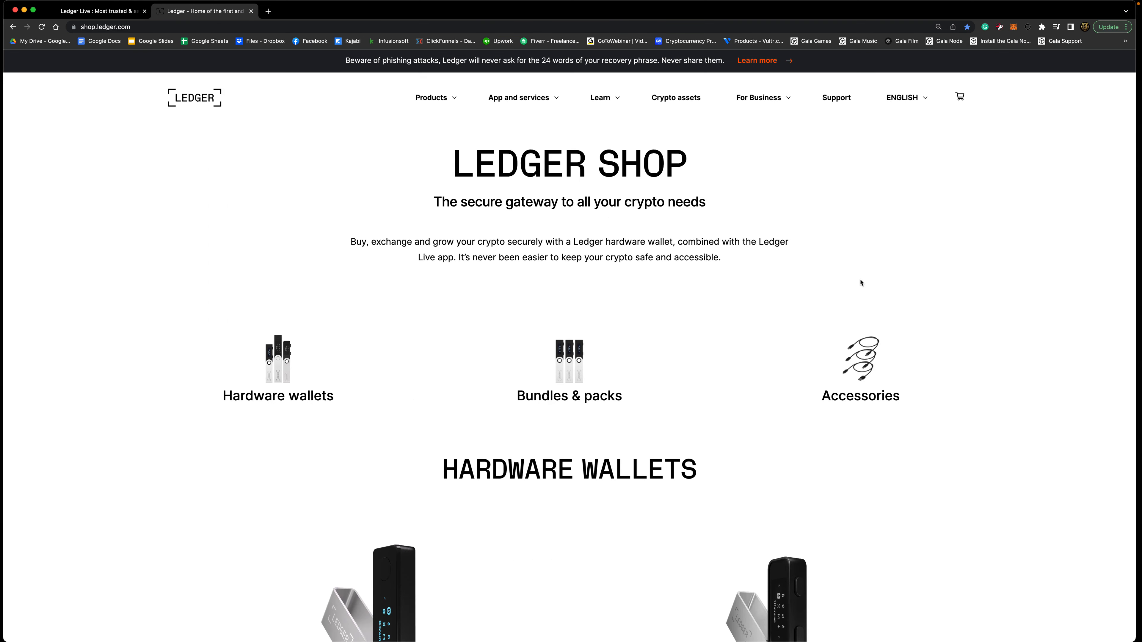
mouse_move(987, 304)
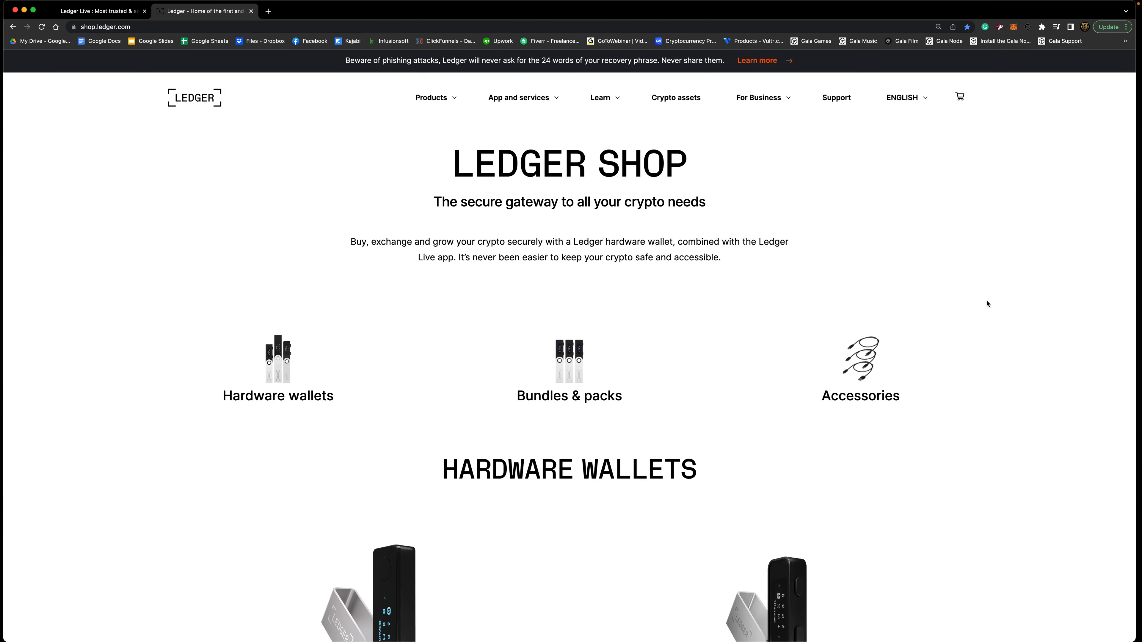
mouse_move(990, 300)
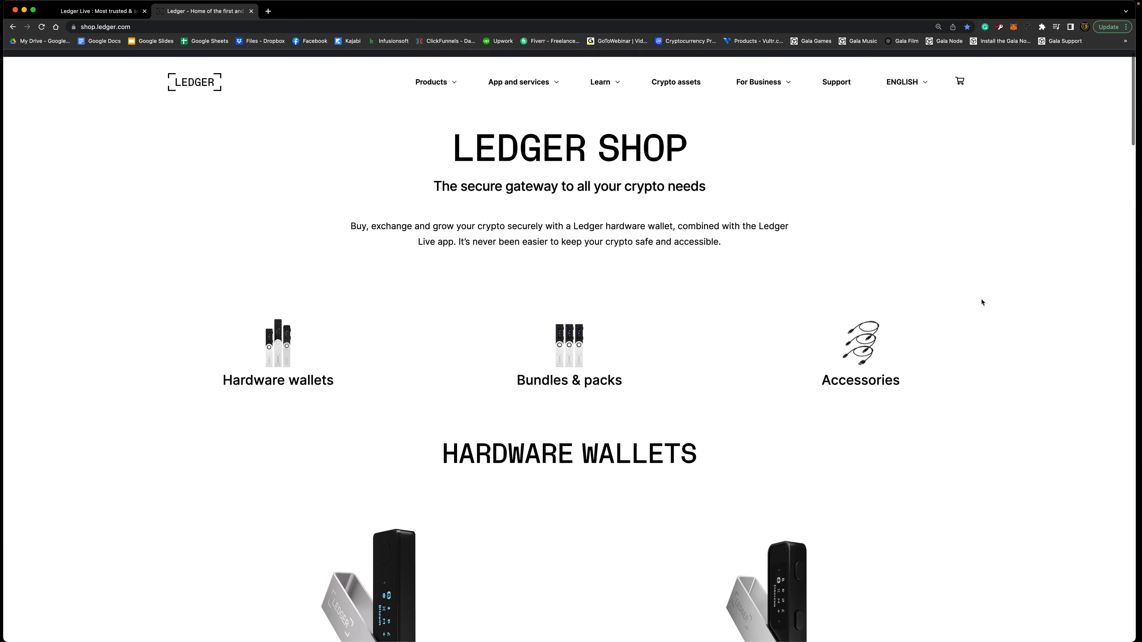
Scroll to the Hardware Wallets section showing Nano X at US$159.29 and Nano S Plus at US$84.46.
scroll("down", 3)
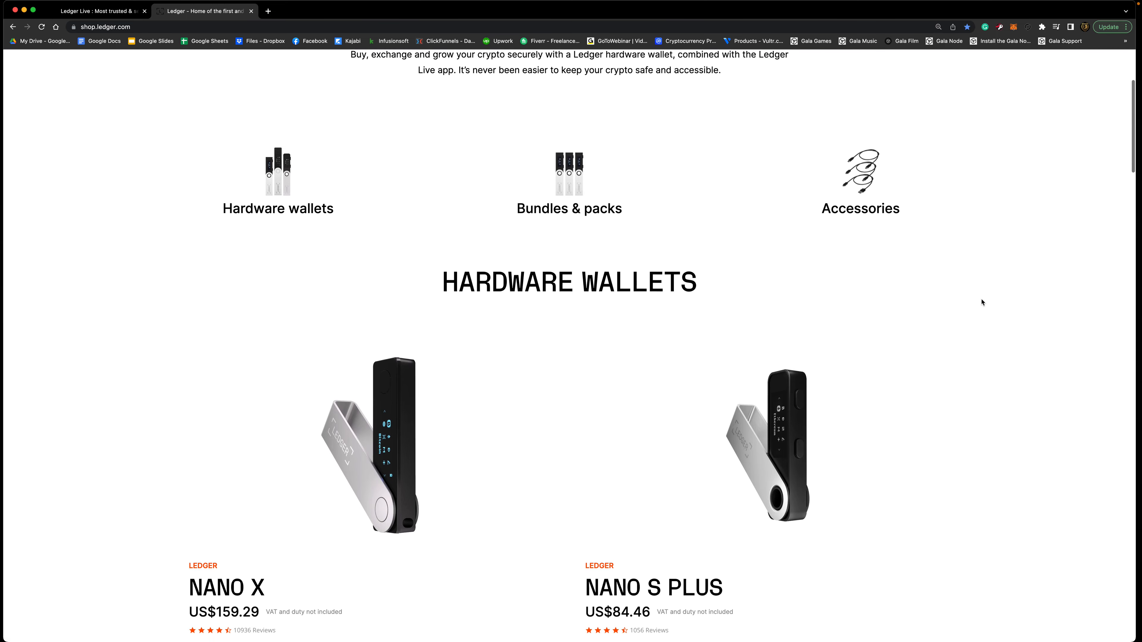
scroll("down", 3)
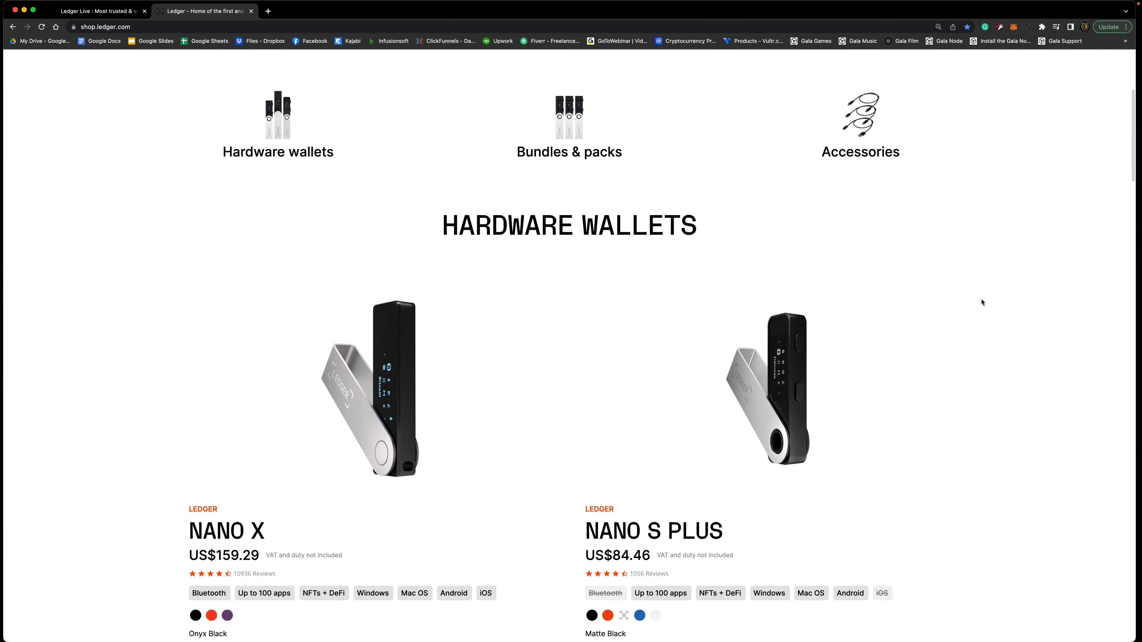
scroll("down", 3)
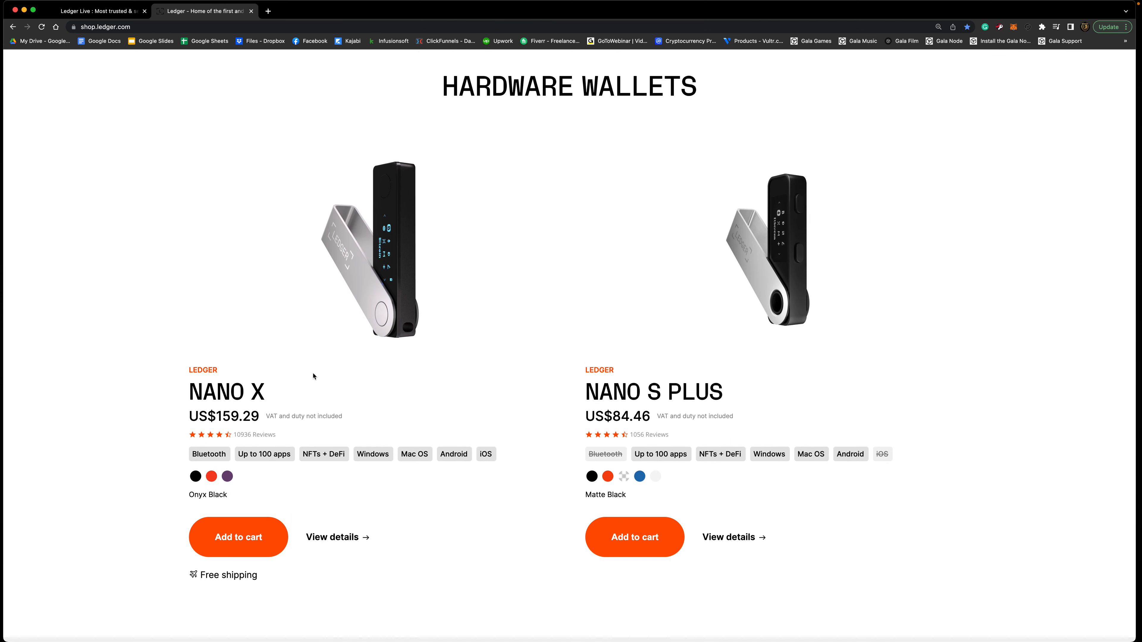
mouse_move(661, 256)
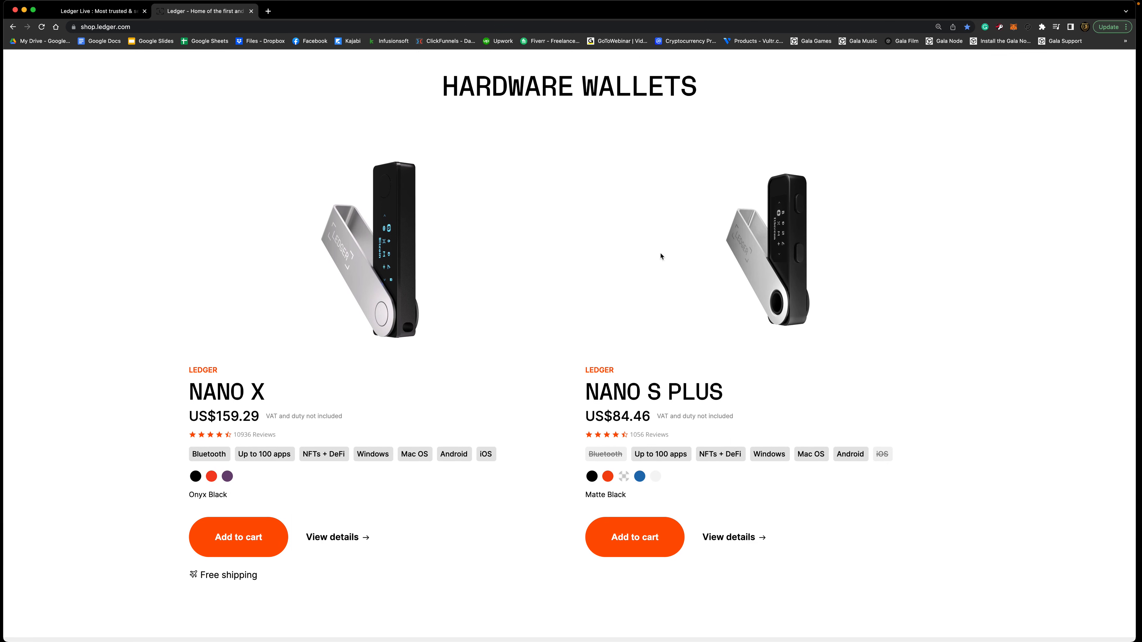
mouse_move(609, 283)
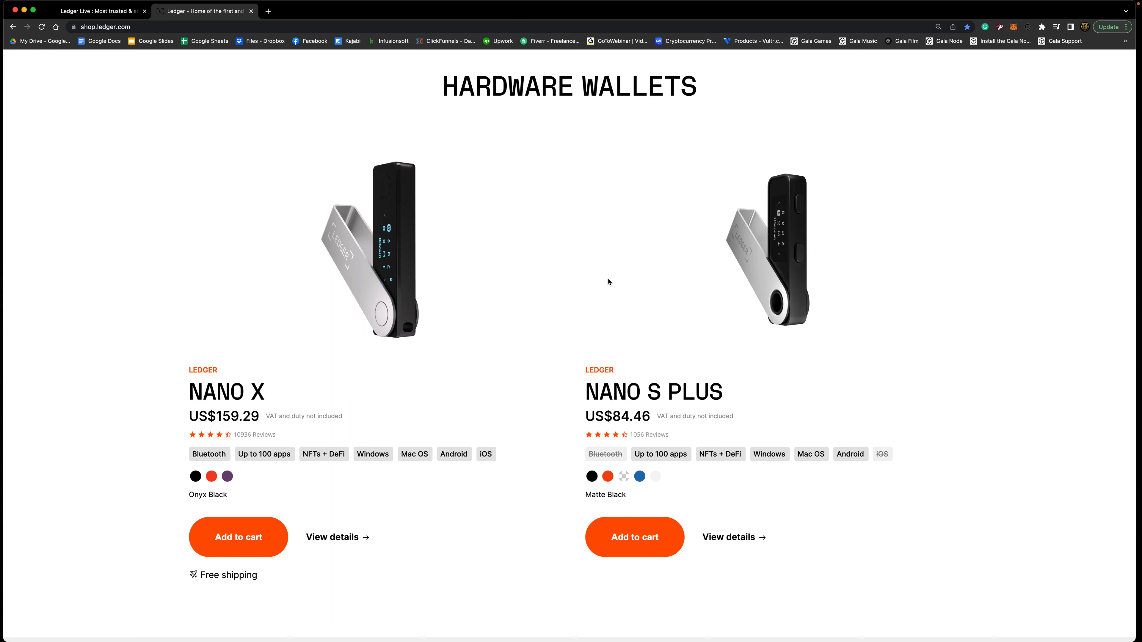
mouse_move(583, 275)
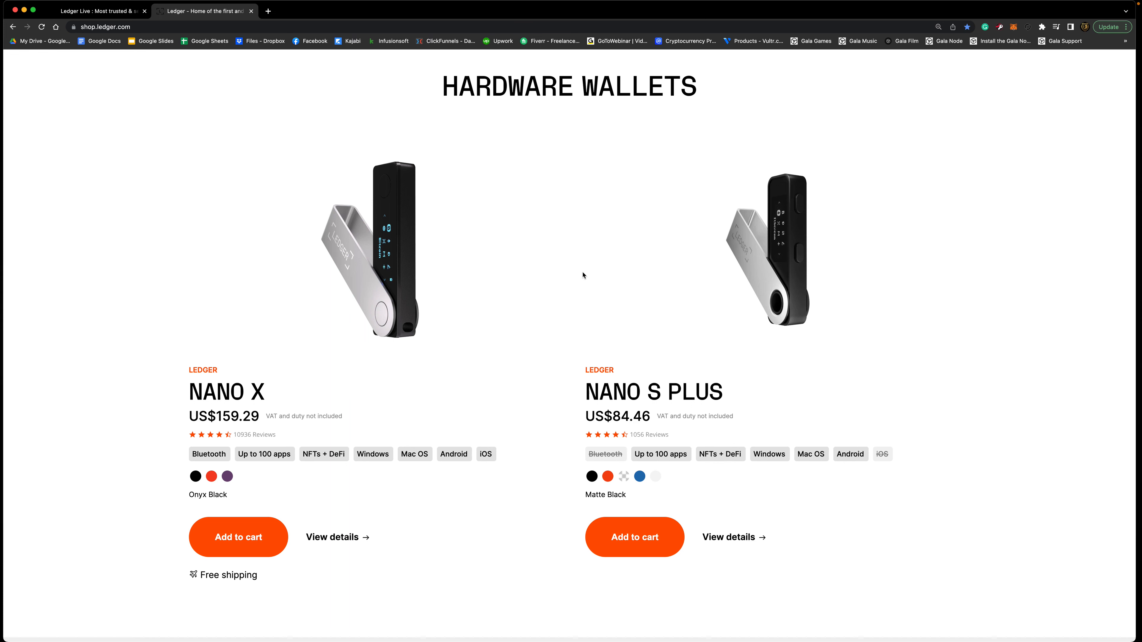
mouse_move(590, 369)
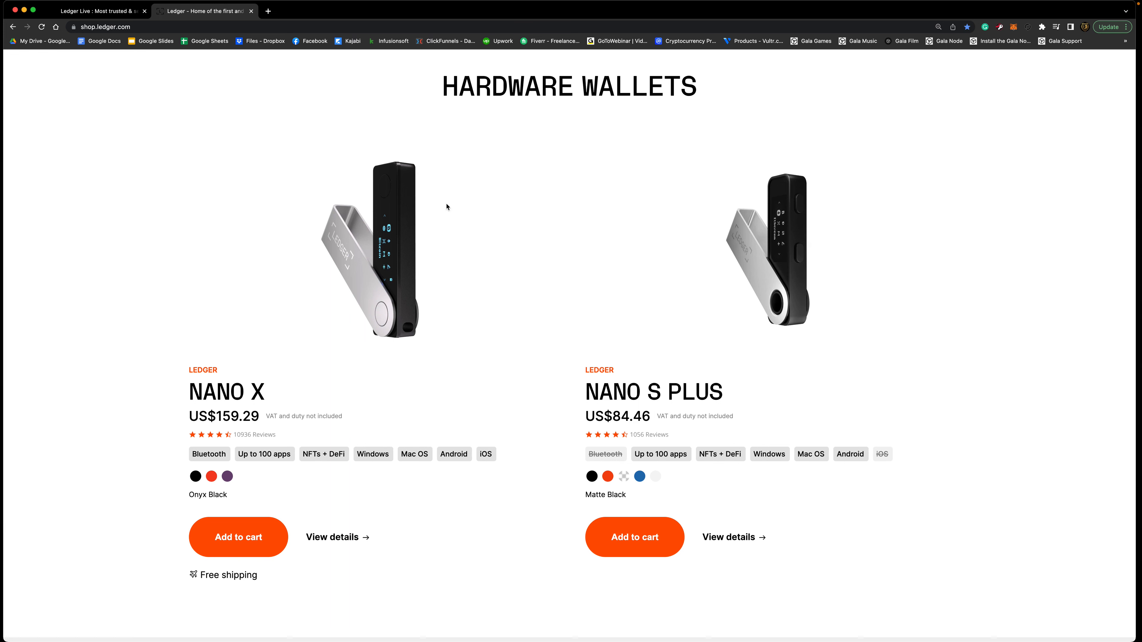
mouse_move(370, 525)
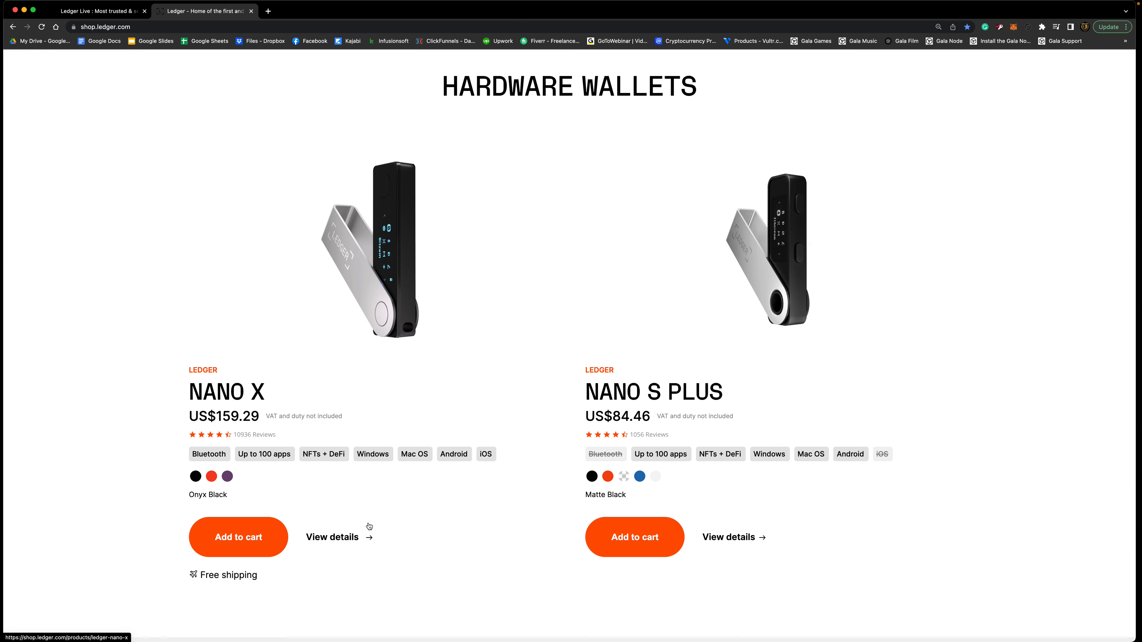
mouse_move(371, 525)
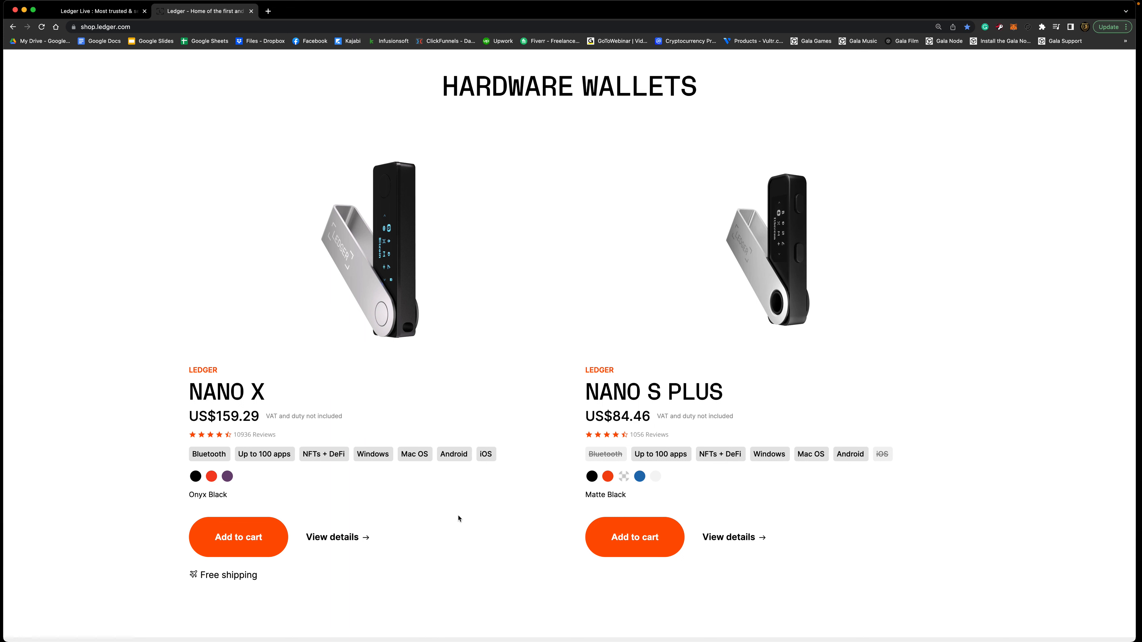
mouse_move(543, 298)
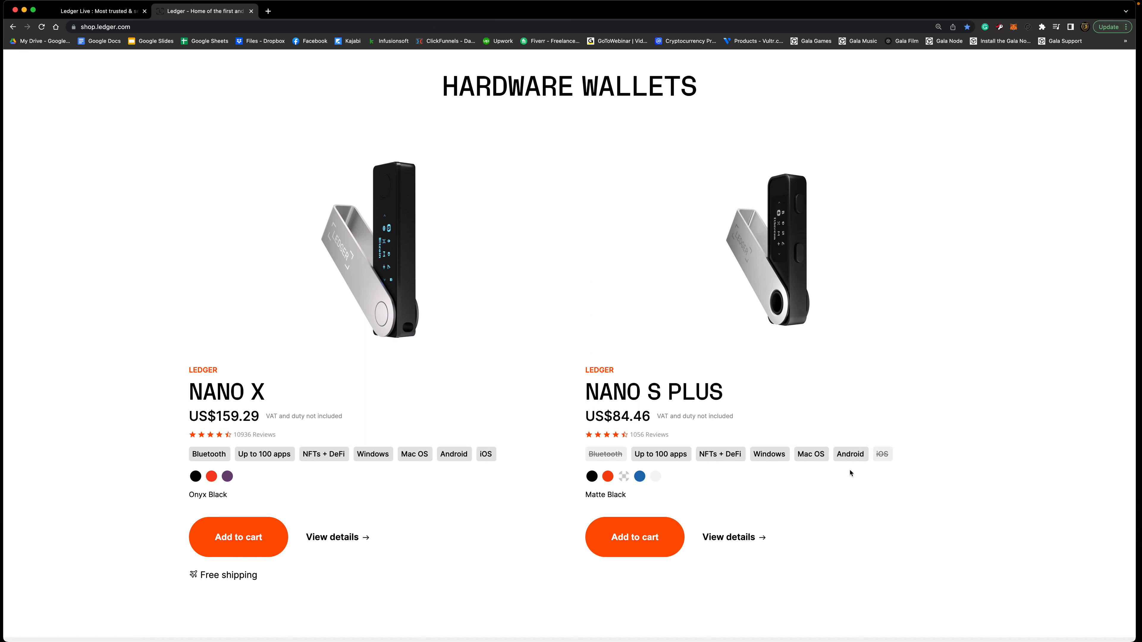
mouse_move(815, 512)
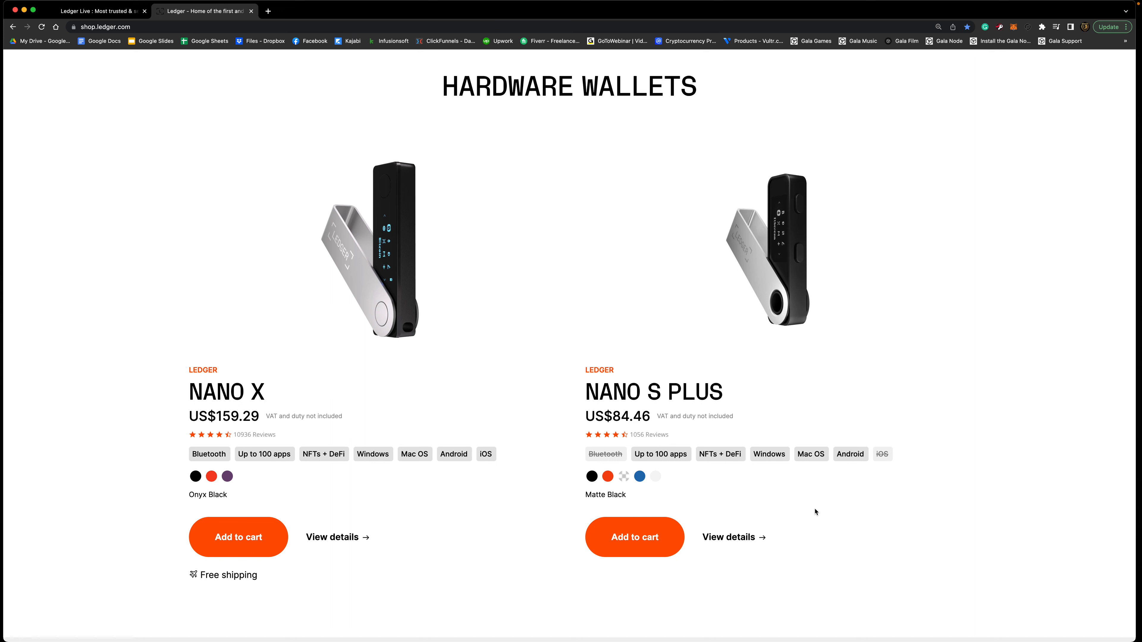
mouse_move(813, 512)
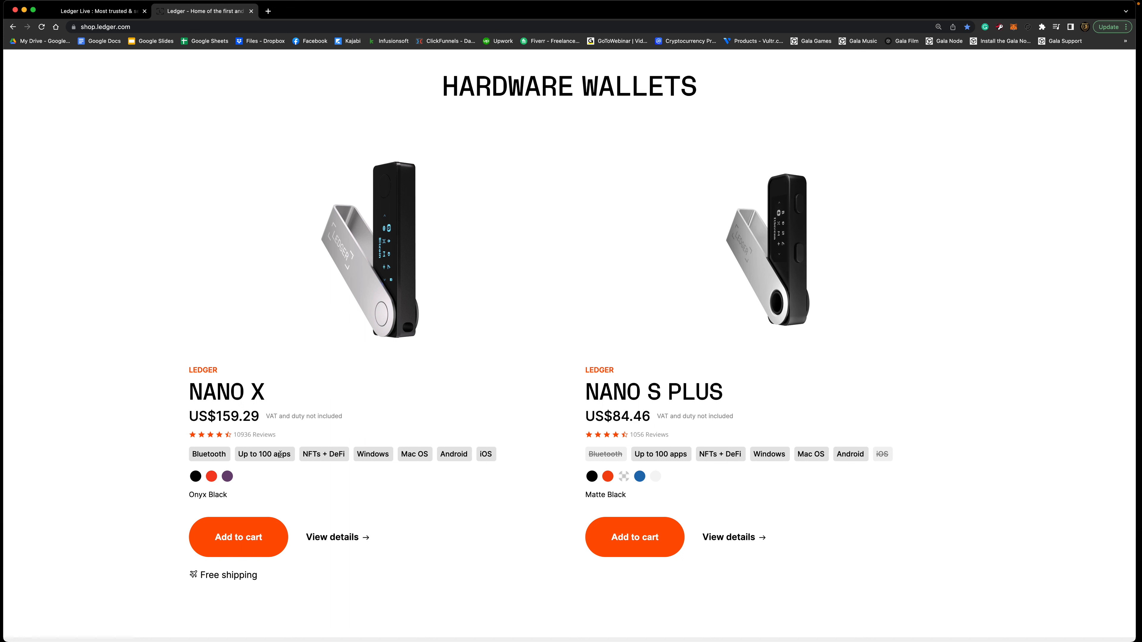
mouse_move(273, 434)
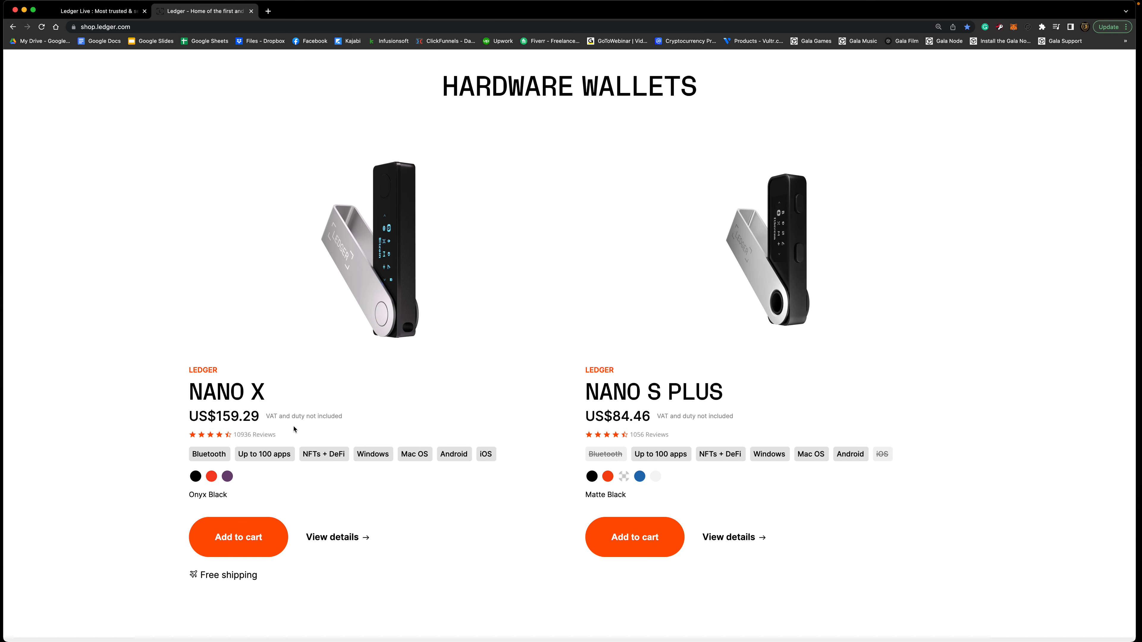
mouse_move(486, 466)
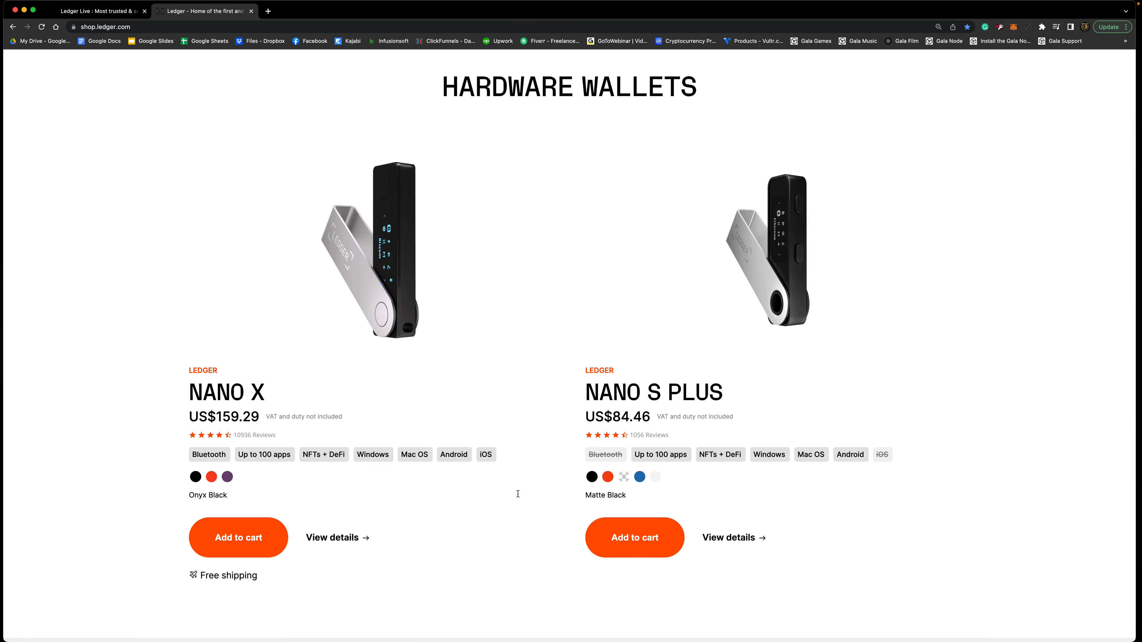
mouse_move(264, 467)
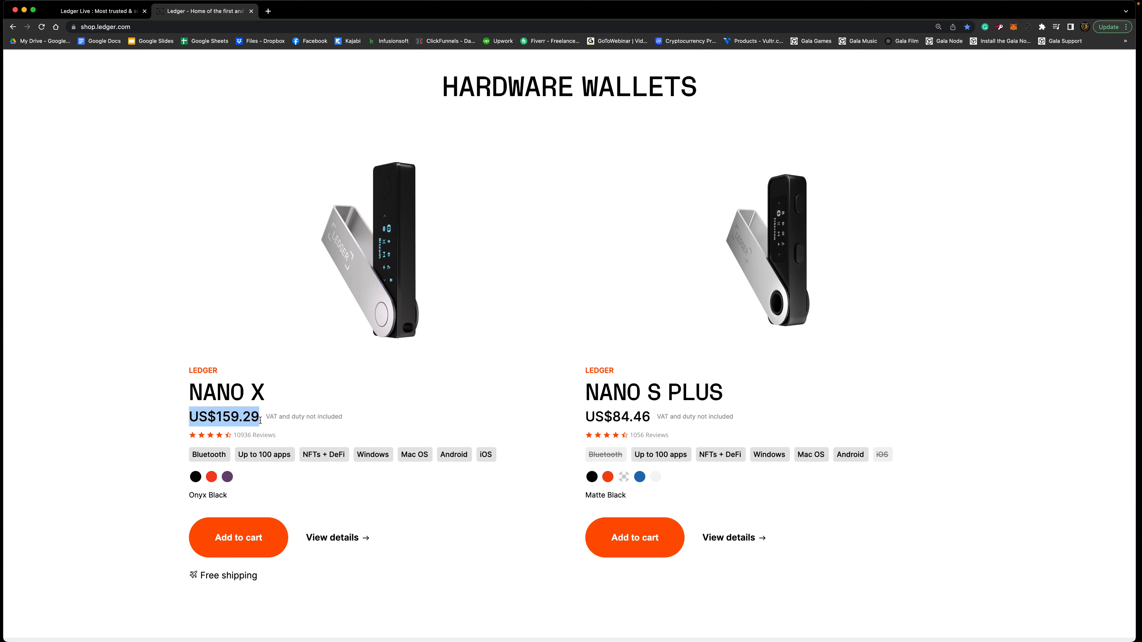
mouse_move(596, 514)
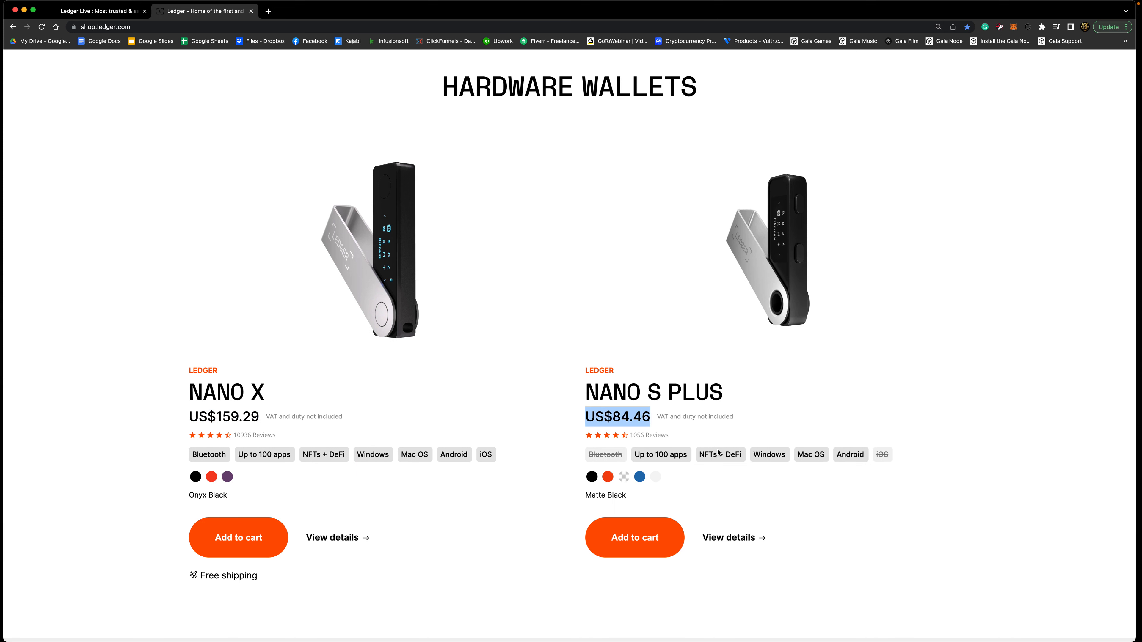
mouse_move(440, 507)
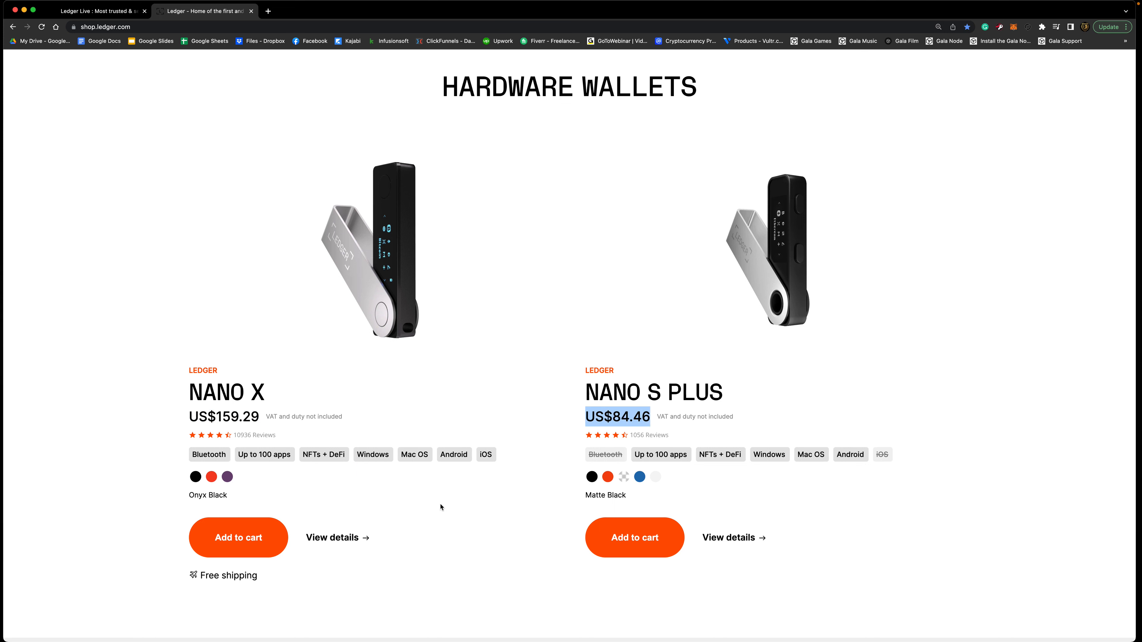
mouse_move(276, 496)
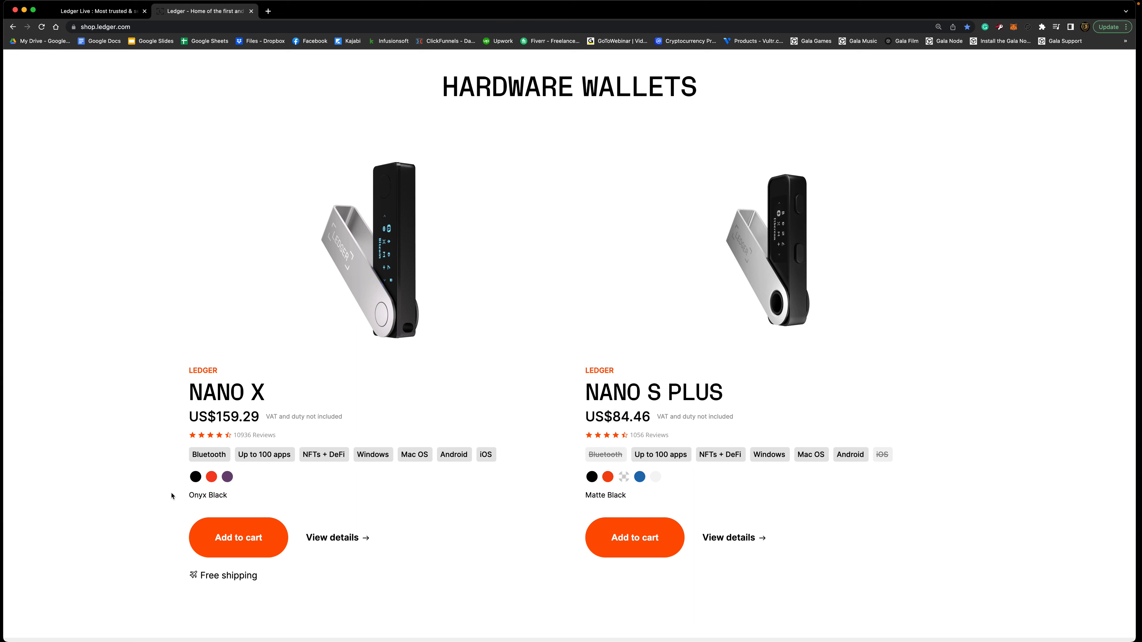
Preview the Nano X in Onyx Black, Blazing Orange and Cosmic Purple.
left_click(195, 477)
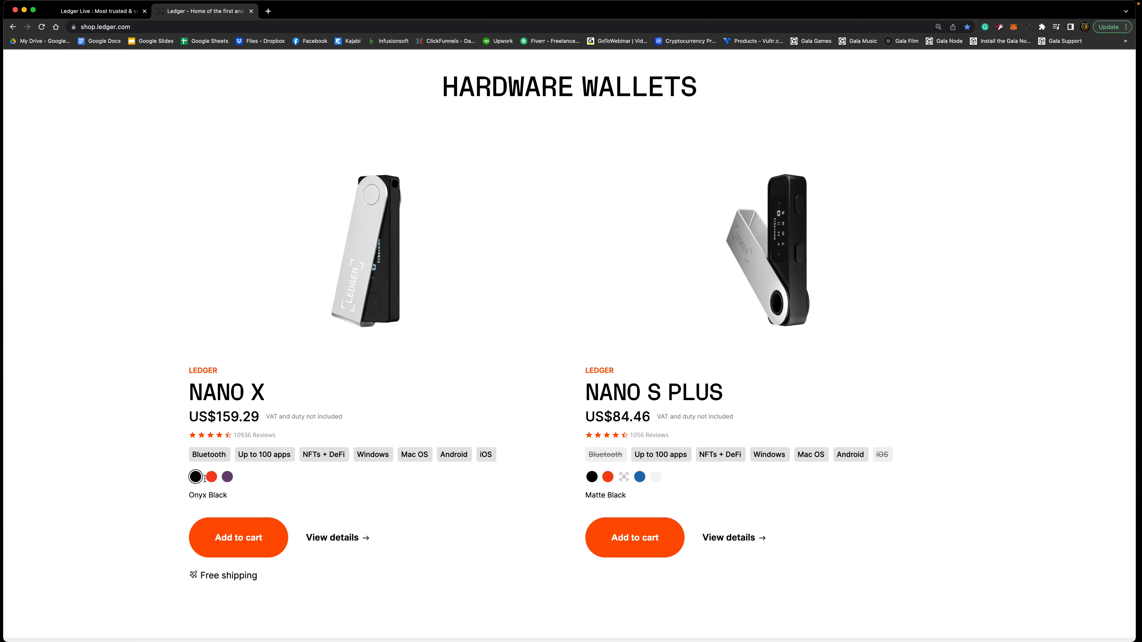
left_click(227, 477)
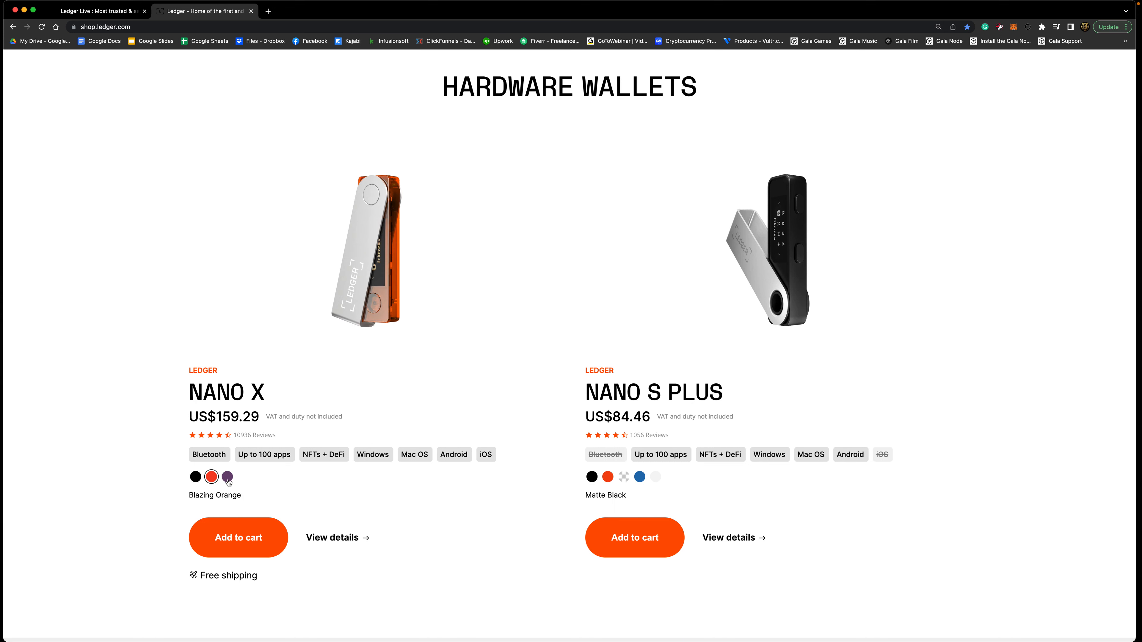
left_click(228, 477)
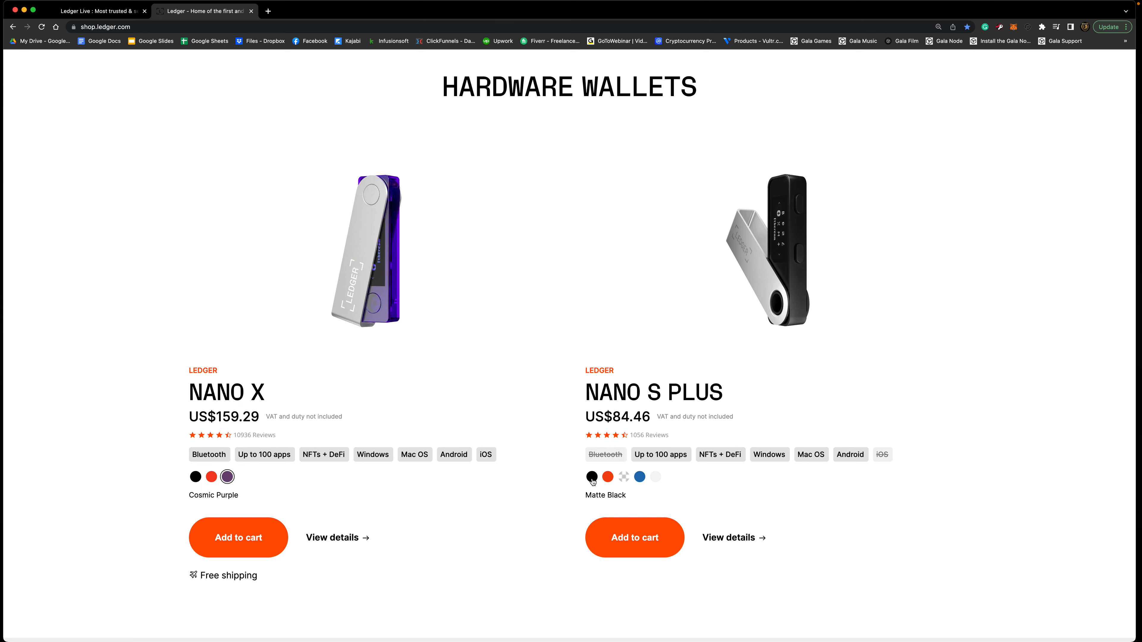
Preview the Nano S Plus in Matte Black, Ice, blue and Mystic White.
left_click(591, 477)
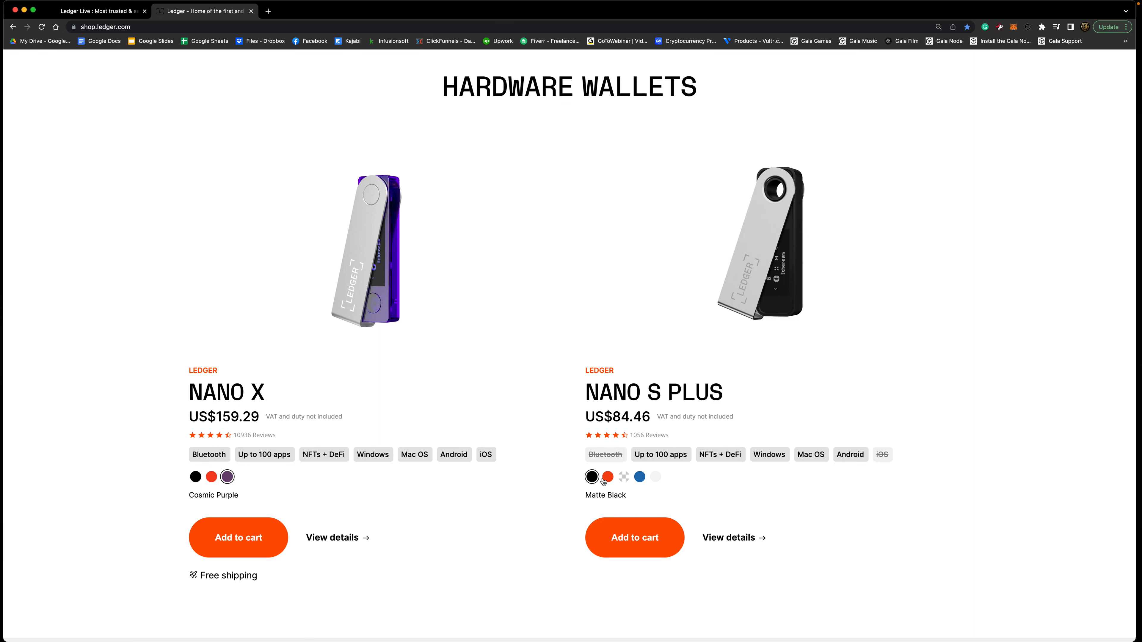
left_click(623, 477)
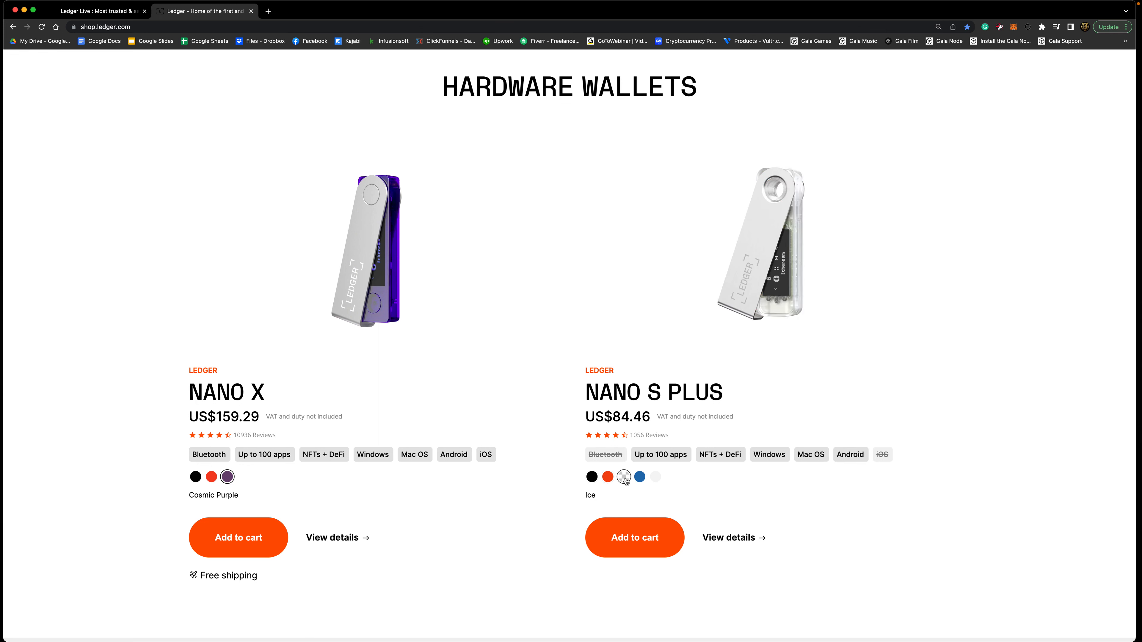
left_click(640, 477)
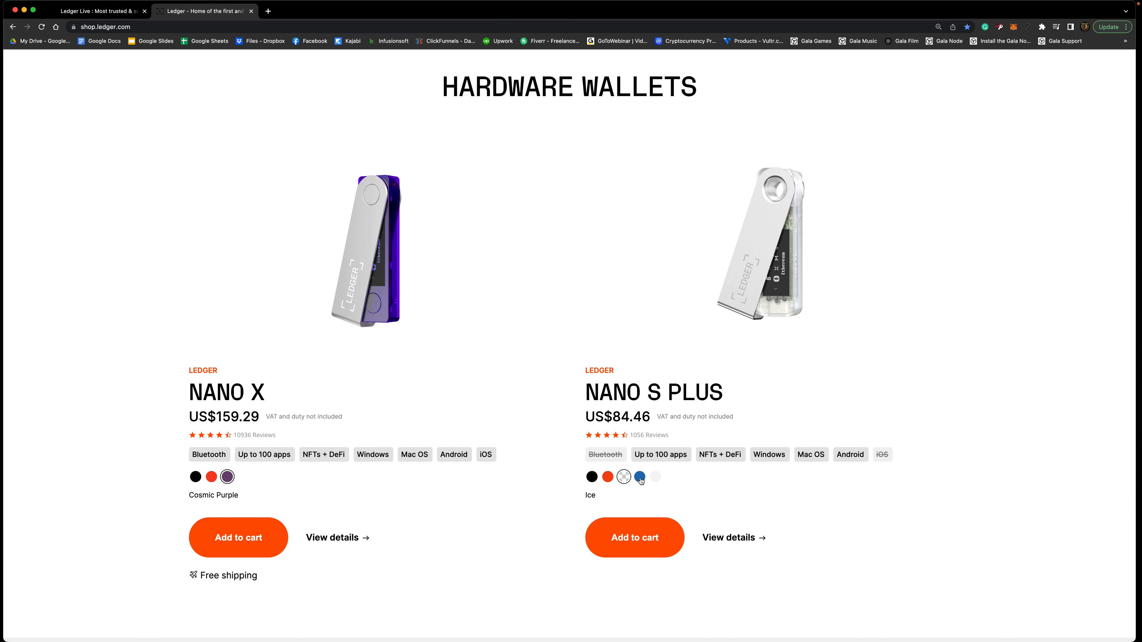
left_click(655, 477)
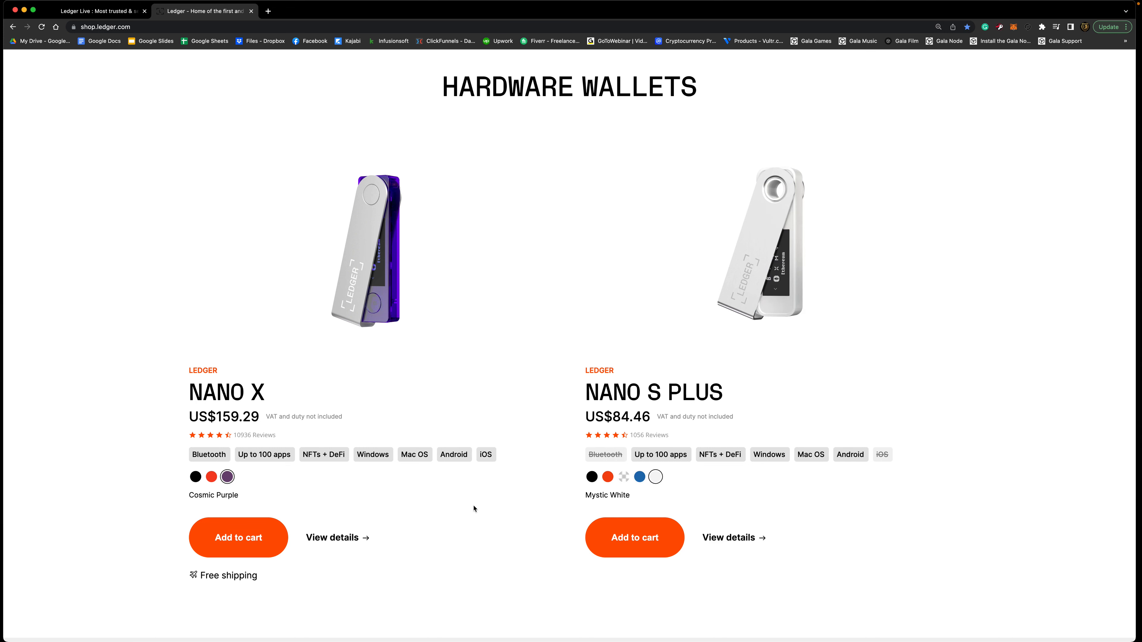
scroll("down", 3)
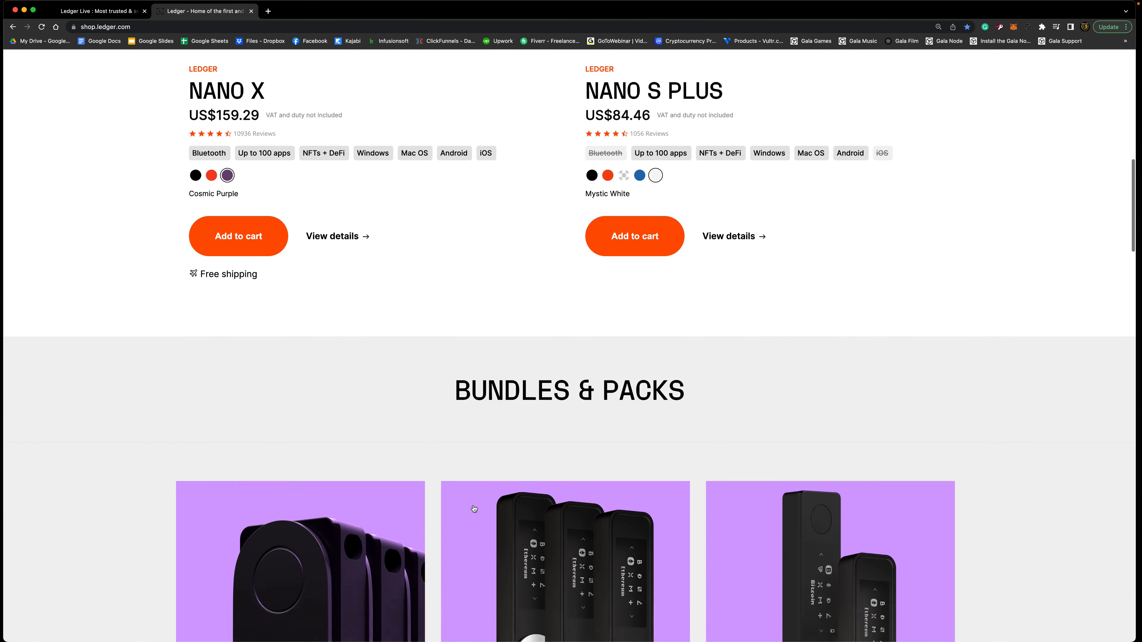
scroll("down", 3)
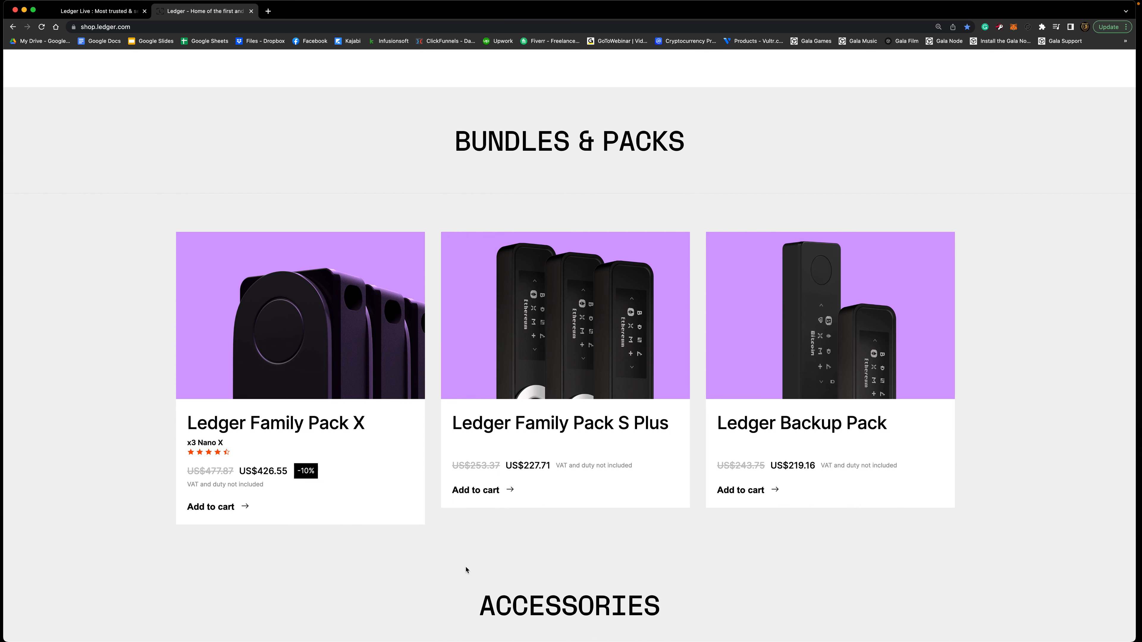
mouse_move(147, 441)
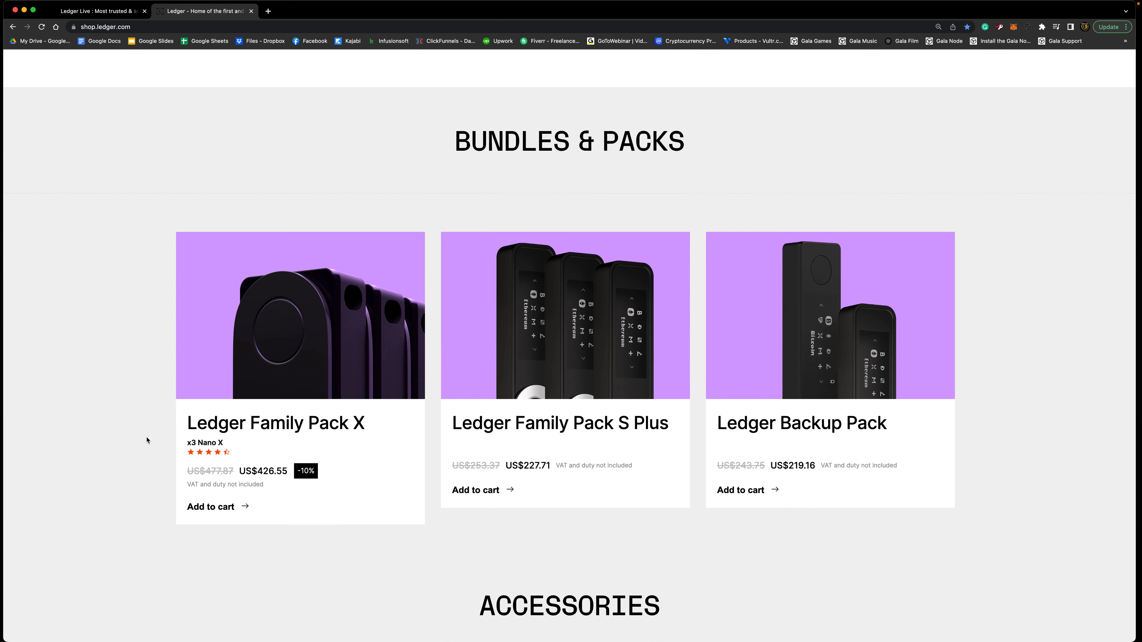
mouse_move(354, 507)
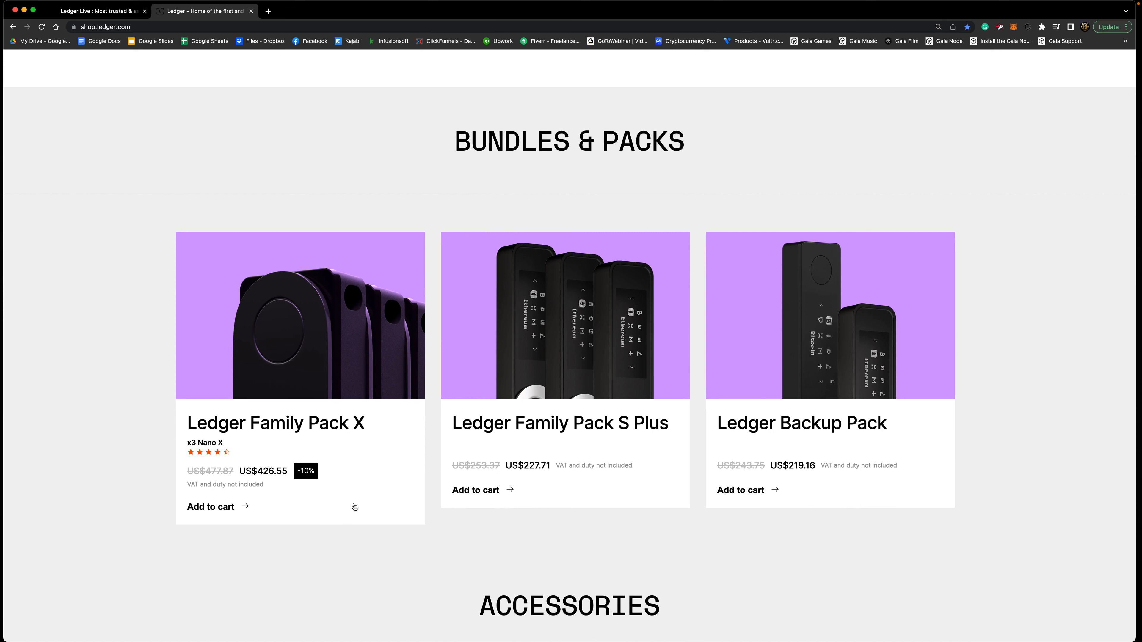
mouse_move(369, 514)
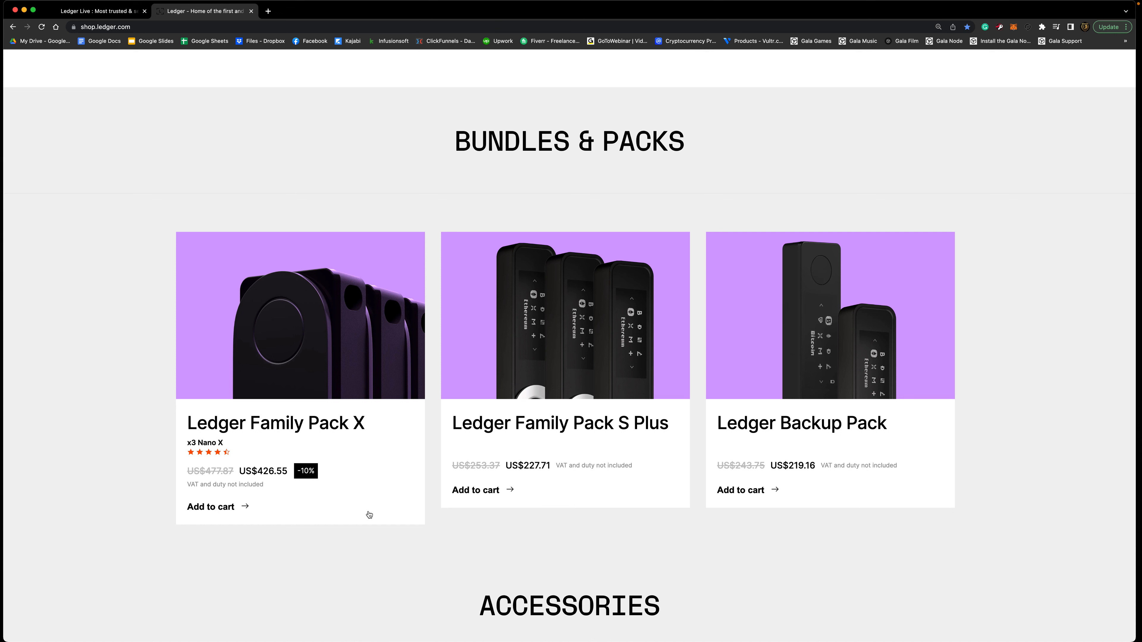
mouse_move(652, 501)
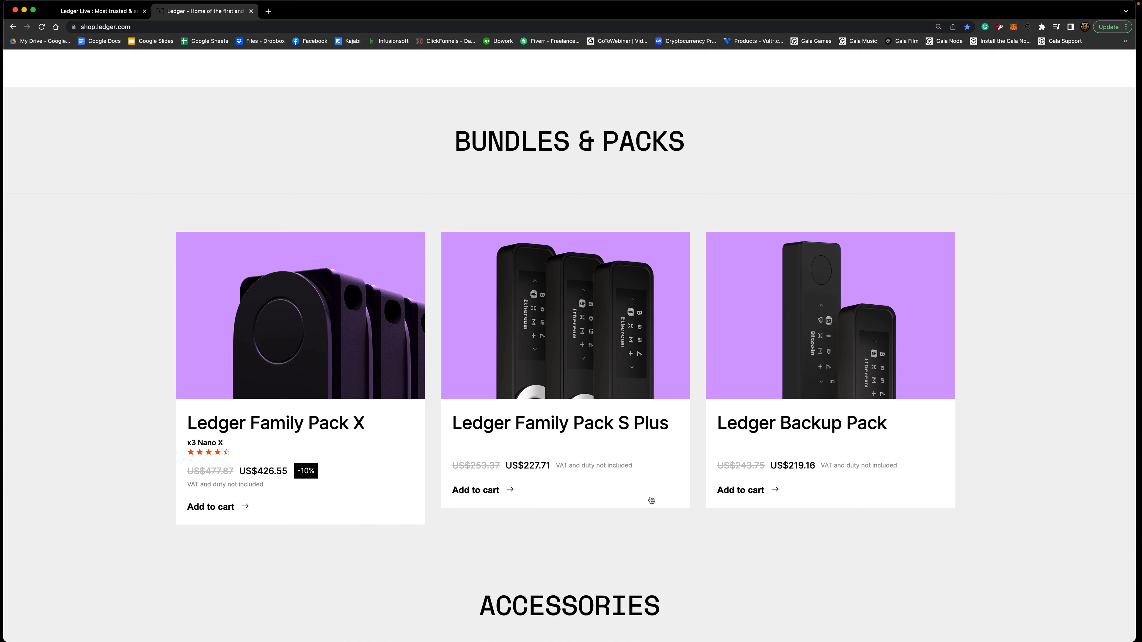
mouse_move(639, 314)
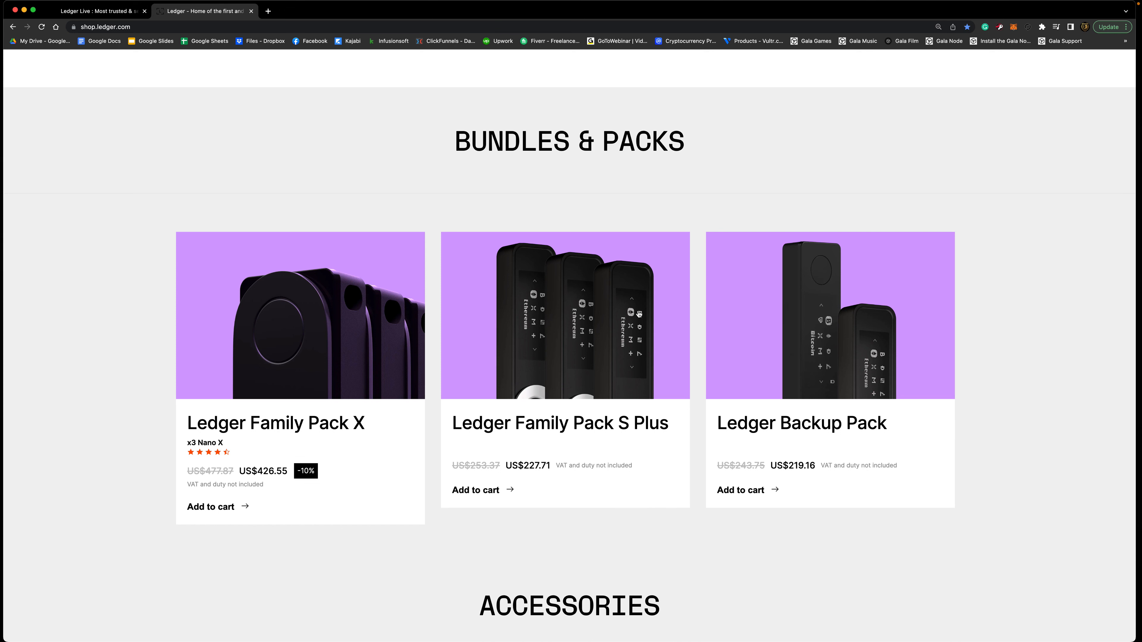
mouse_move(685, 598)
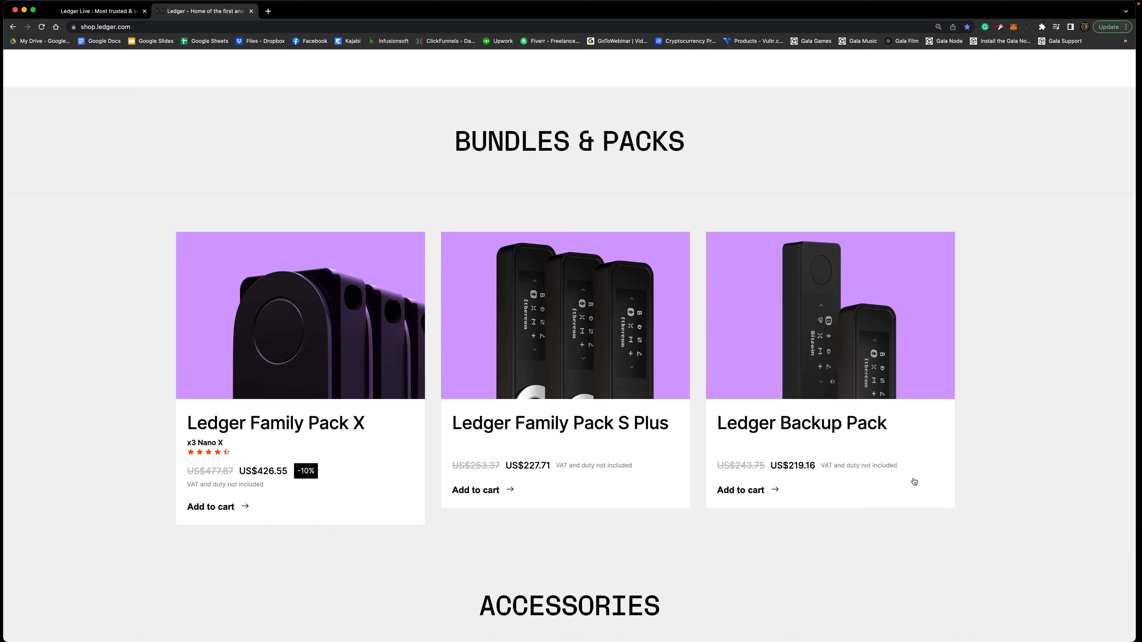
mouse_move(827, 476)
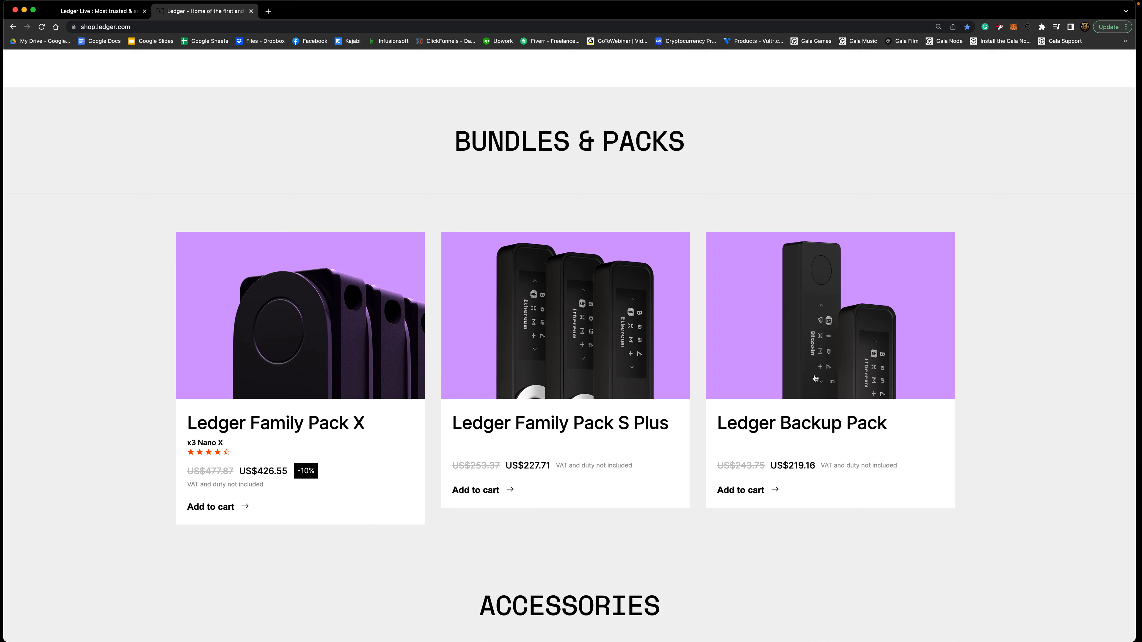
mouse_move(848, 358)
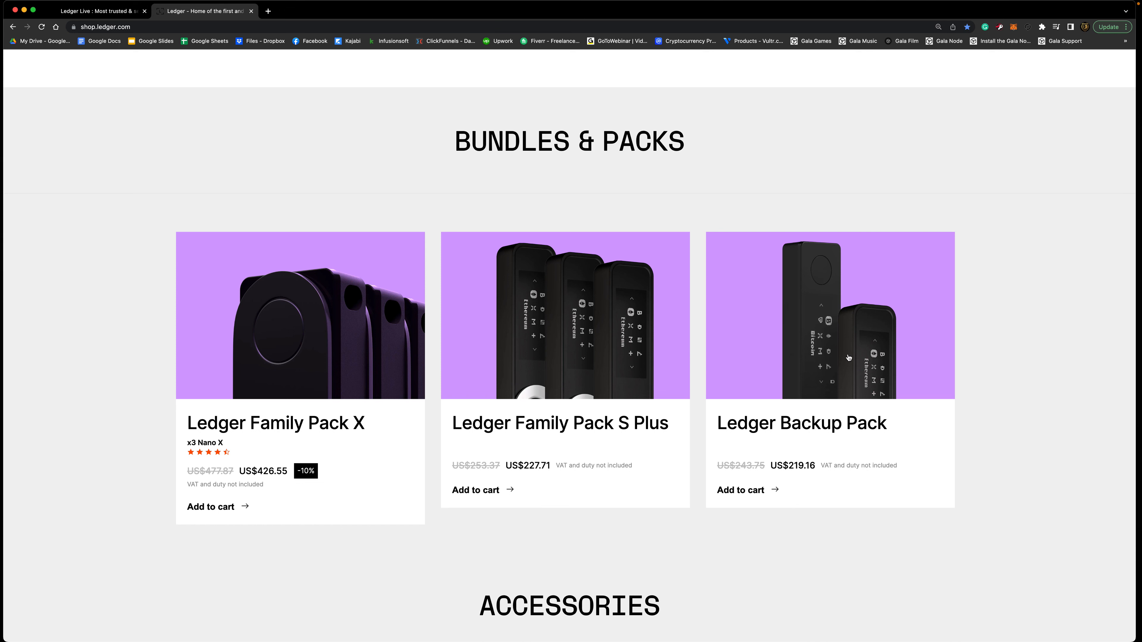
mouse_move(811, 326)
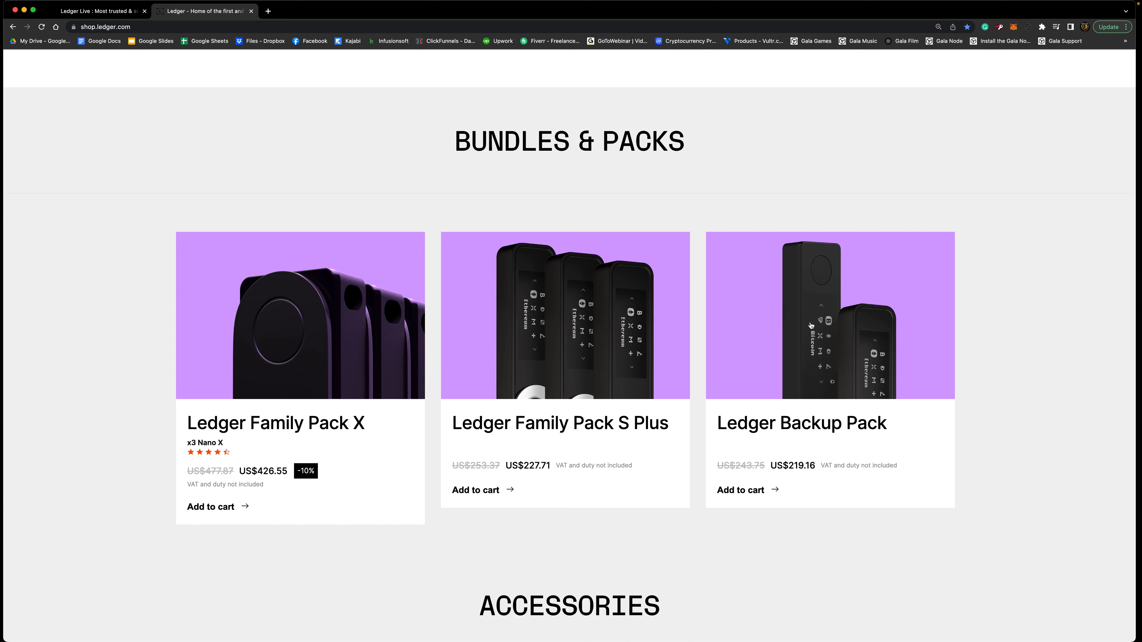
mouse_move(987, 489)
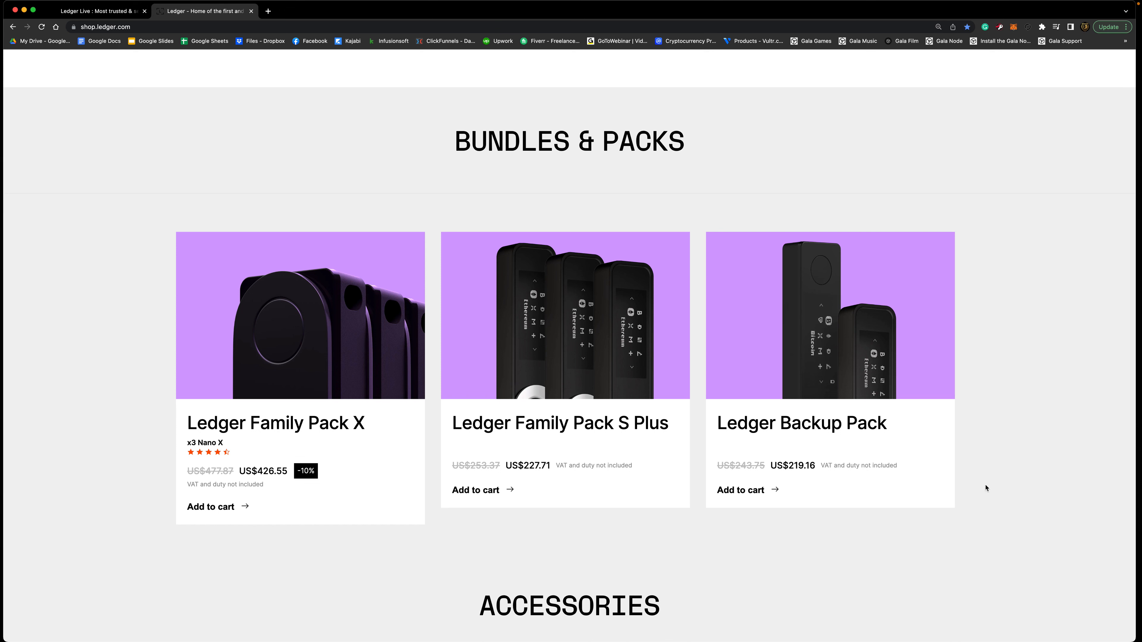
mouse_move(983, 509)
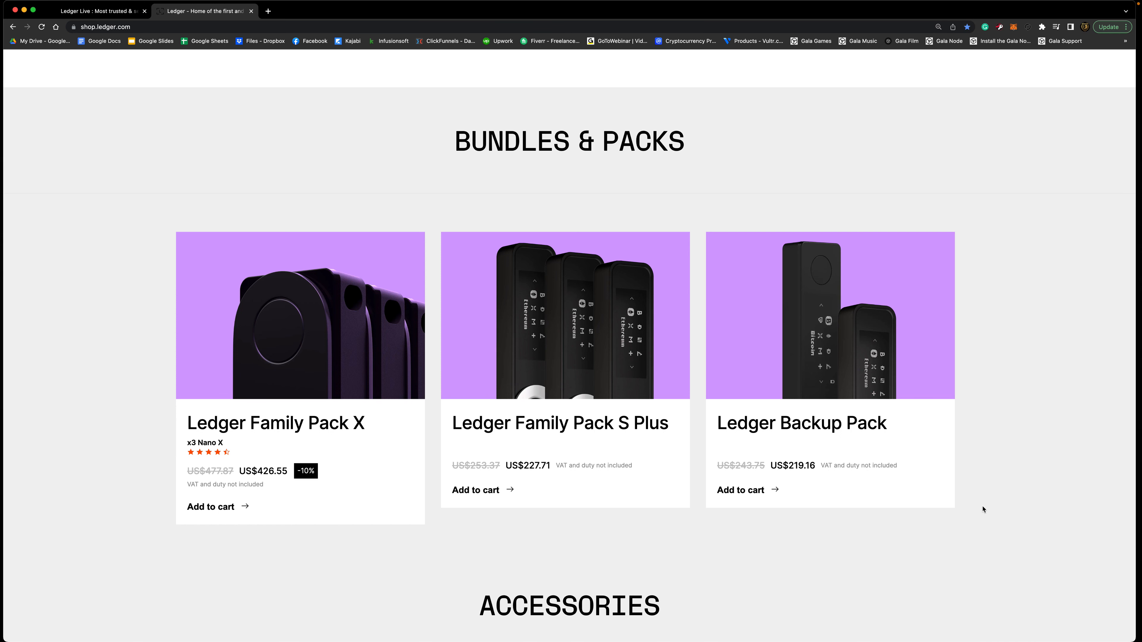
Scroll through the Accessories grid past Swivel Pack and Cryptotag Zeus to the 'Need help choosing' banner.
scroll("down", 3)
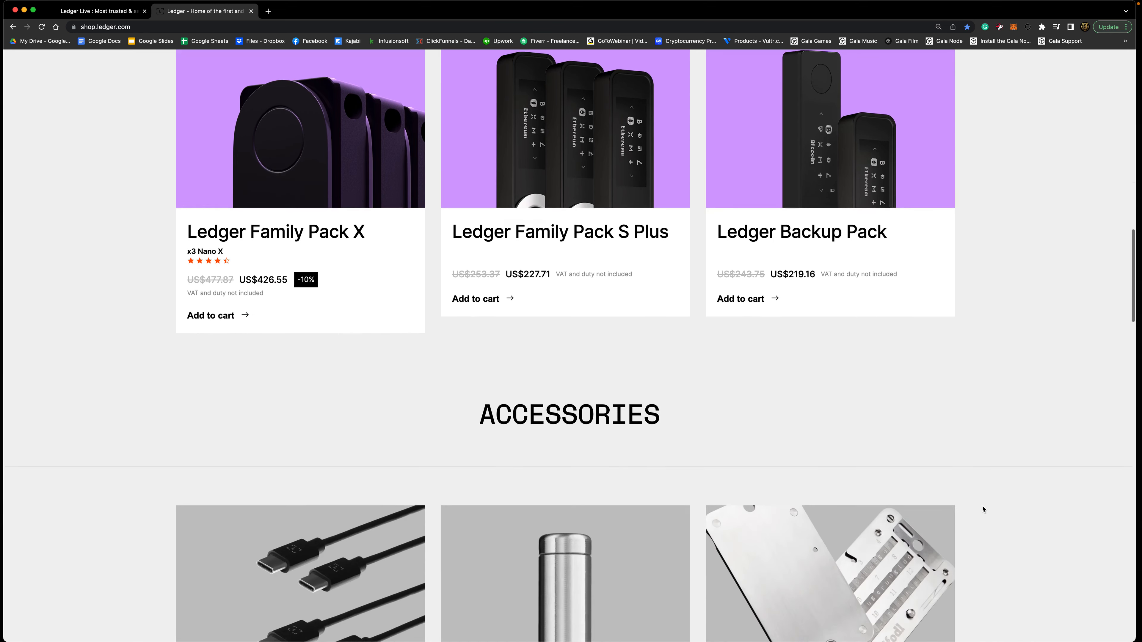
scroll("down", 3)
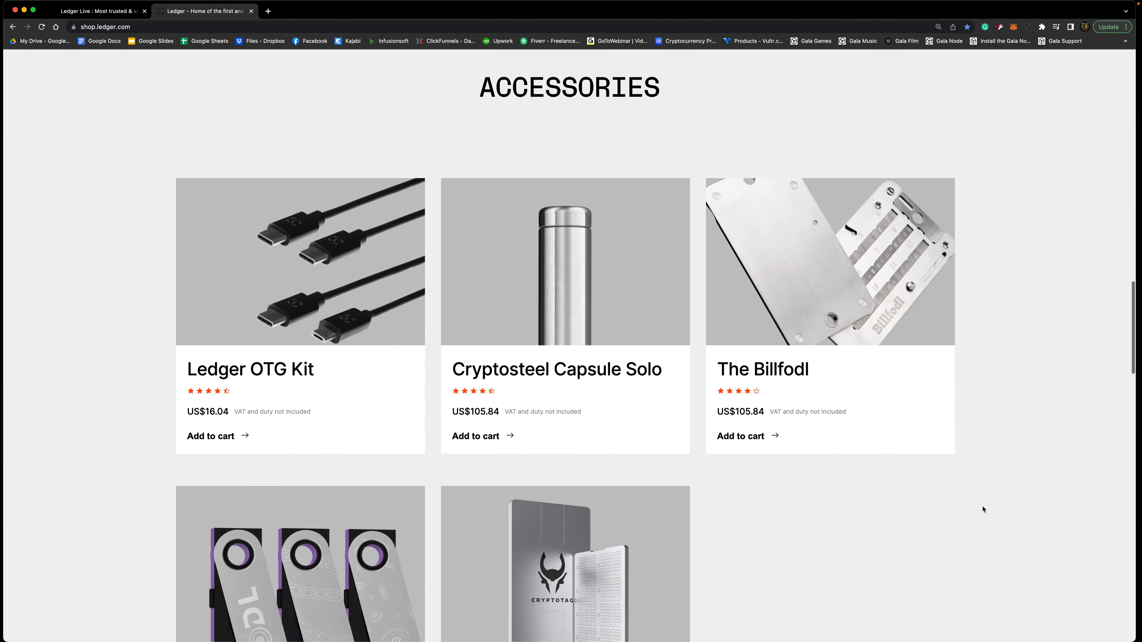
scroll("down", 3)
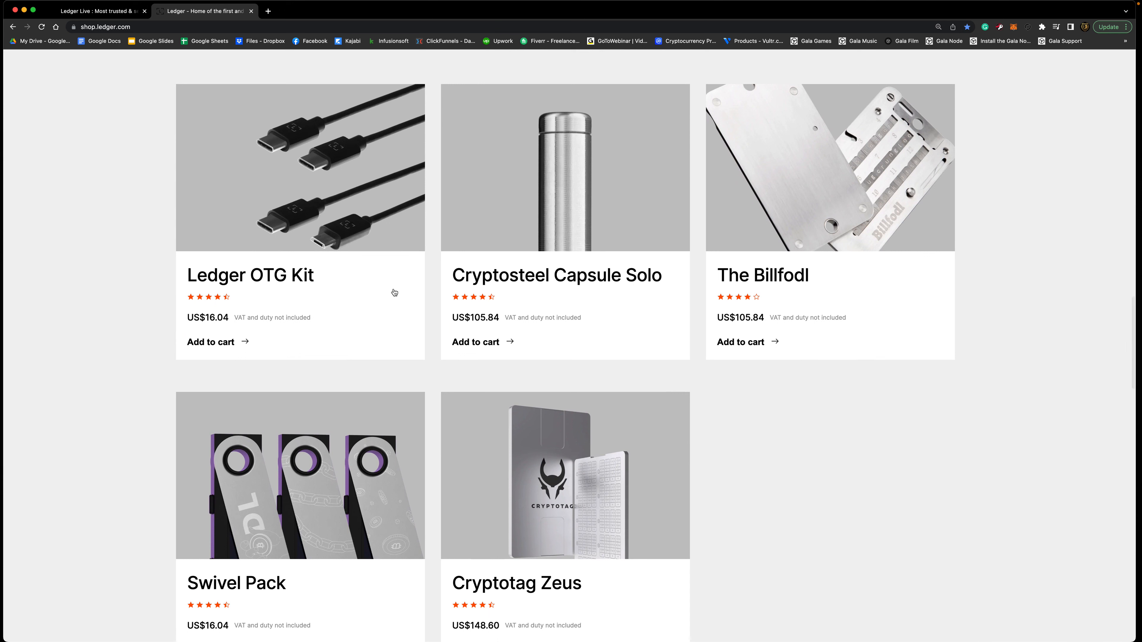
mouse_move(438, 379)
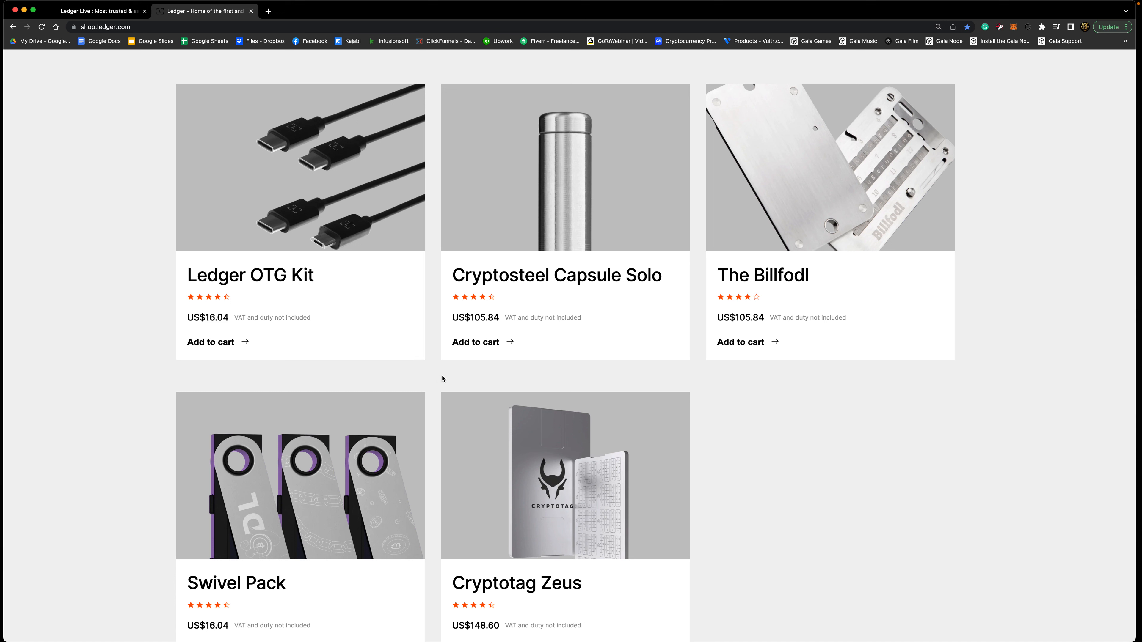
mouse_move(572, 180)
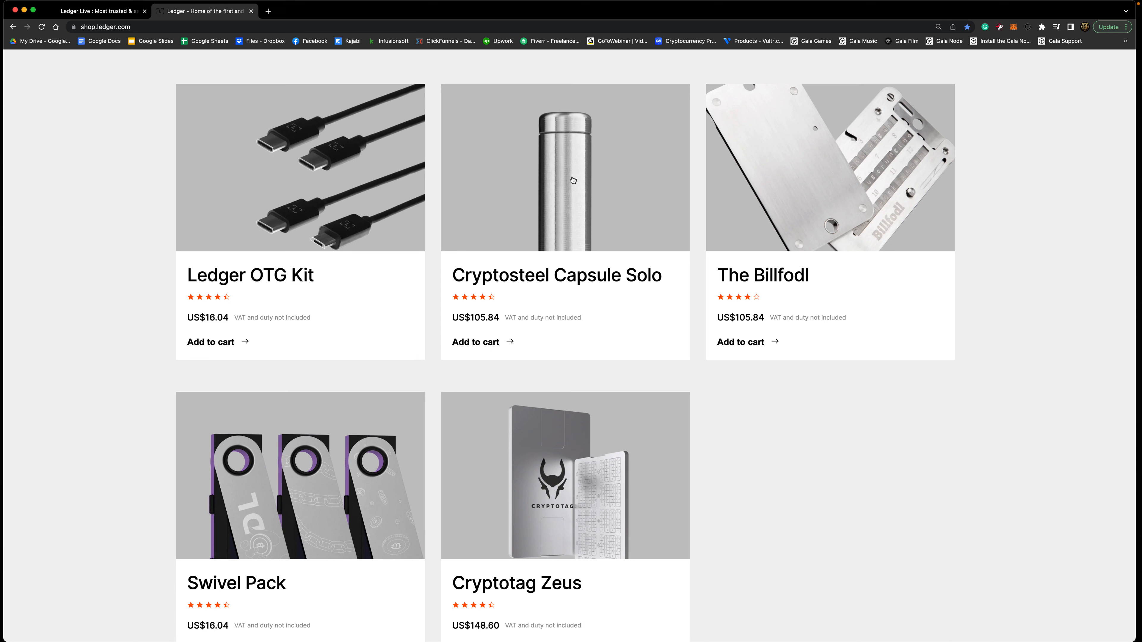
mouse_move(707, 360)
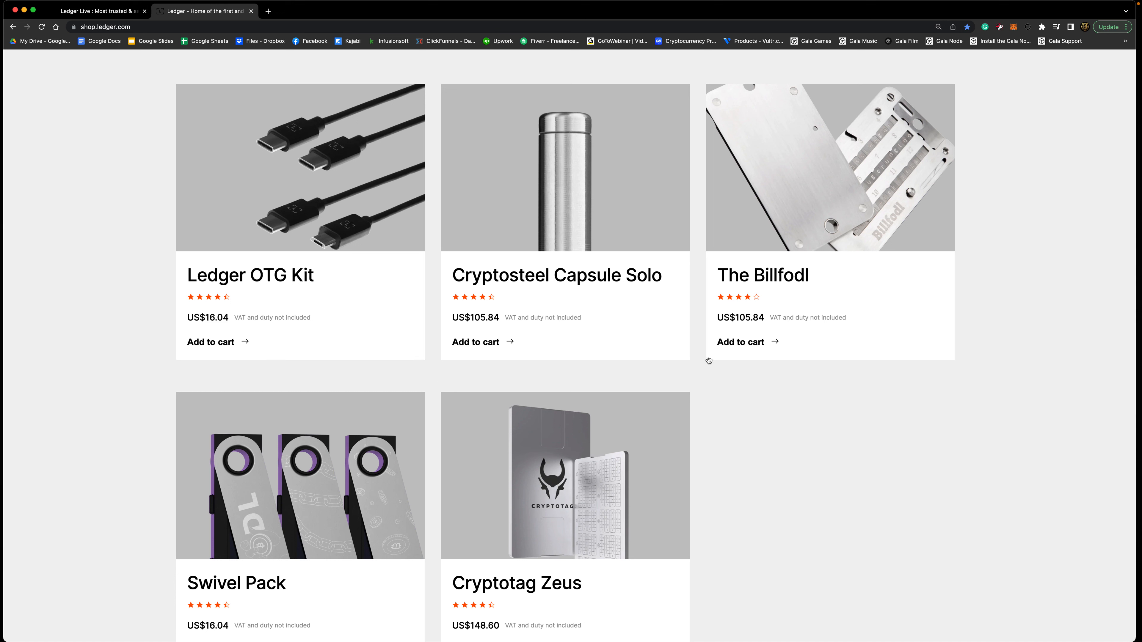
mouse_move(836, 416)
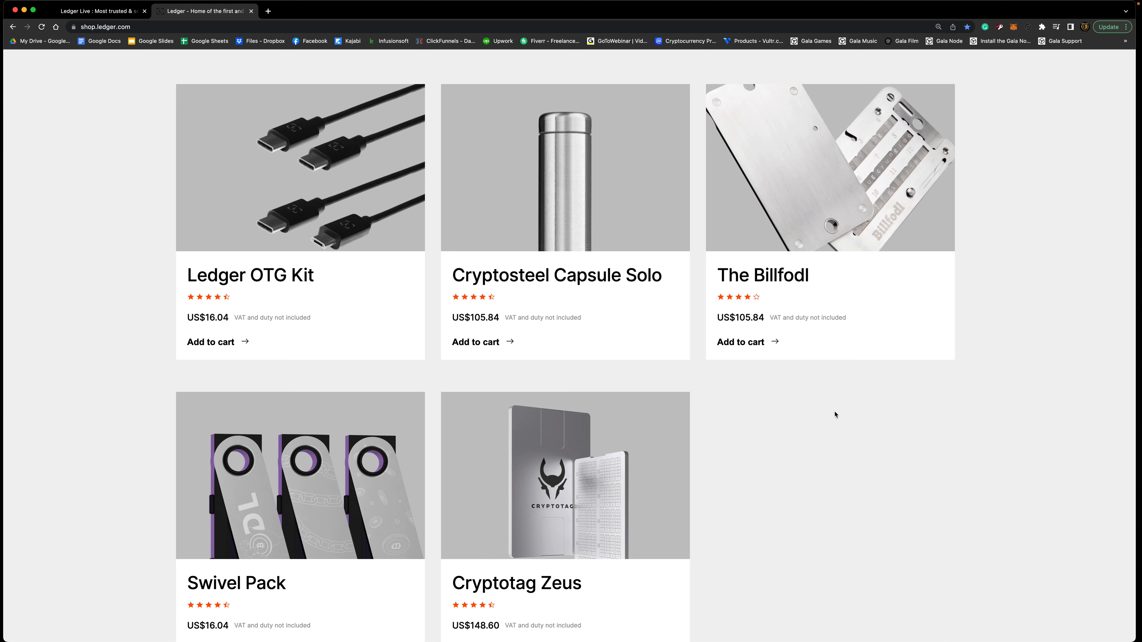
mouse_move(833, 416)
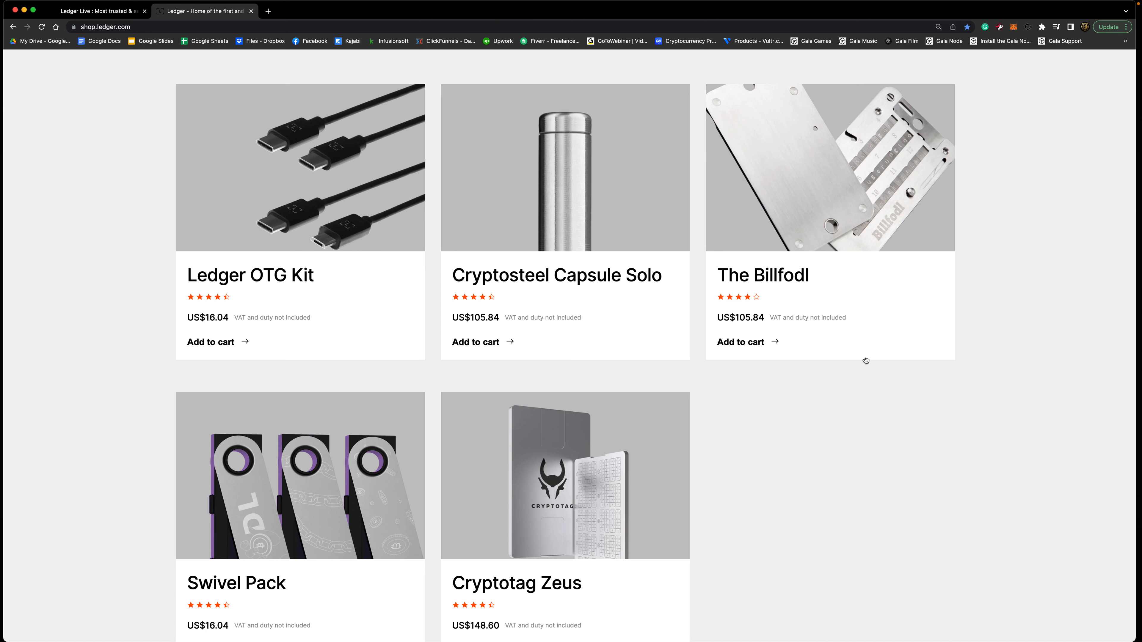
mouse_move(976, 213)
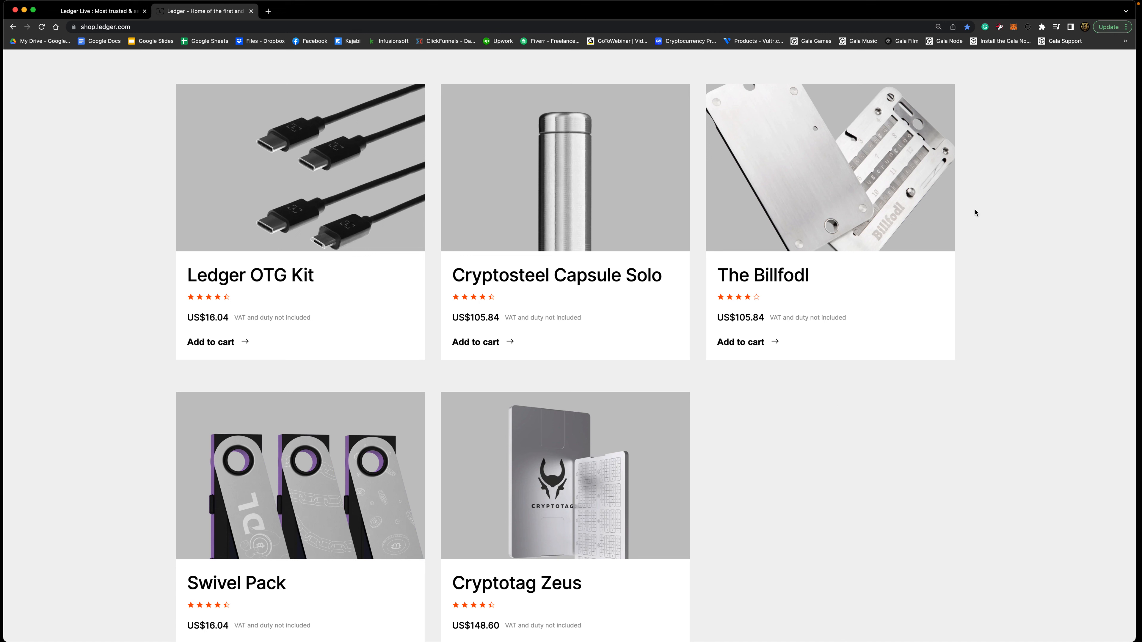
mouse_move(1071, 409)
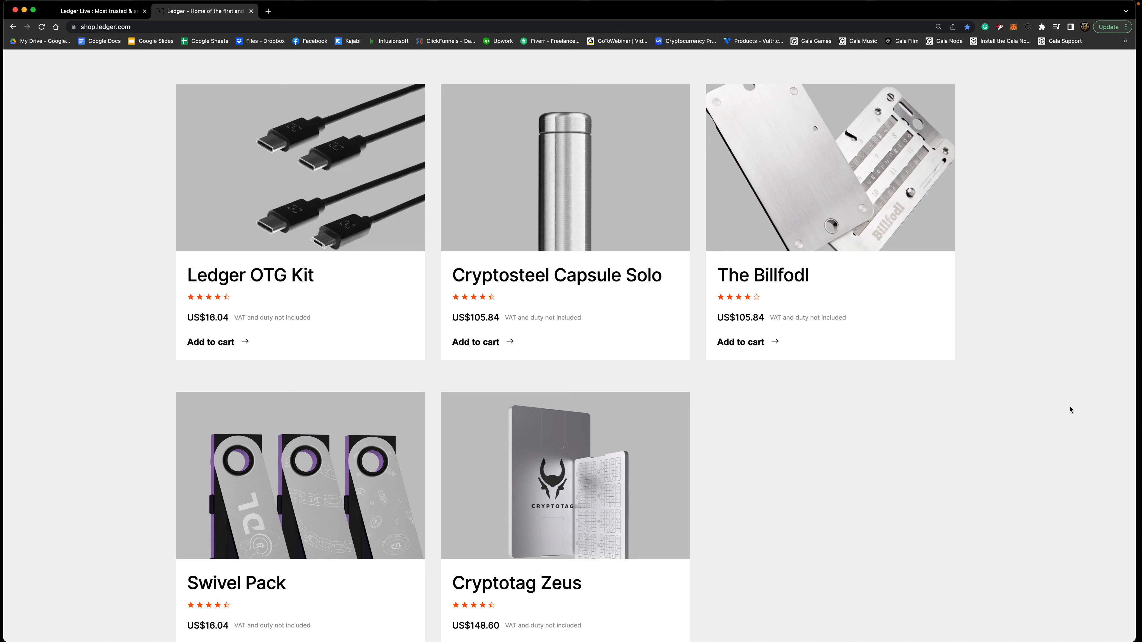
scroll("down", 3)
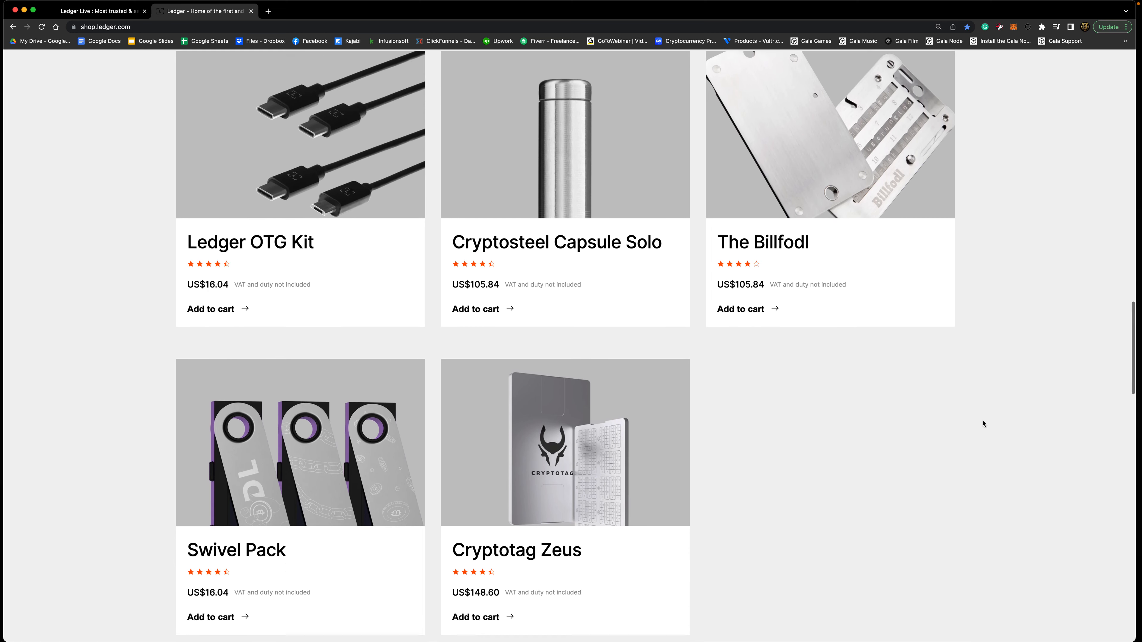
scroll("down", 3)
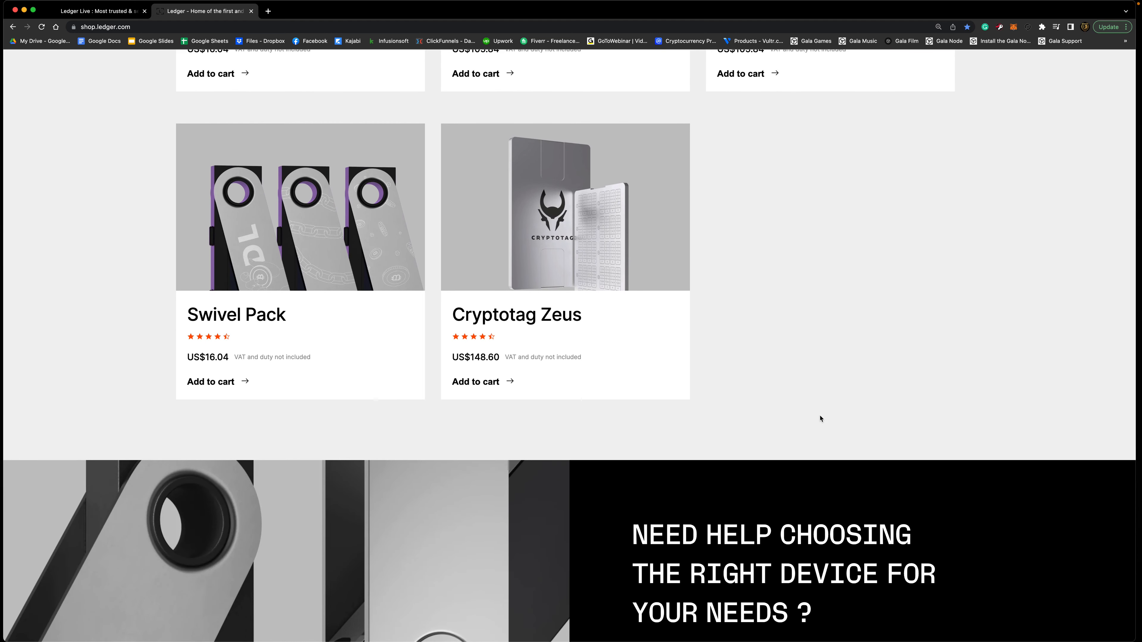
mouse_move(807, 415)
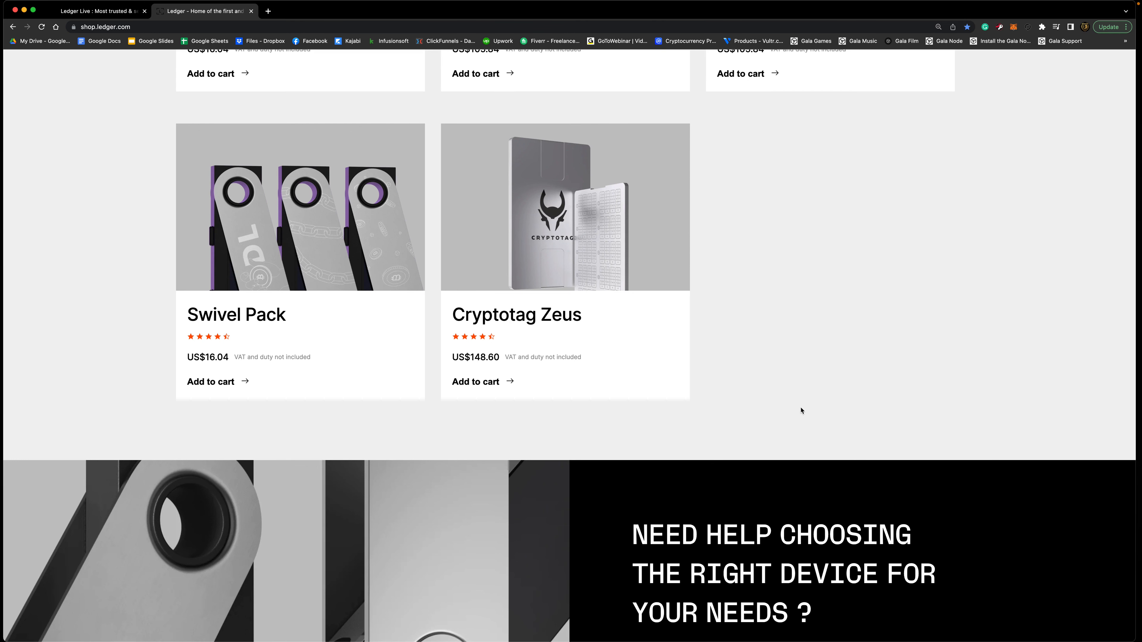
mouse_move(754, 396)
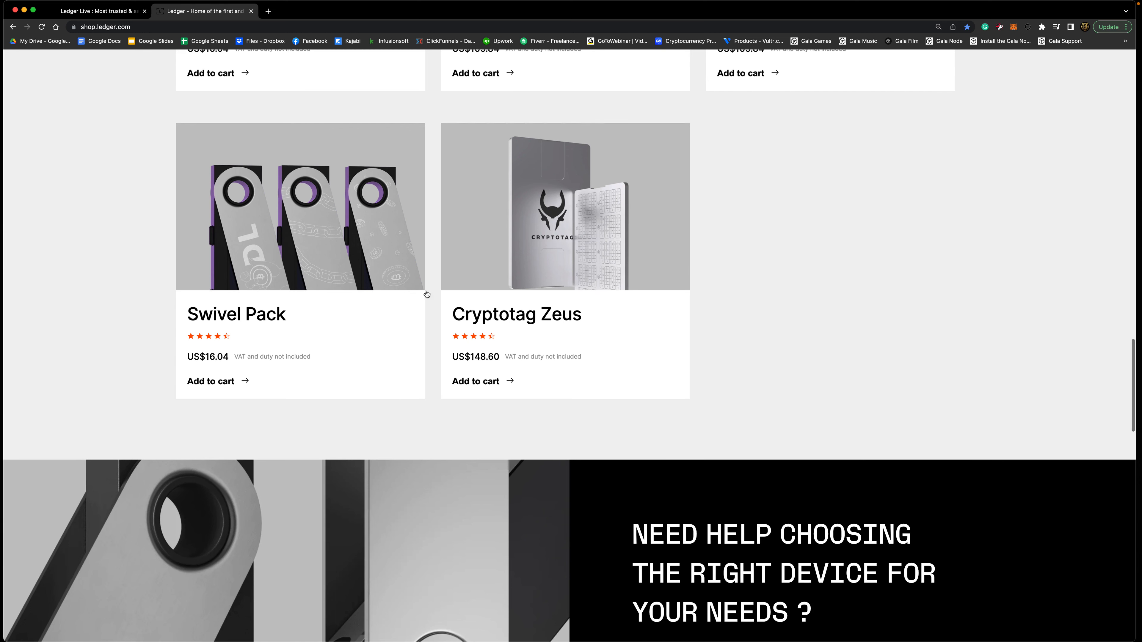
mouse_move(799, 284)
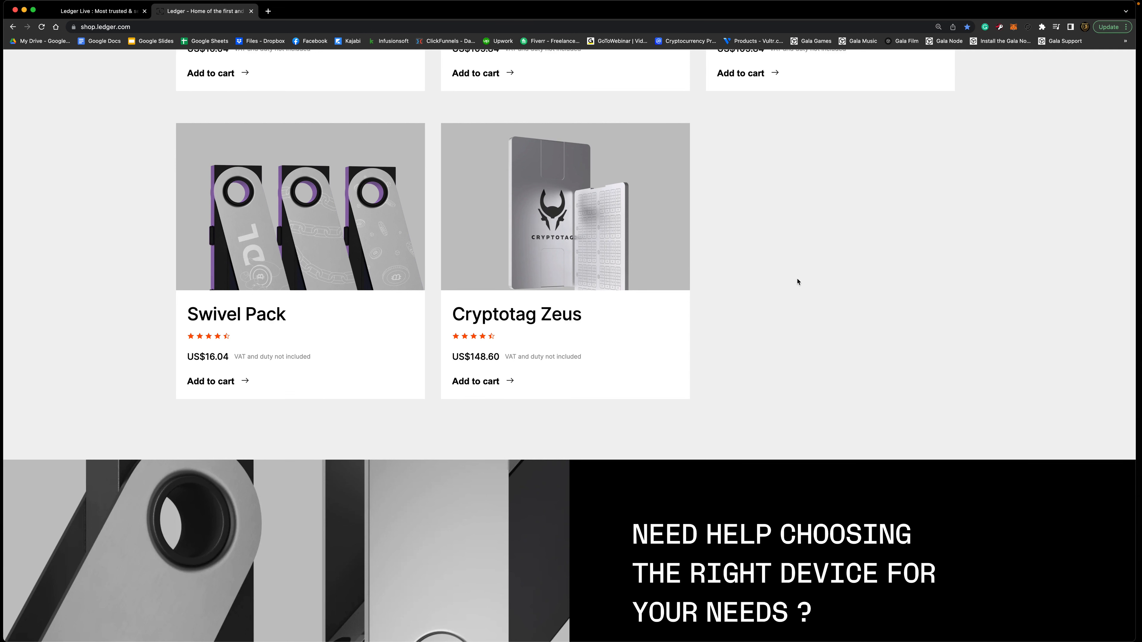
mouse_move(801, 280)
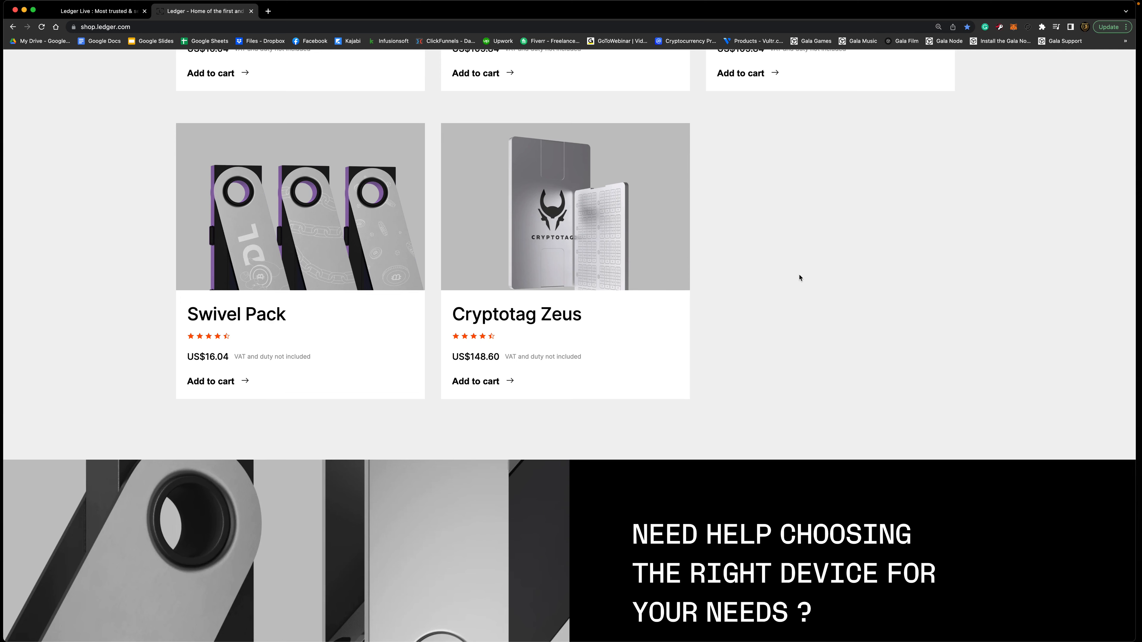
Glance at the Learn more cards and newsletter, then return to the Accessories heading with OTG Kit and Billfodl.
scroll("down", 3)
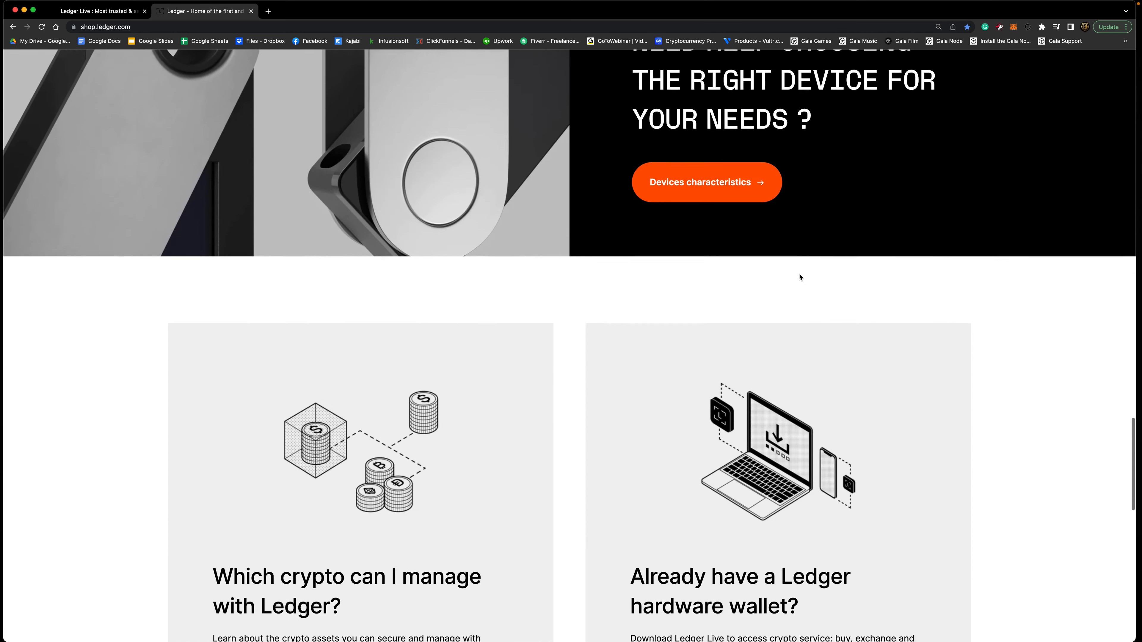
scroll("down", 3)
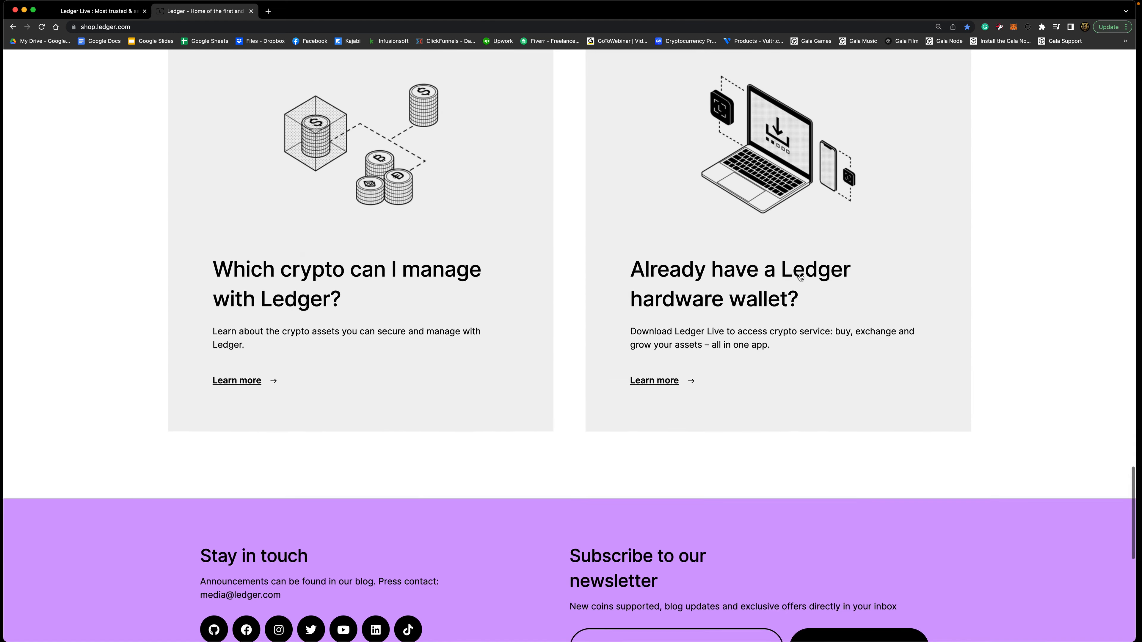
scroll("up", 3)
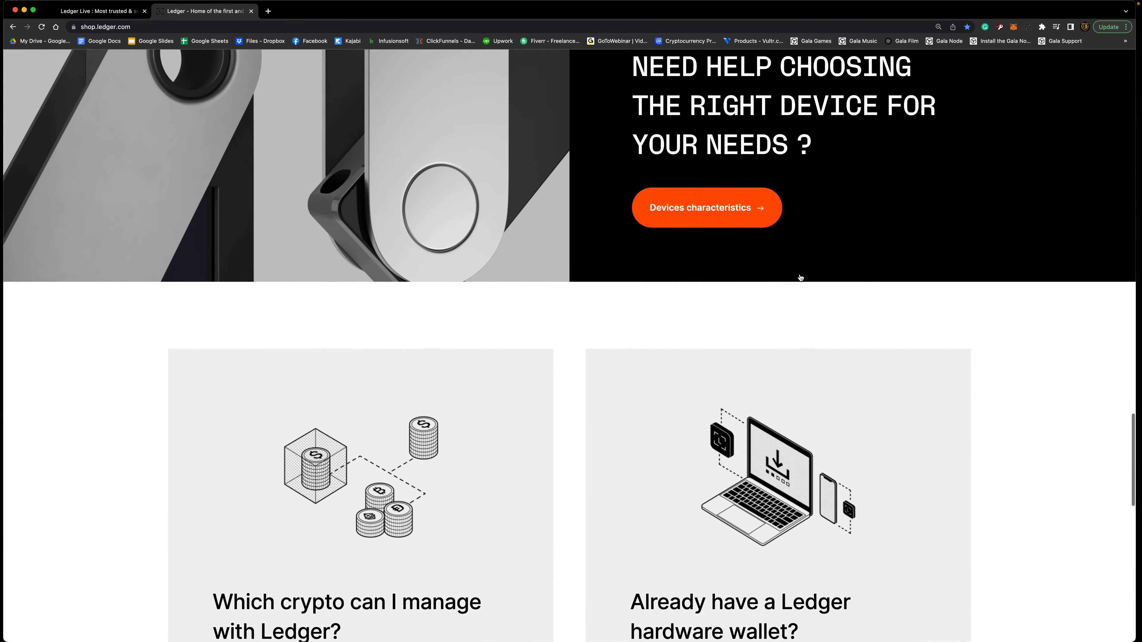
scroll("down", 3)
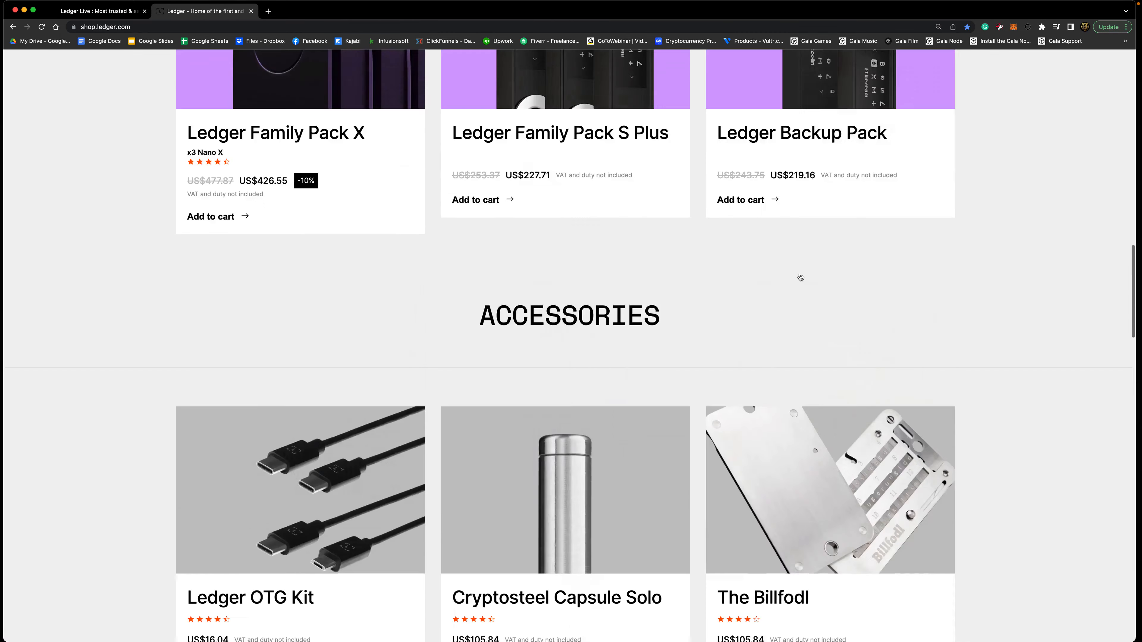
scroll("up", 3)
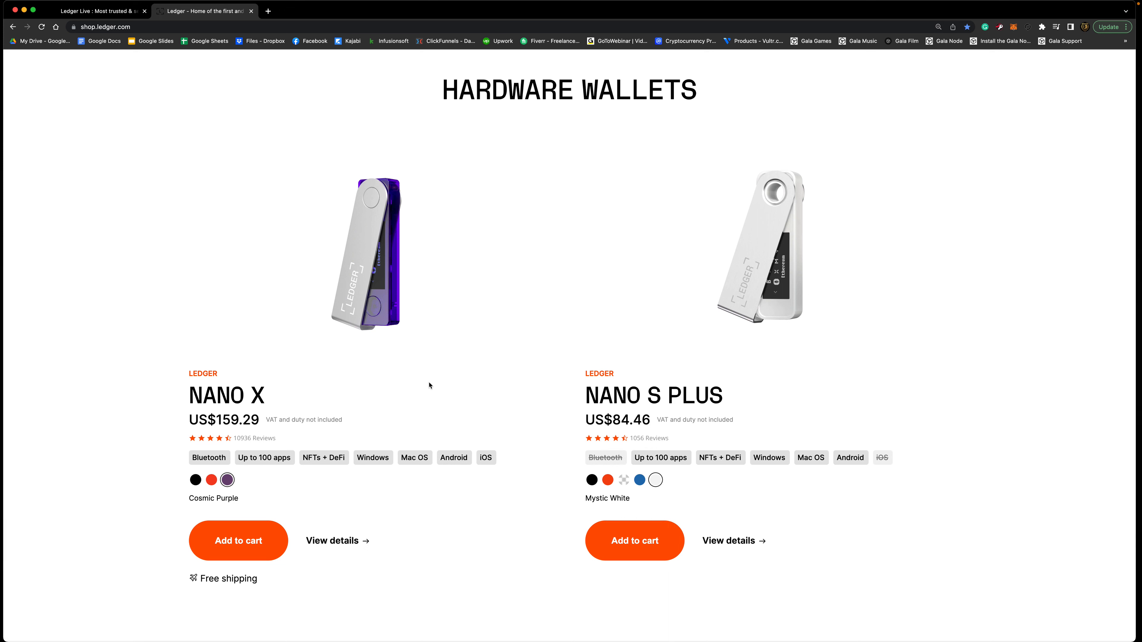
mouse_move(295, 566)
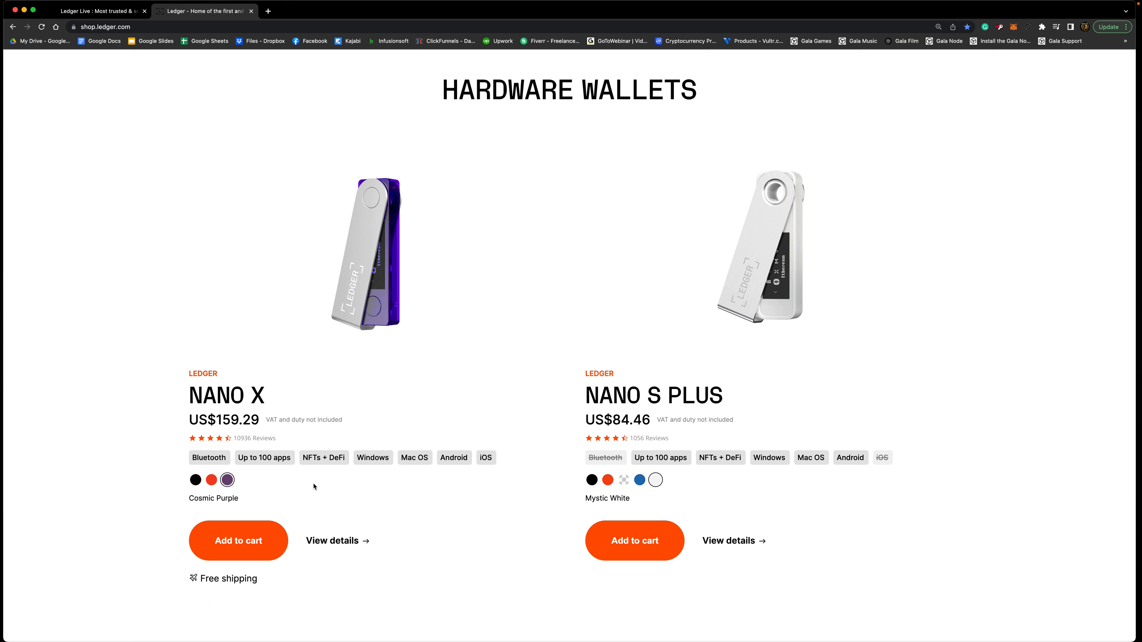
mouse_move(278, 476)
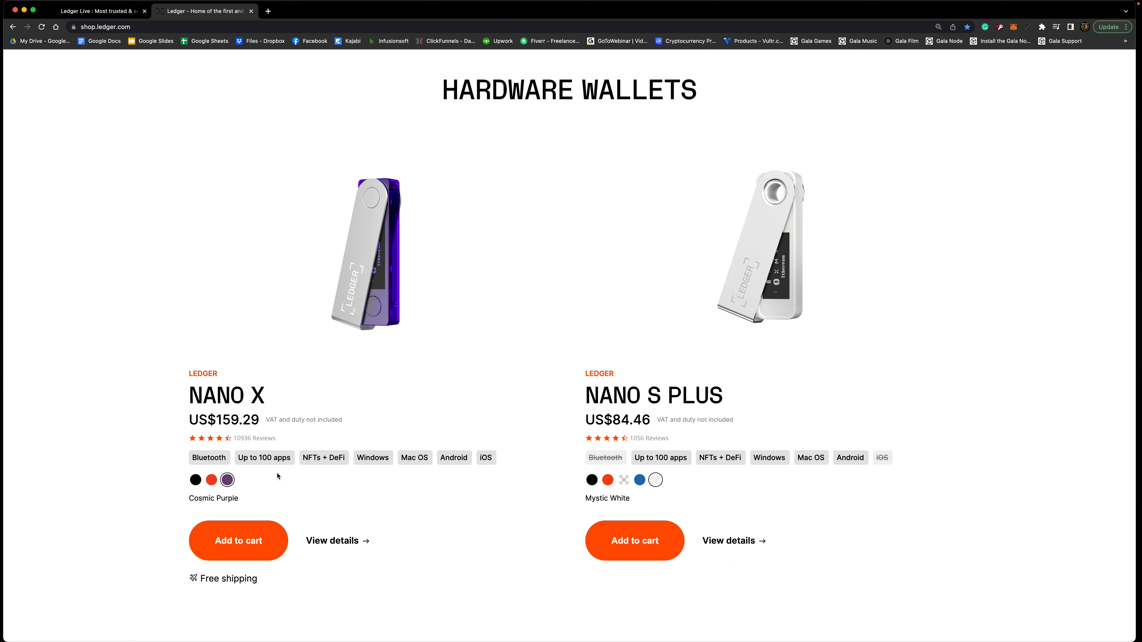
mouse_move(393, 201)
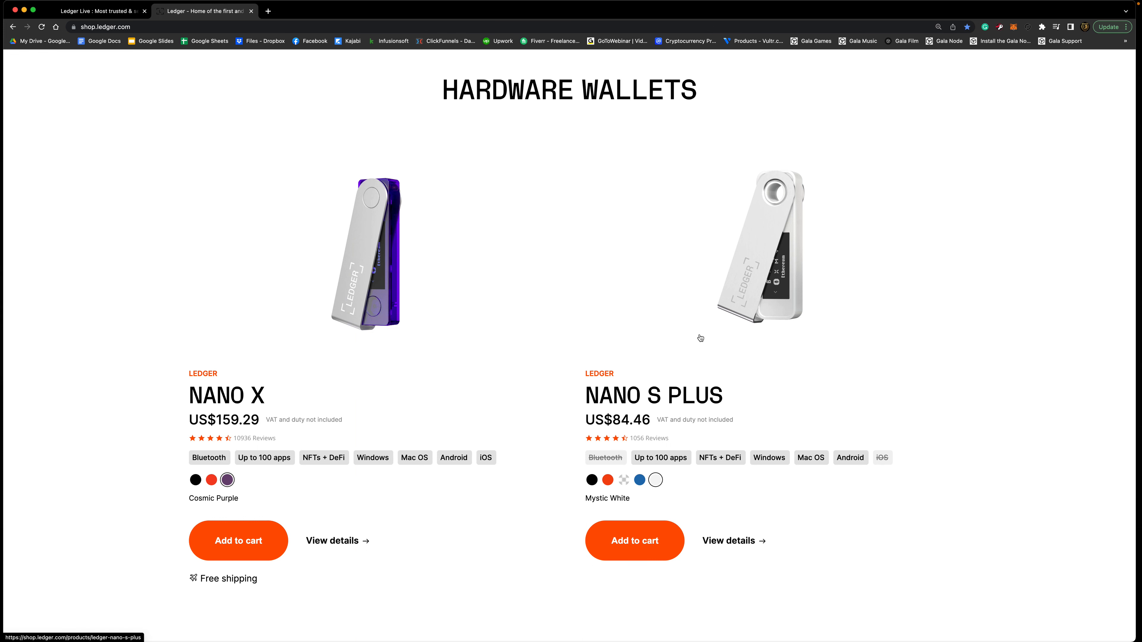
mouse_move(701, 337)
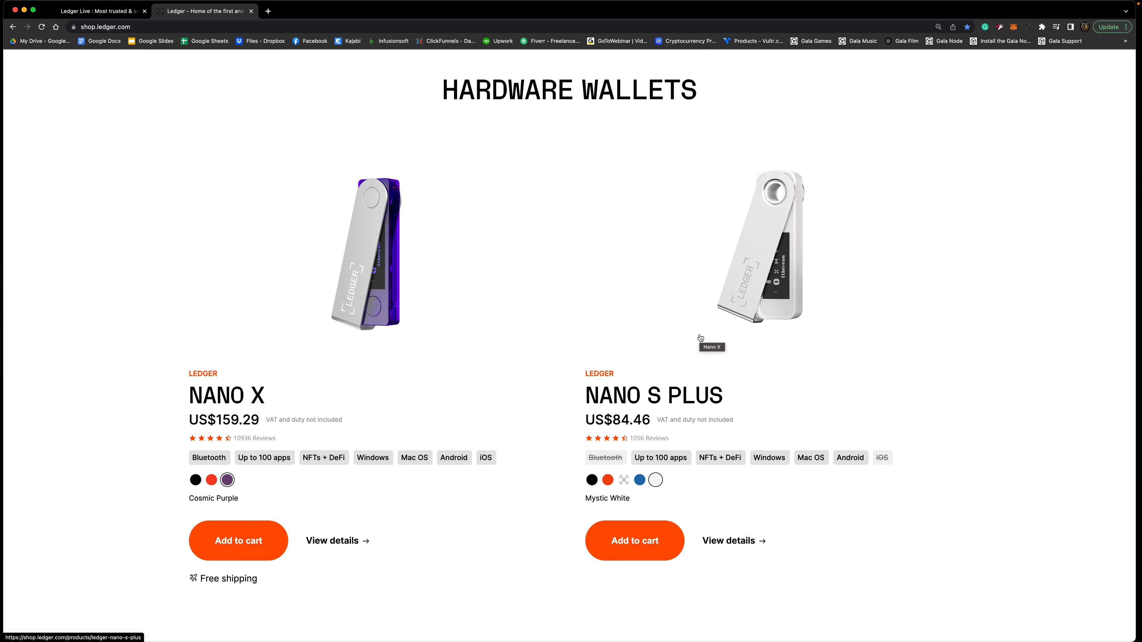
mouse_move(653, 296)
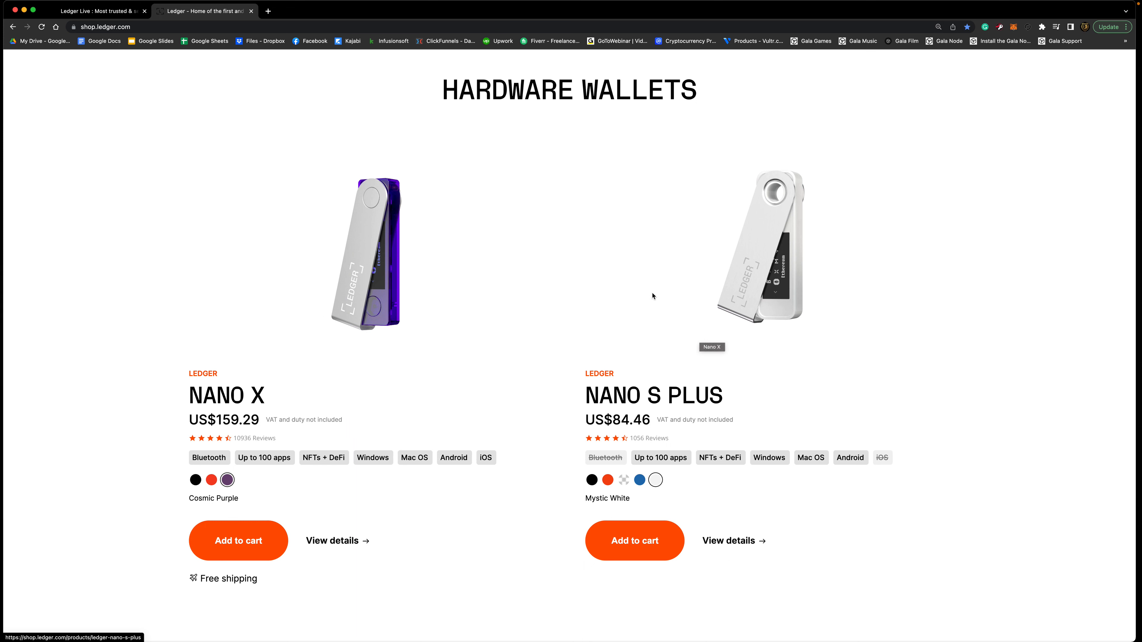
mouse_move(244, 335)
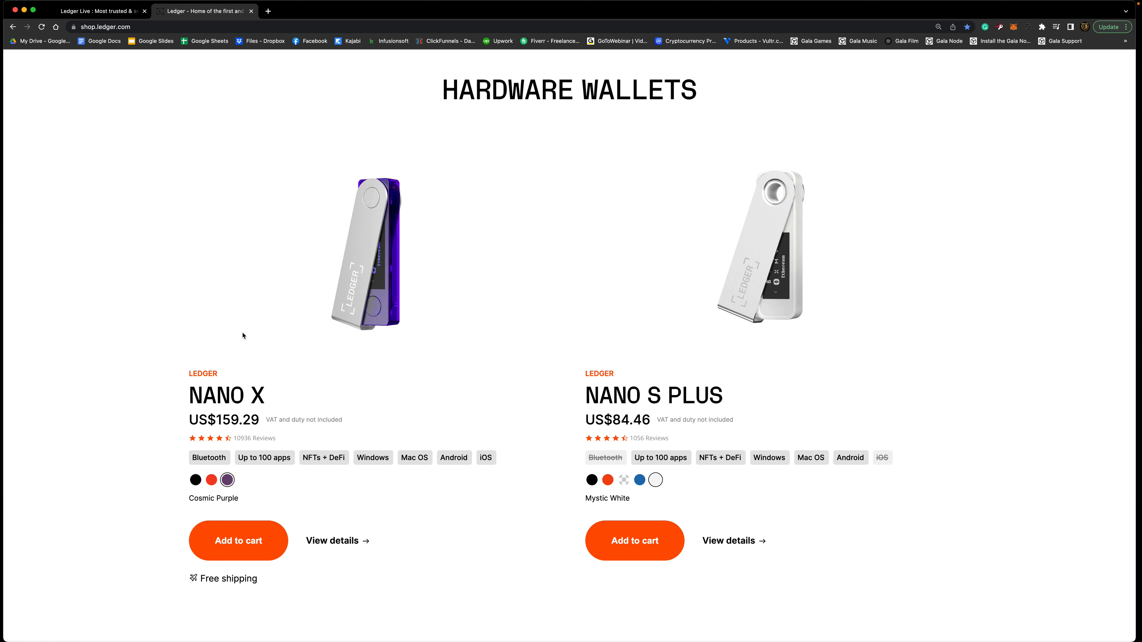
mouse_move(530, 283)
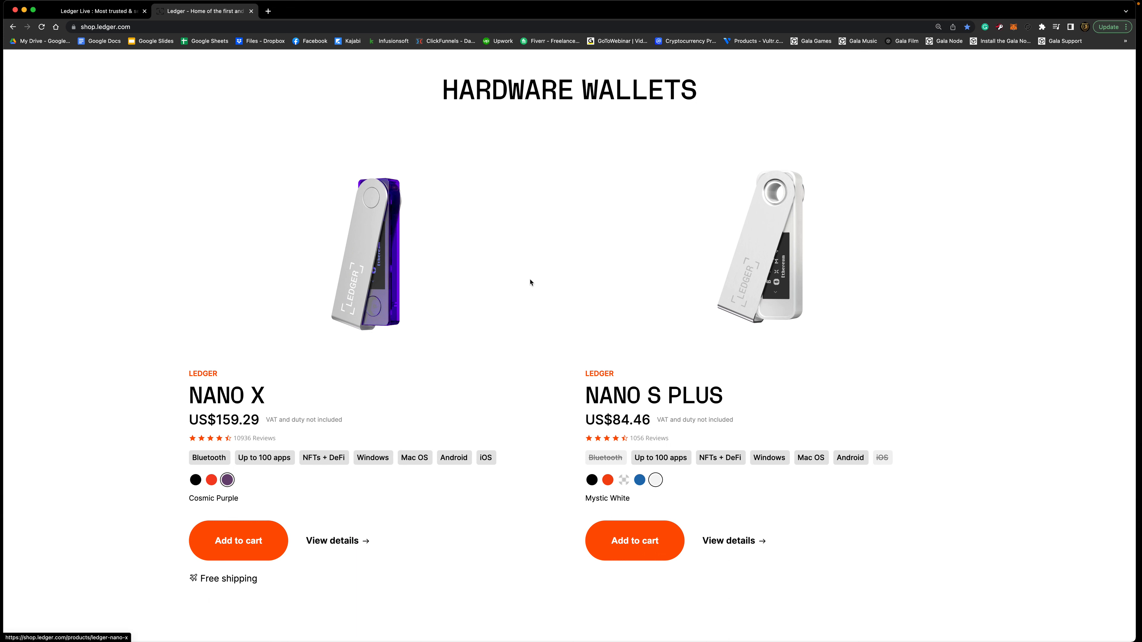
mouse_move(546, 287)
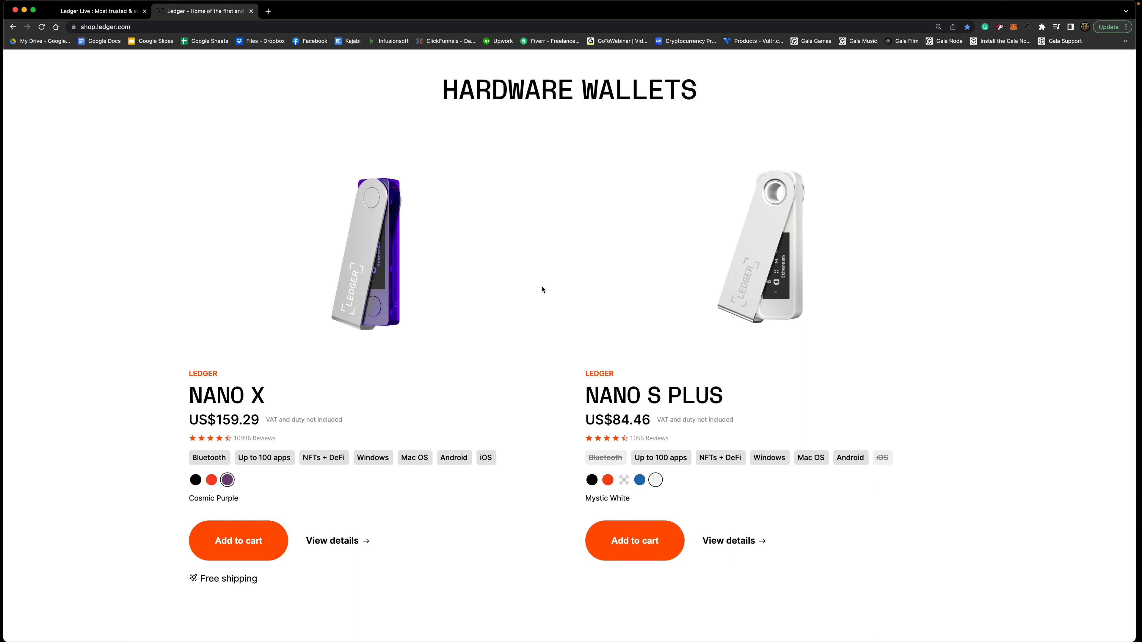
mouse_move(333, 204)
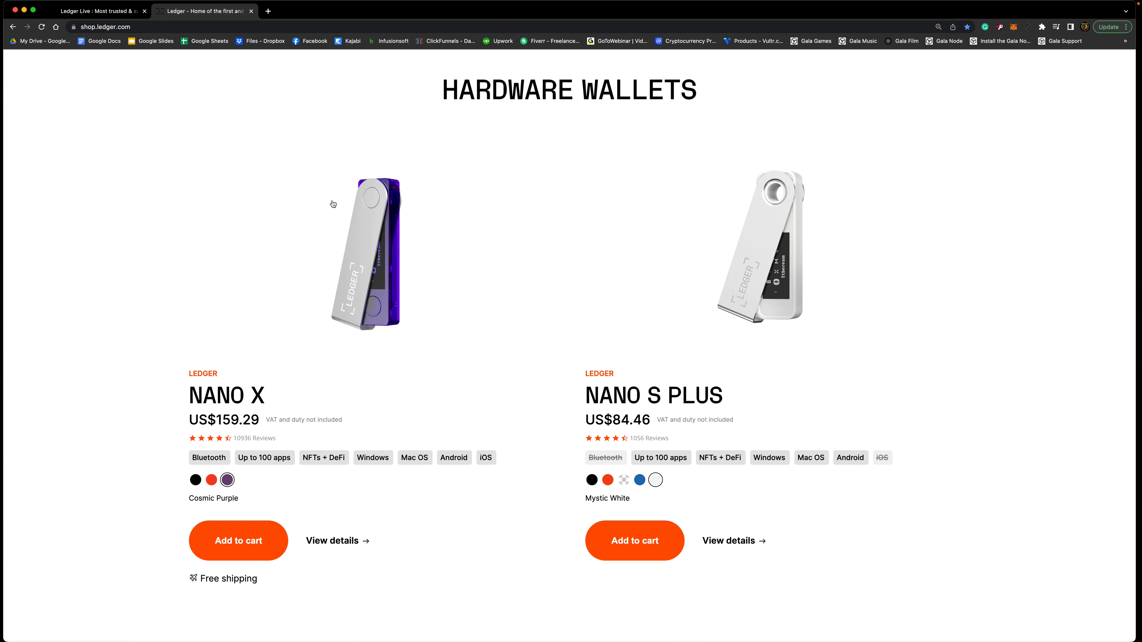
mouse_move(365, 238)
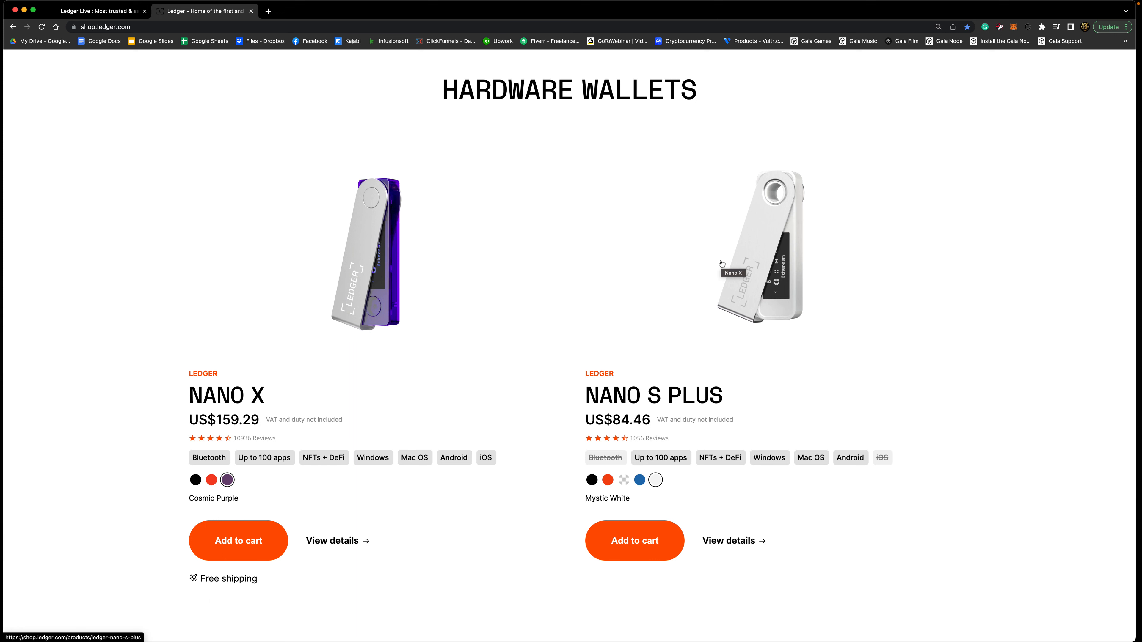
mouse_move(554, 198)
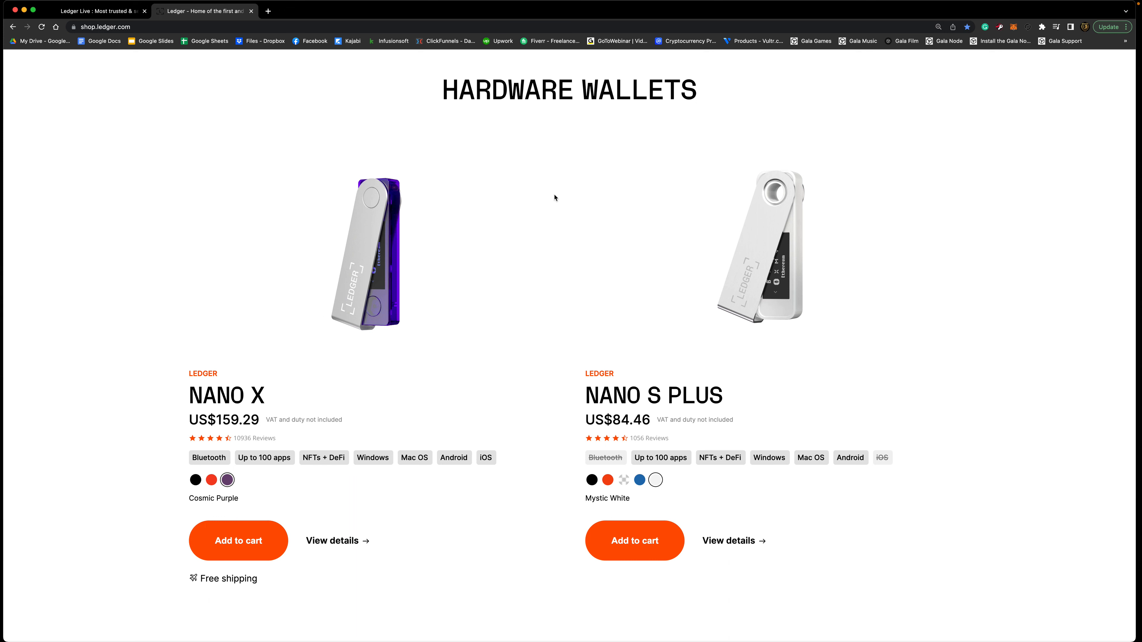
mouse_move(536, 182)
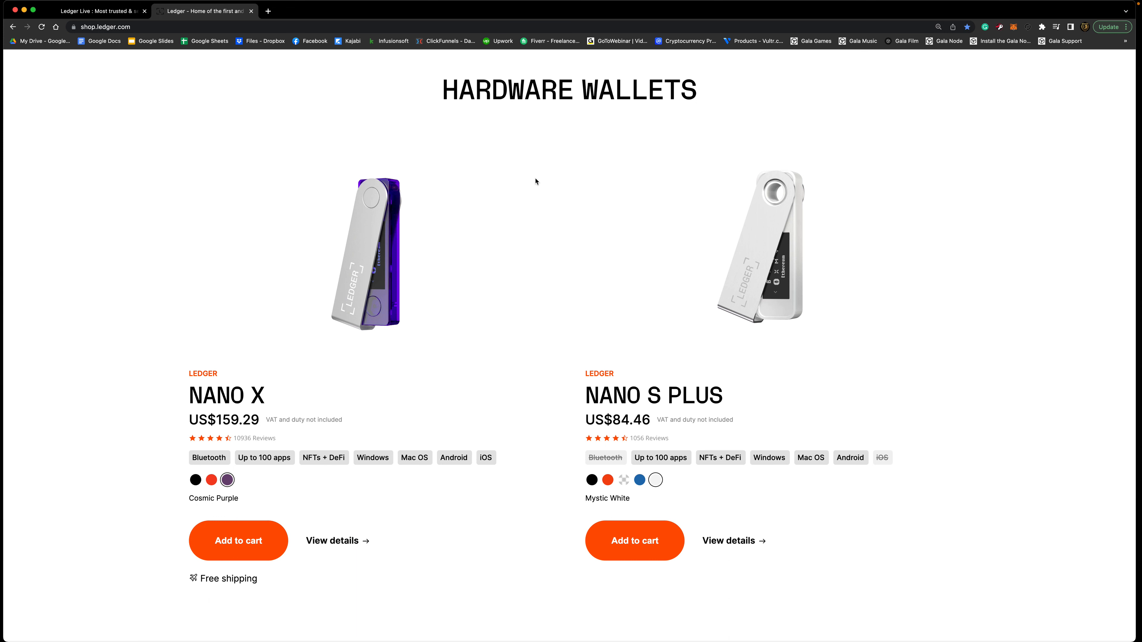
mouse_move(593, 322)
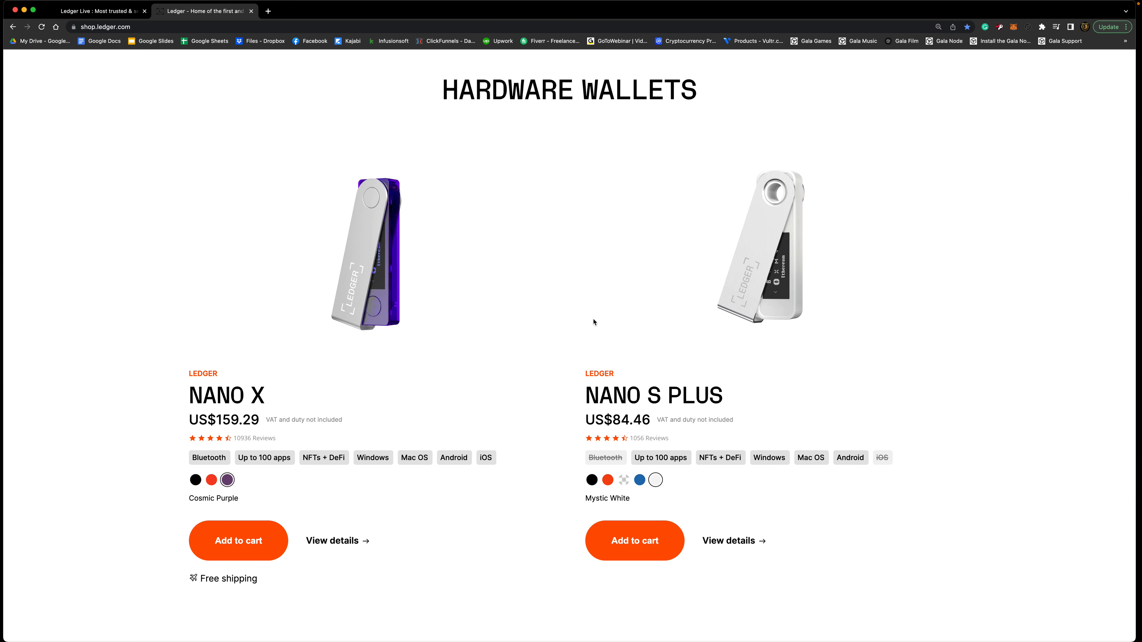
Scroll to the Bundles & Packs section with Family Pack X, Family Pack S Plus and Backup Pack.
scroll("down", 3)
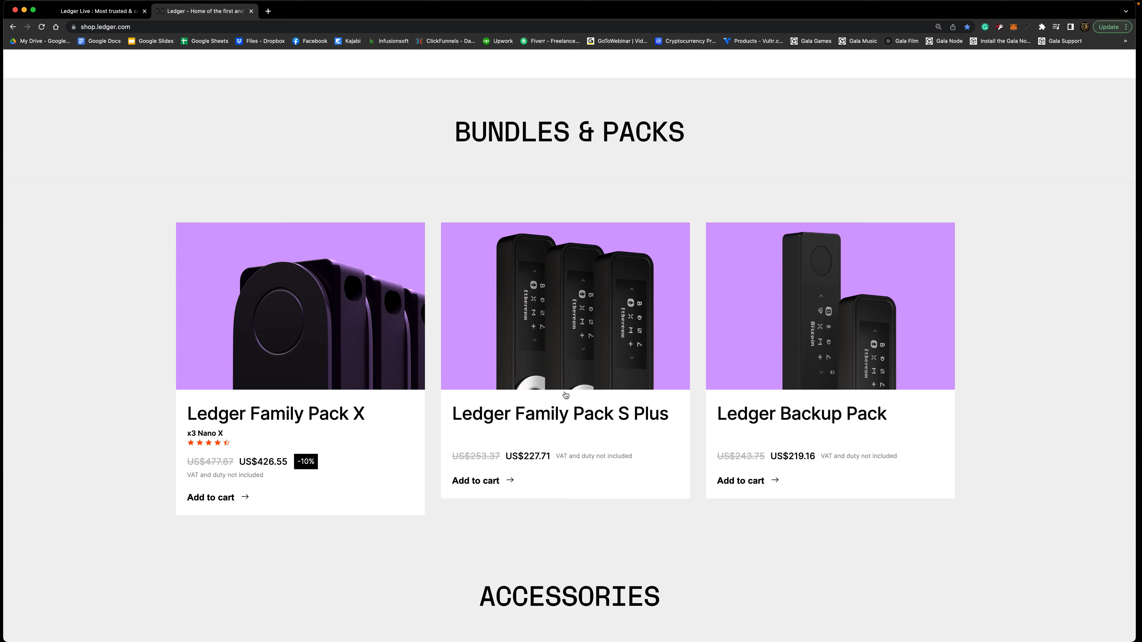
mouse_move(1119, 358)
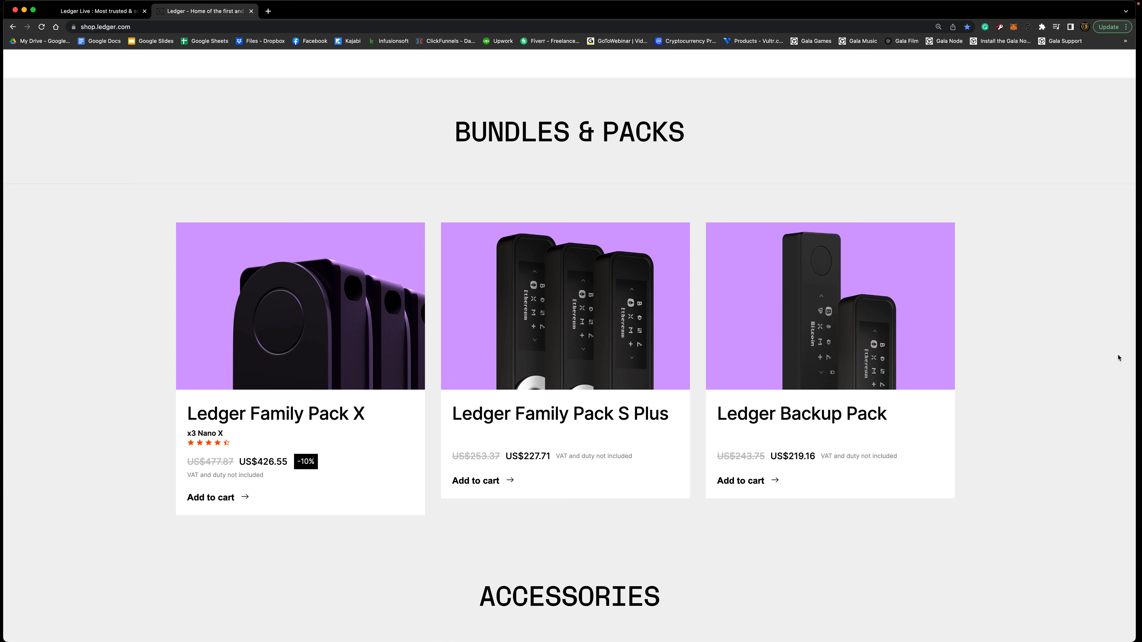
mouse_move(1086, 335)
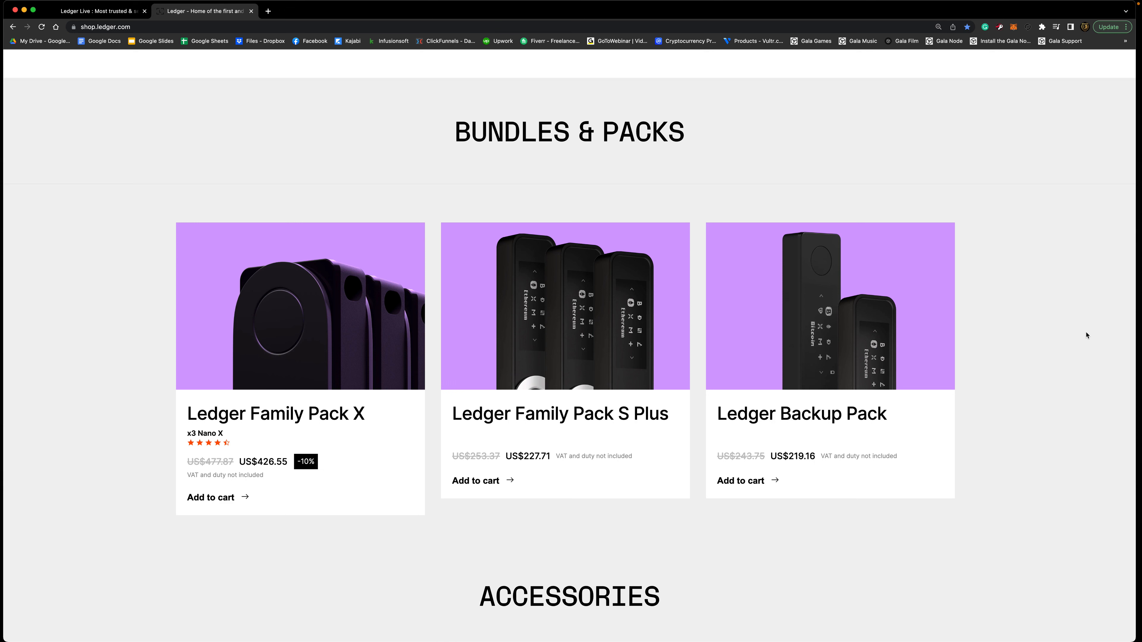
mouse_move(419, 240)
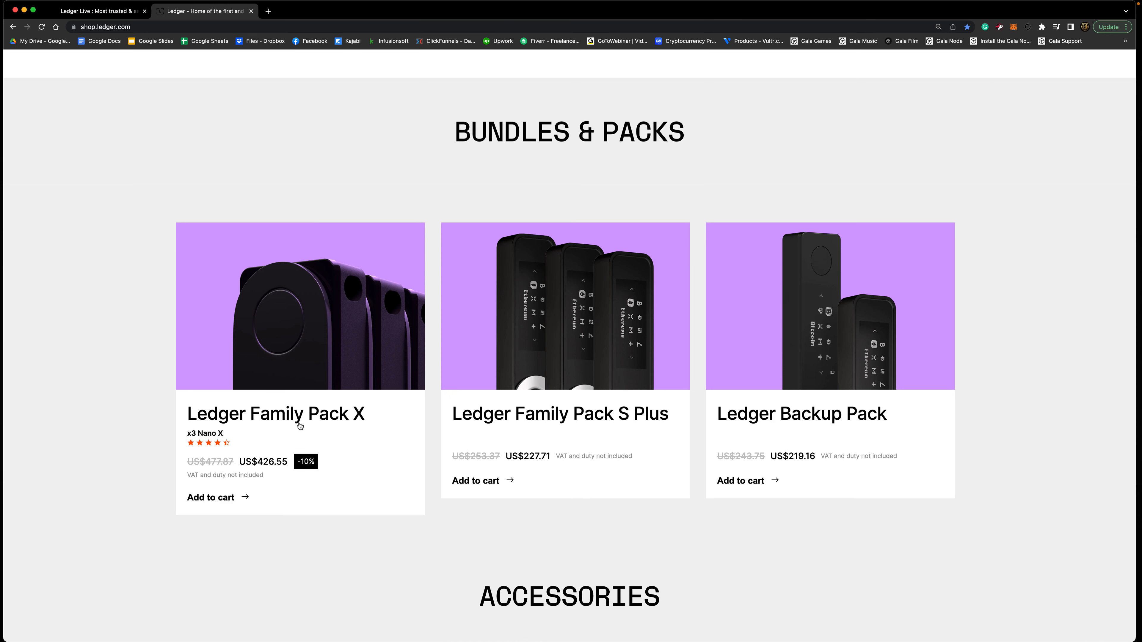
mouse_move(290, 449)
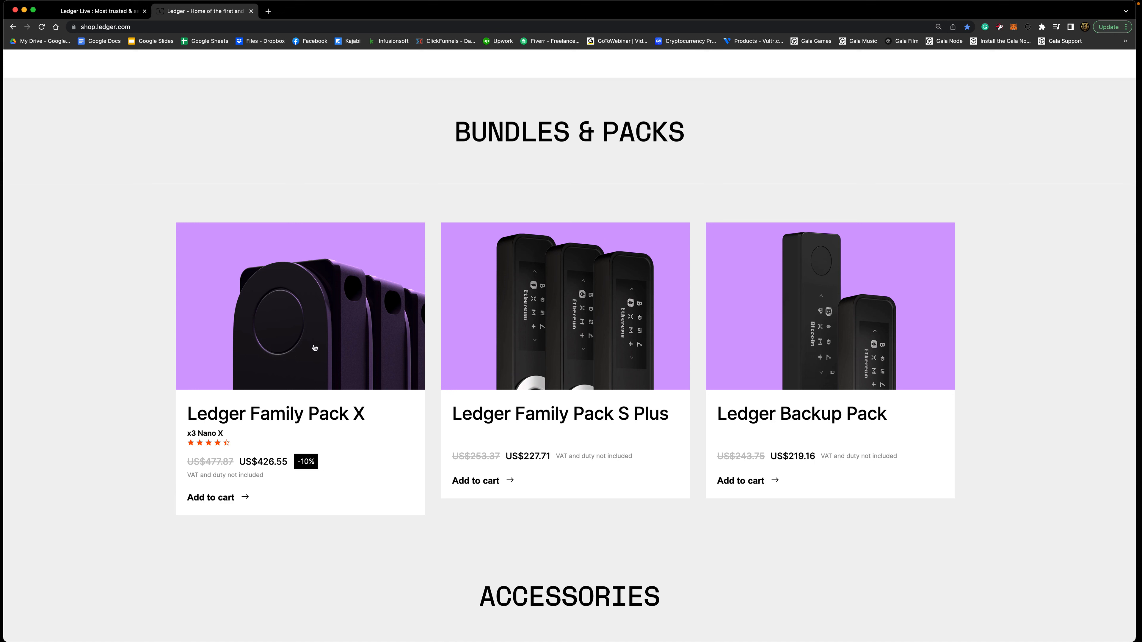
mouse_move(212, 275)
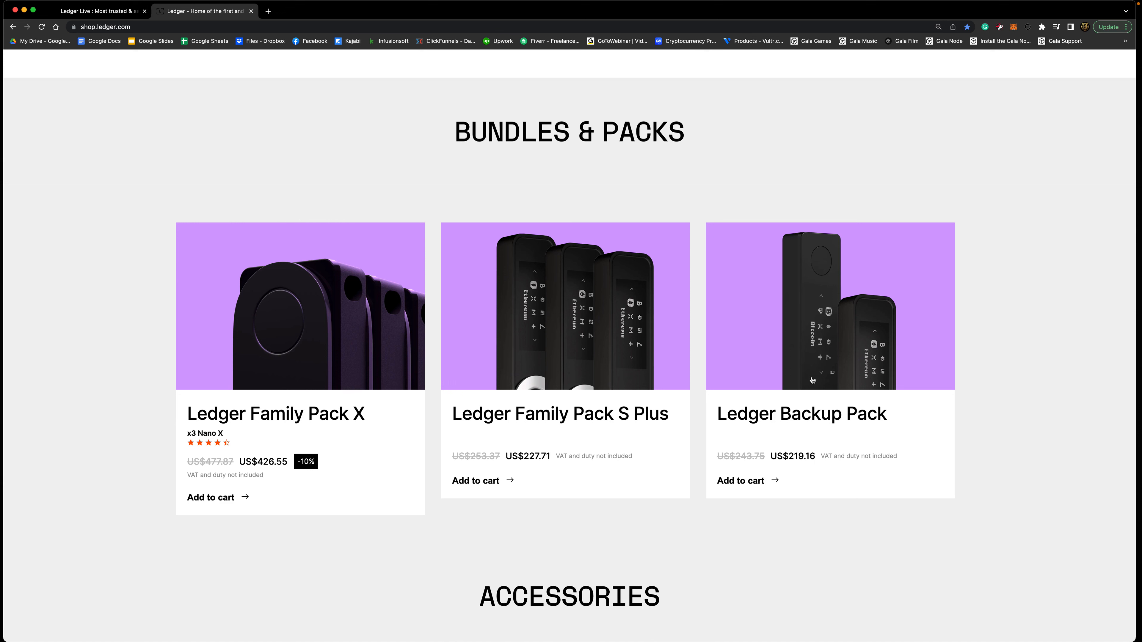
mouse_move(890, 346)
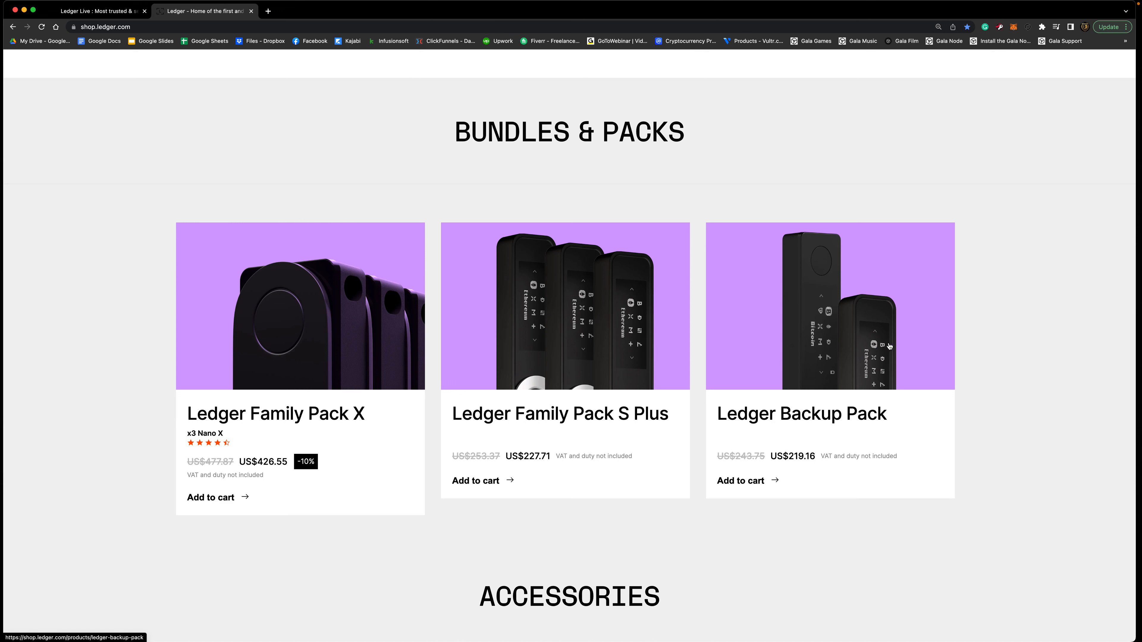
Return to Hardware Wallets and open the Nano X product page.
scroll("up", 3)
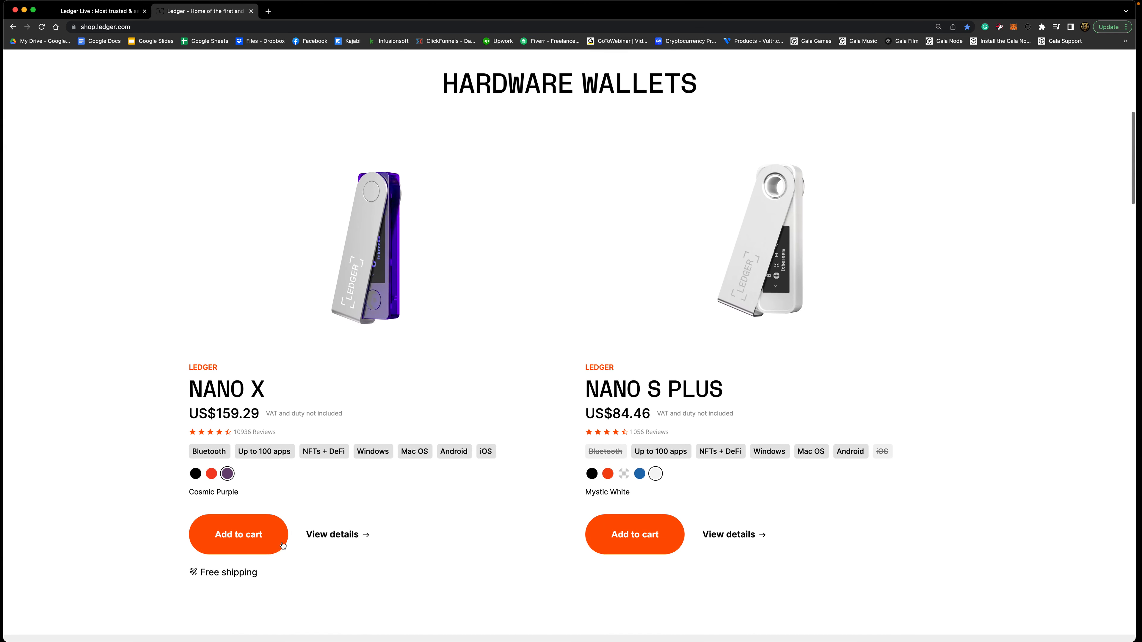
scroll("down", 3)
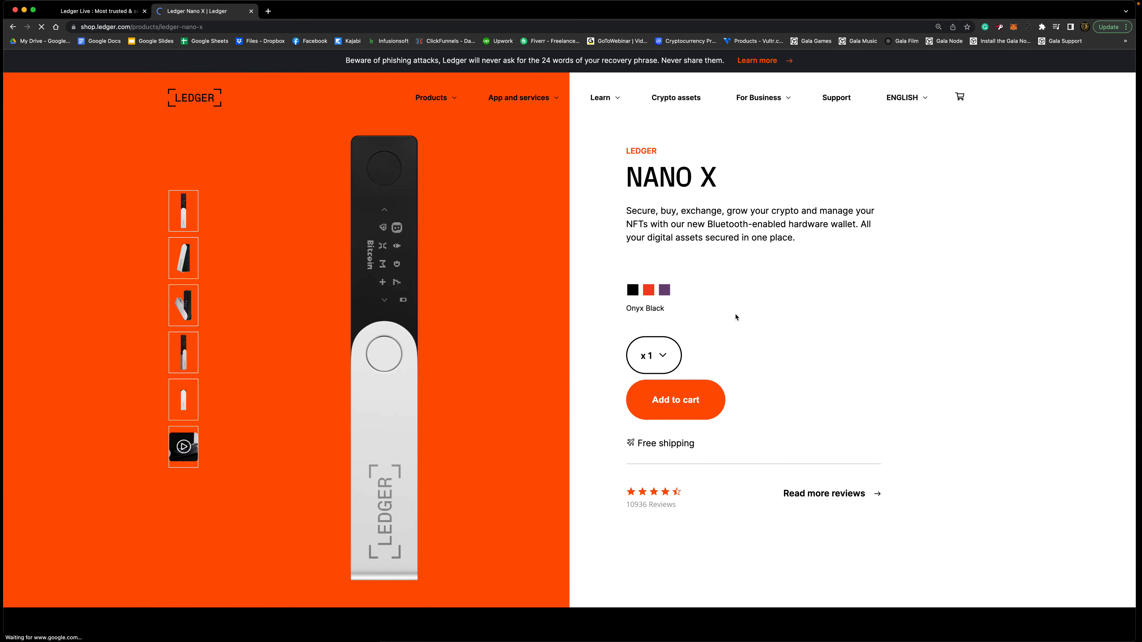
Scroll to the Frequently Bought Together pairing with Cryptosteel Capsule Solo, subtotal 248,00 €.
scroll("down", 3)
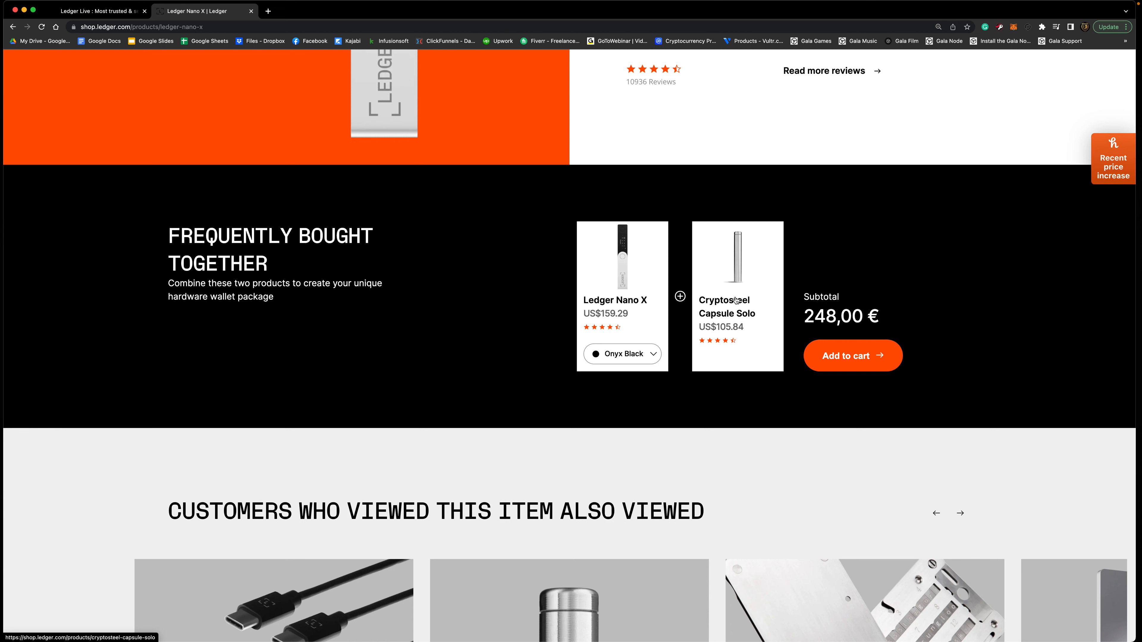
mouse_move(737, 300)
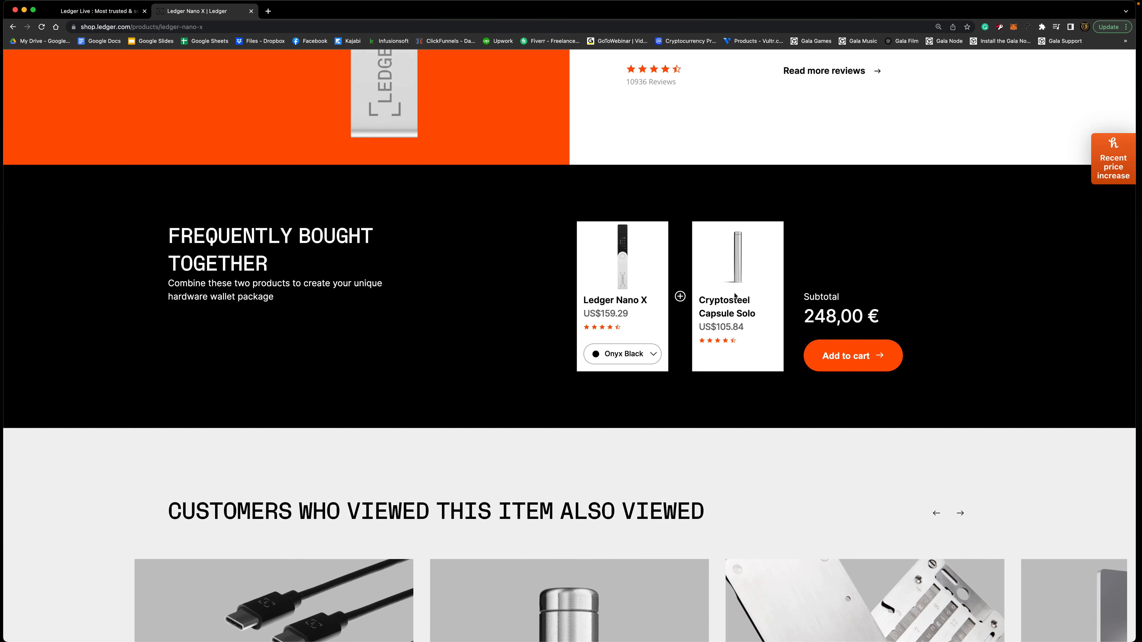
mouse_move(729, 265)
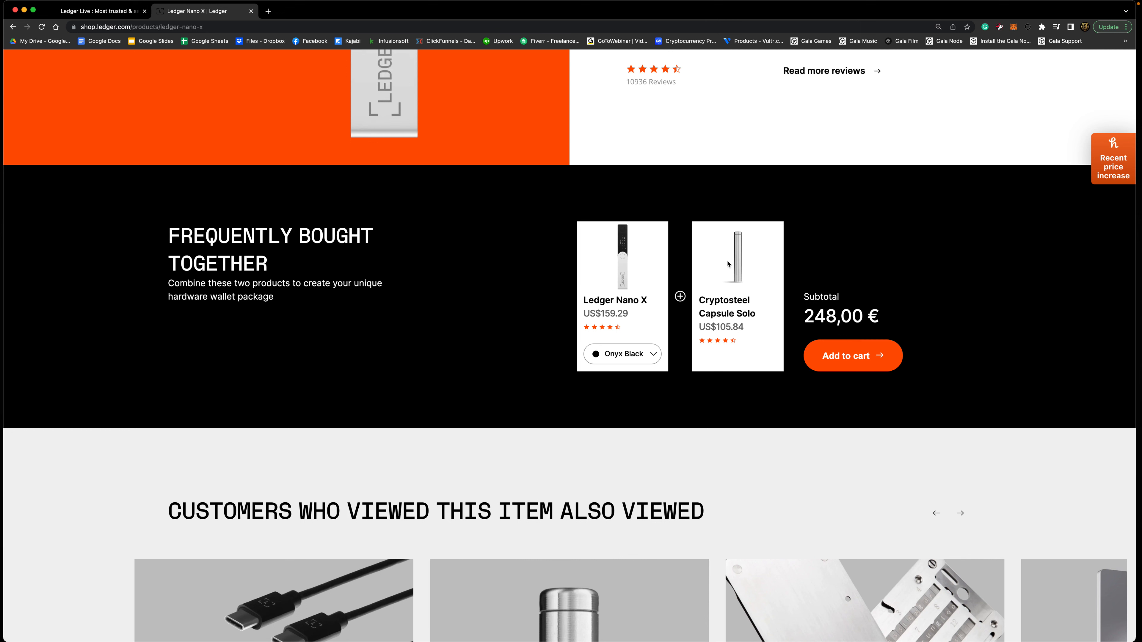
mouse_move(747, 283)
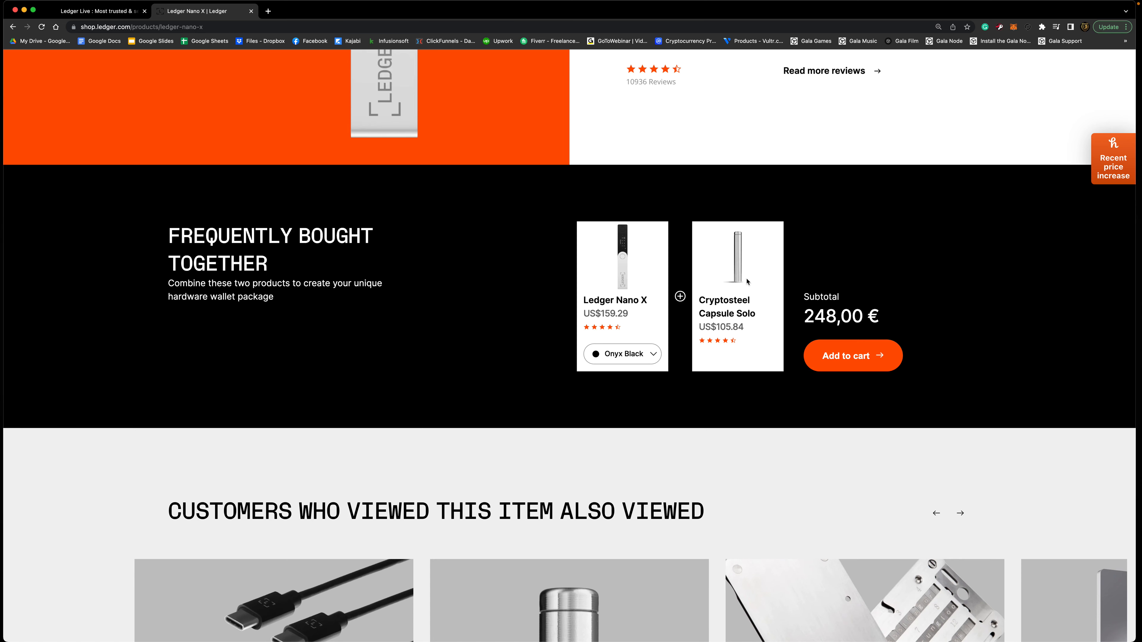
Scroll through the Nano X feature sections to the Ledger Live 'One place for all your crypto needs' section.
scroll("up", 3)
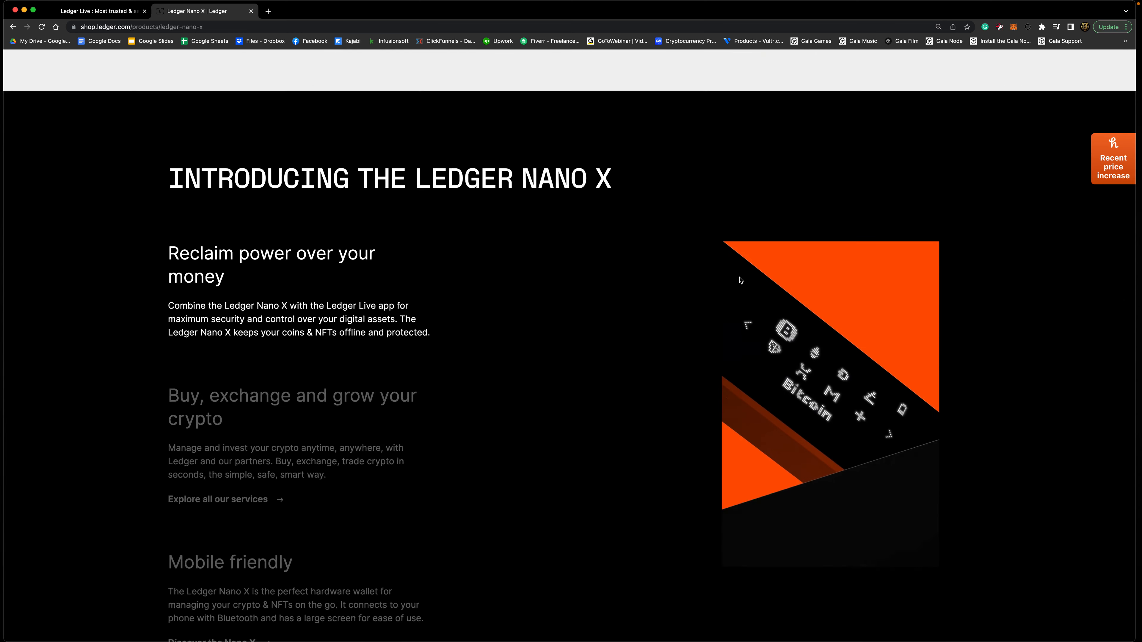
scroll("down", 3)
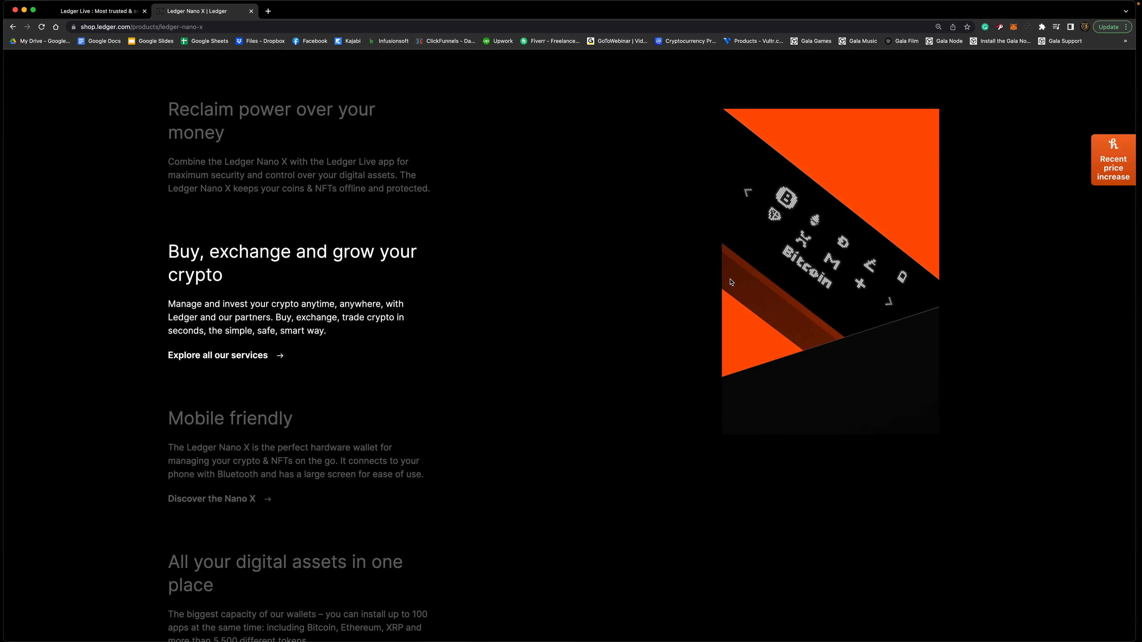
scroll("down", 3)
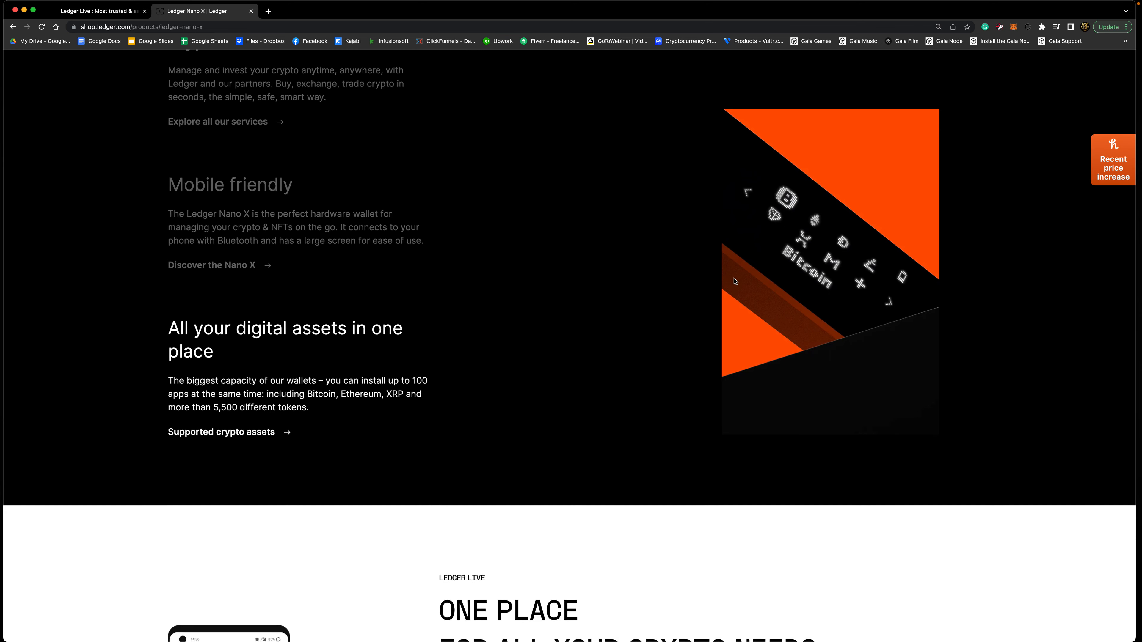
scroll("down", 3)
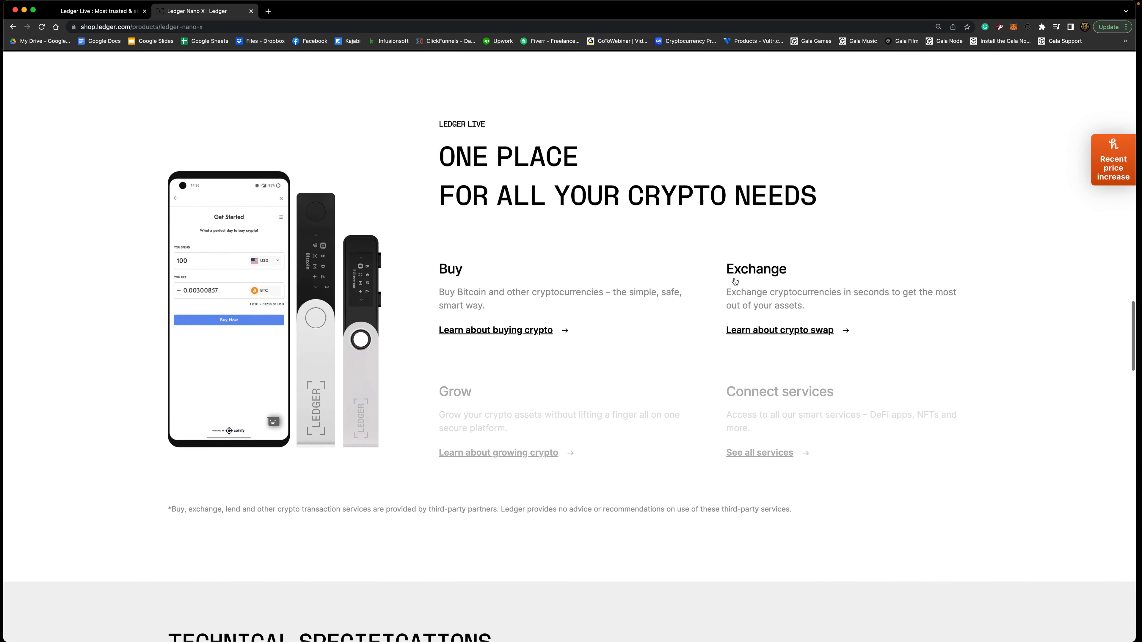